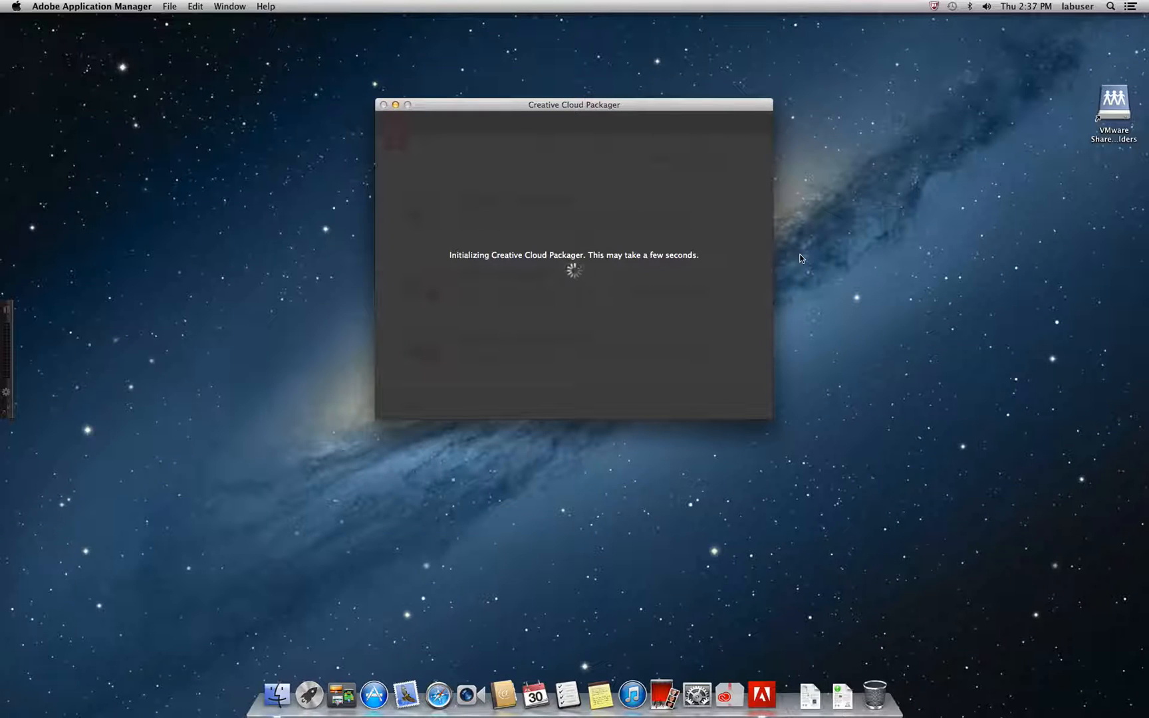
mouse_move(900, 265)
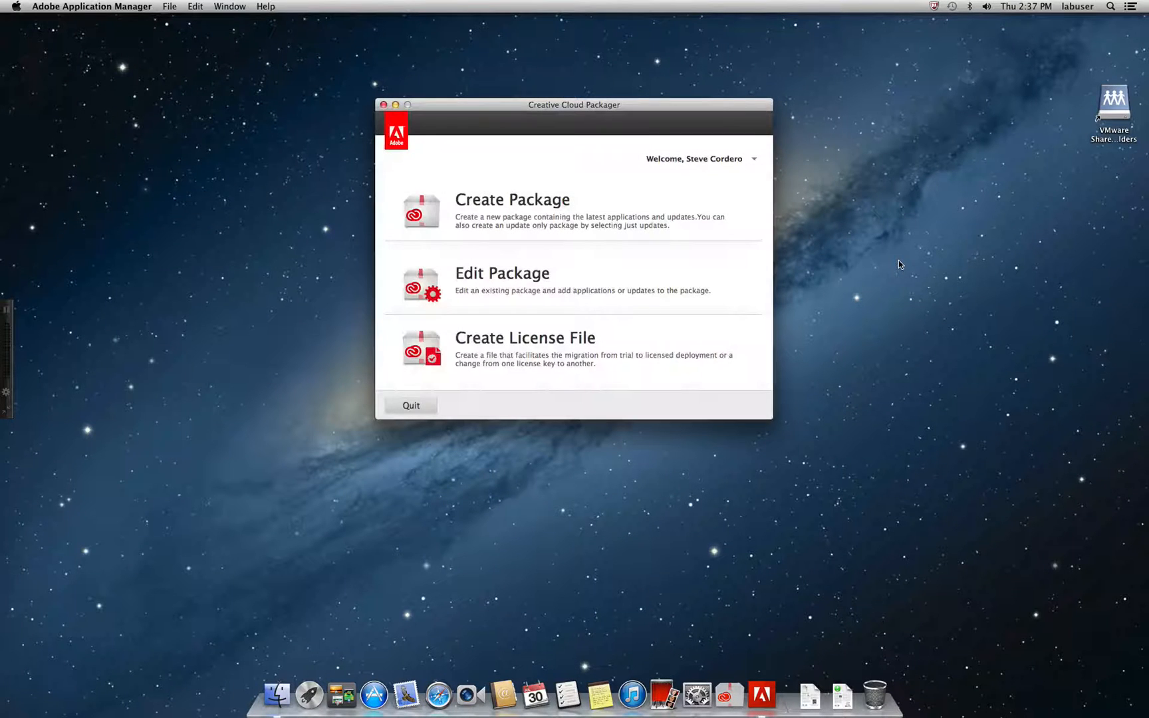
- Create a new package for Customer Care VIP with the Creative Cloud desktop app excluded, and continue
click(512, 200)
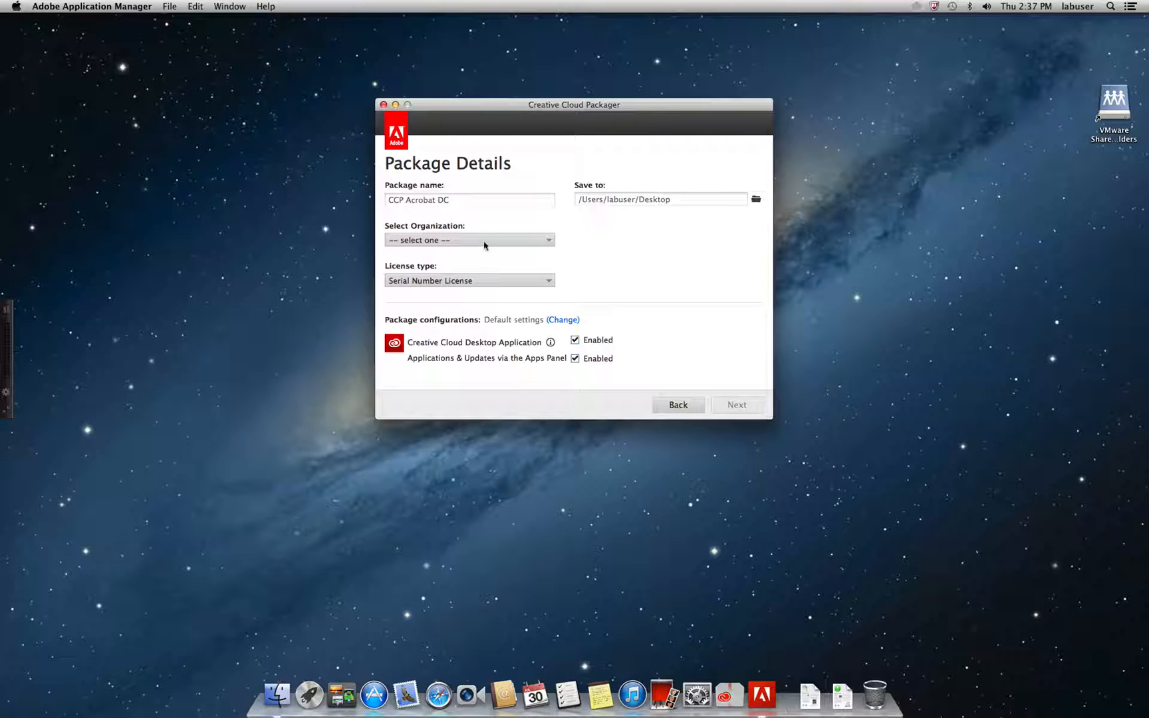
click(470, 239)
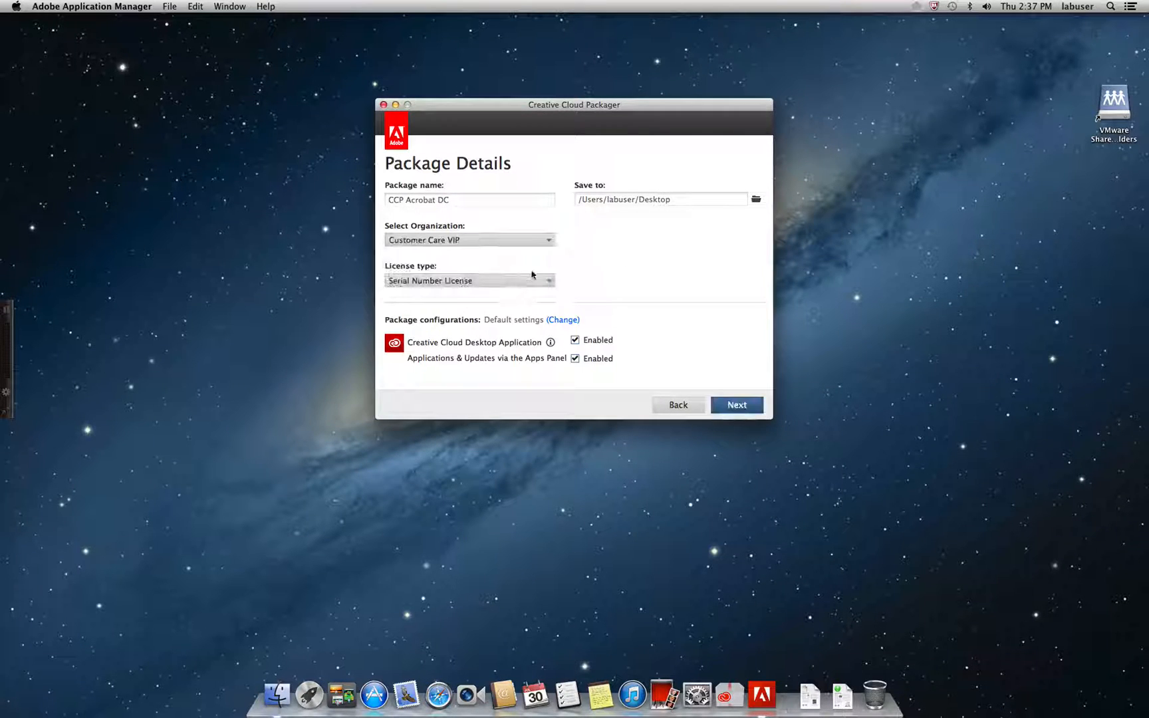
mouse_move(730, 440)
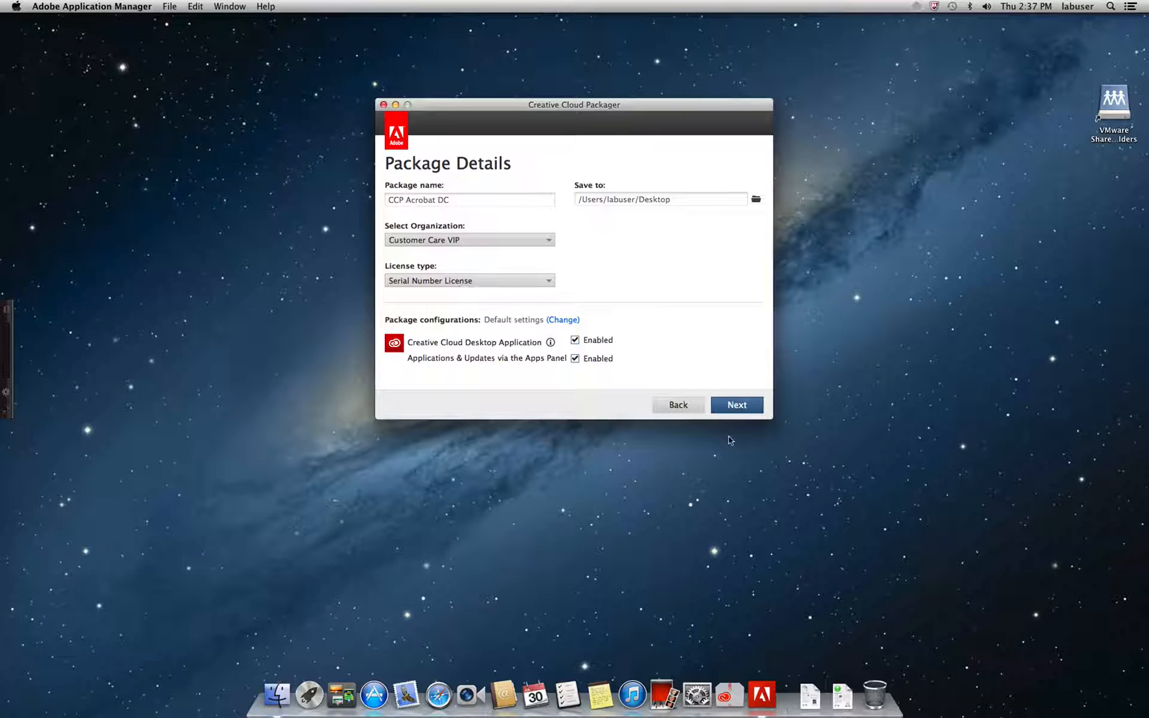
click(574, 339)
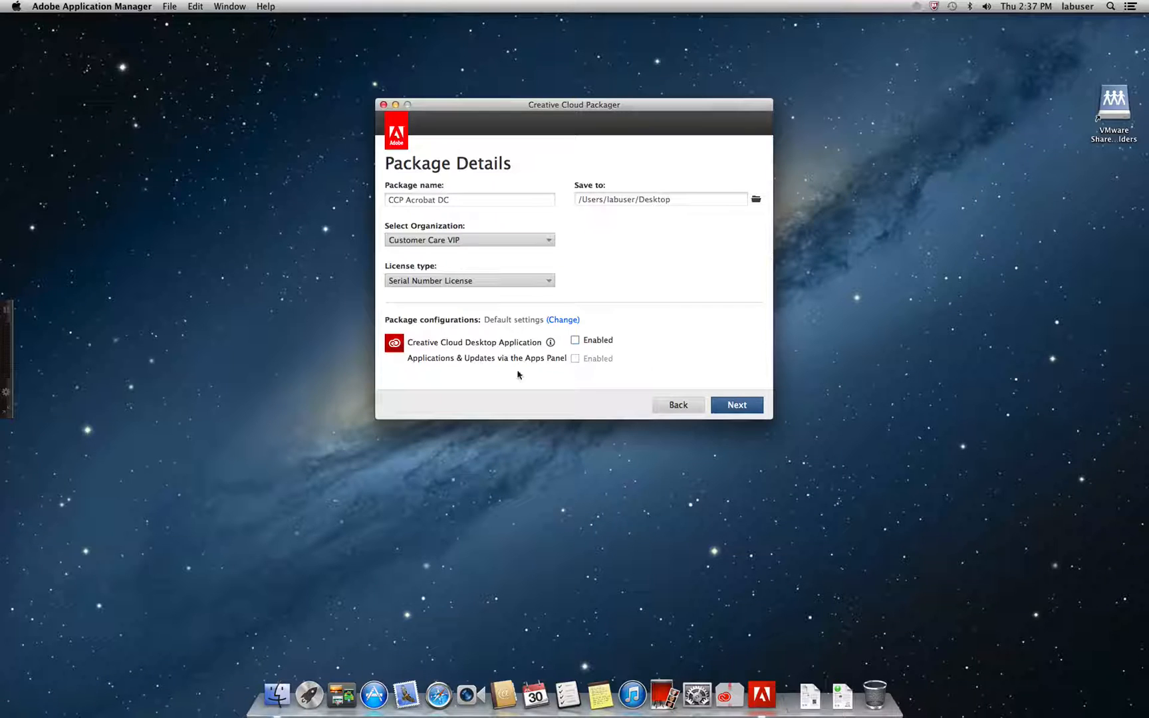
mouse_move(708, 375)
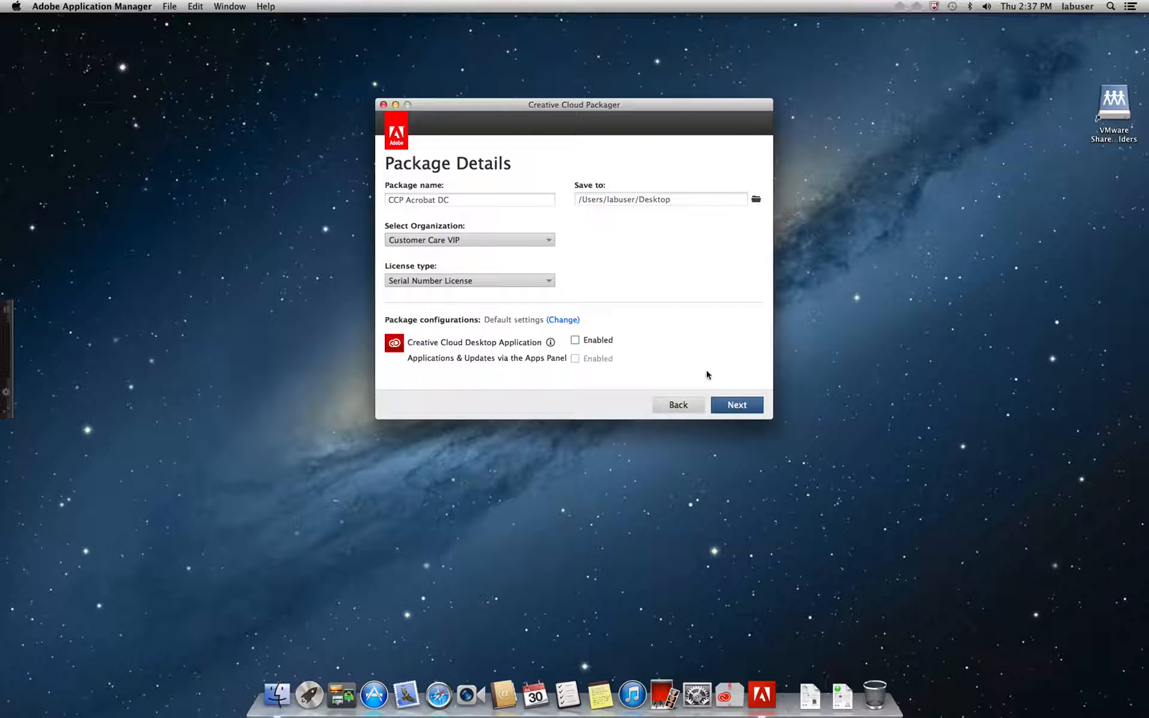
click(736, 404)
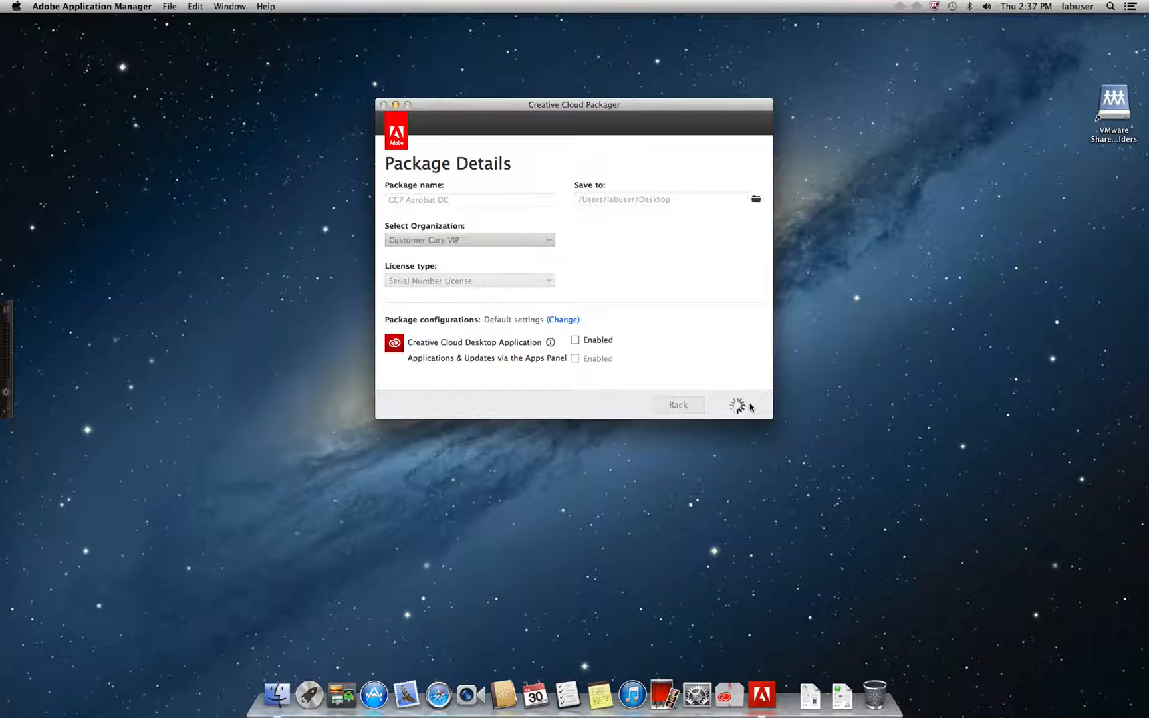
mouse_move(859, 251)
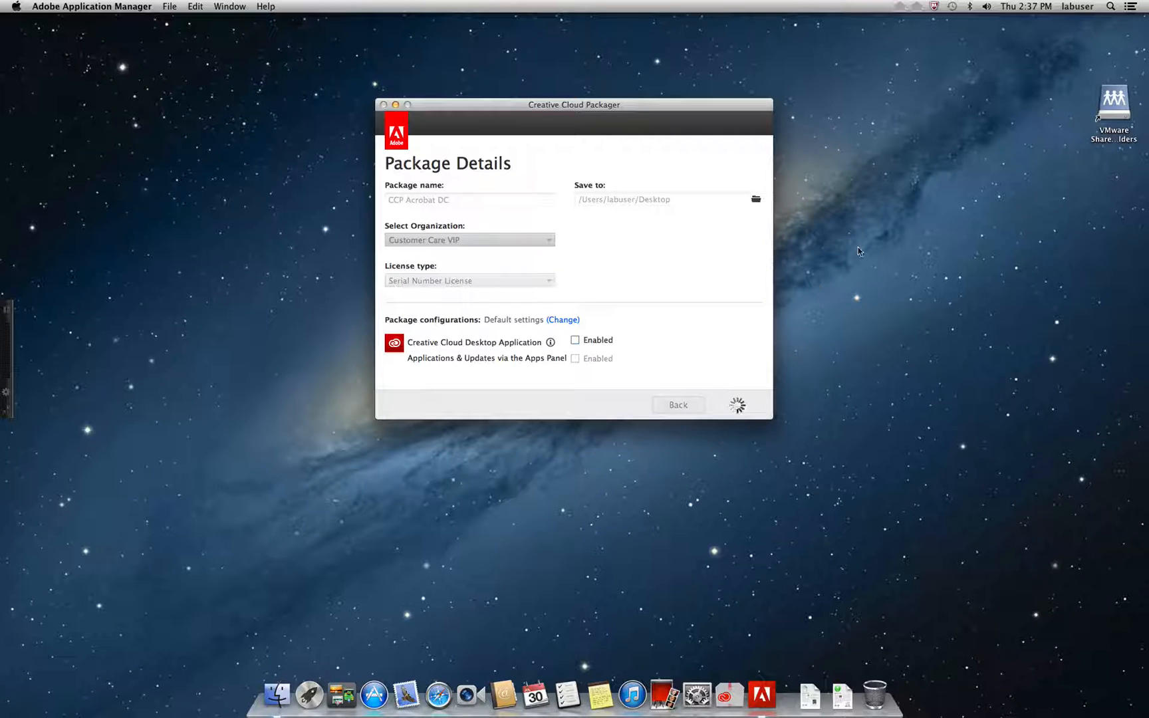
- Enter the enterprise license key and continue to the applications and updates list
click(737, 404)
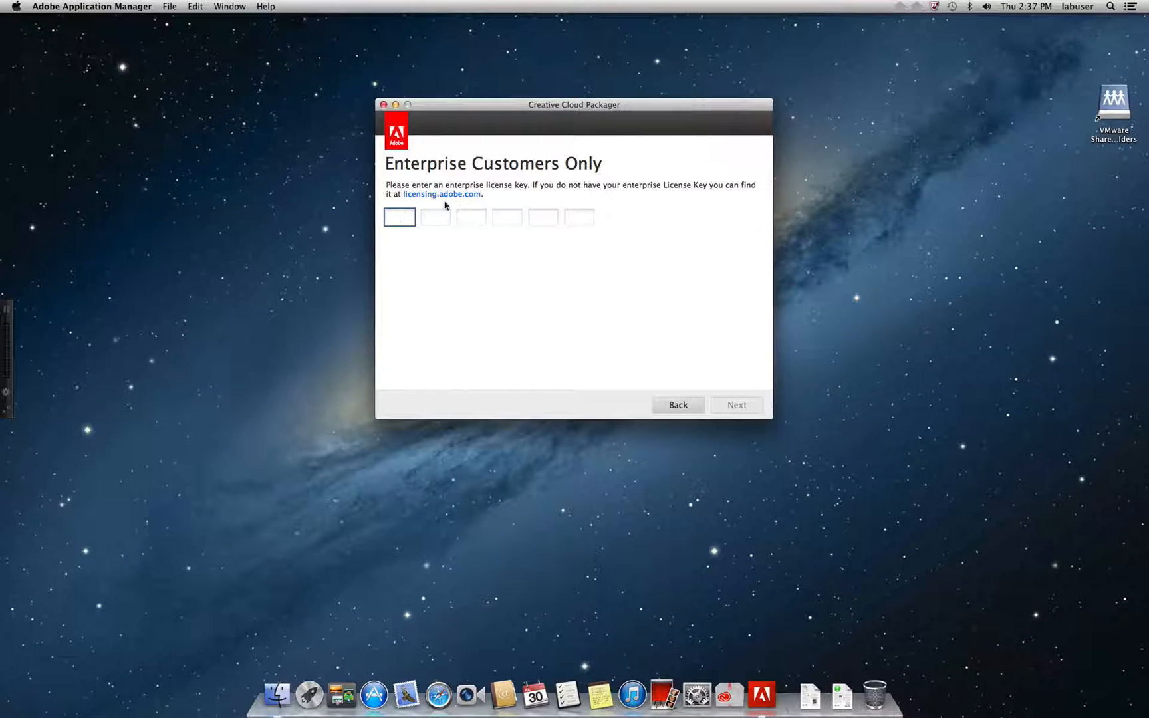
mouse_move(818, 213)
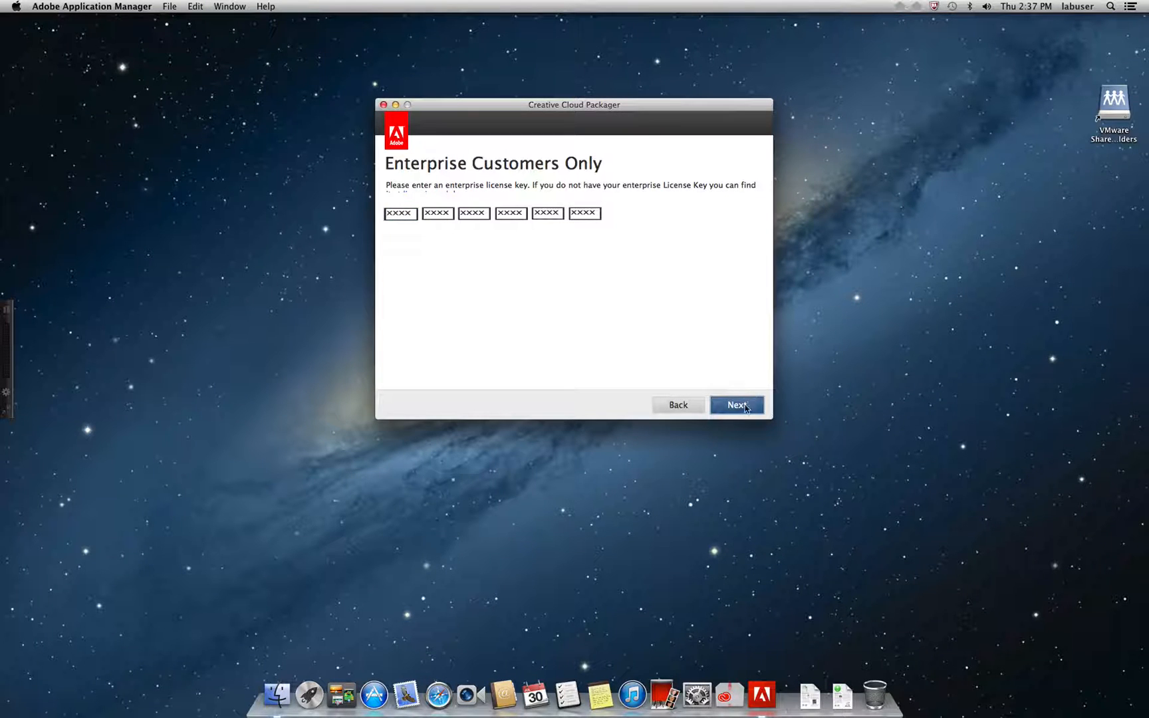
click(737, 405)
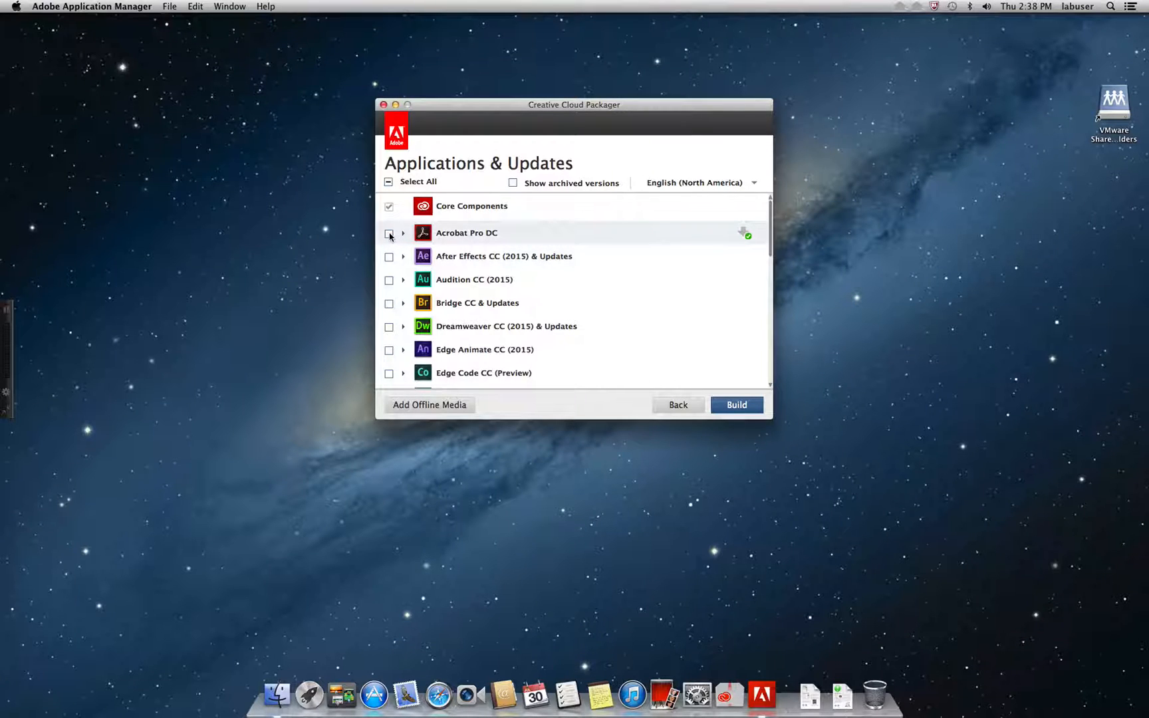
- Include Acrobat Pro DC in the package and build CCP Acrobat DC
click(390, 233)
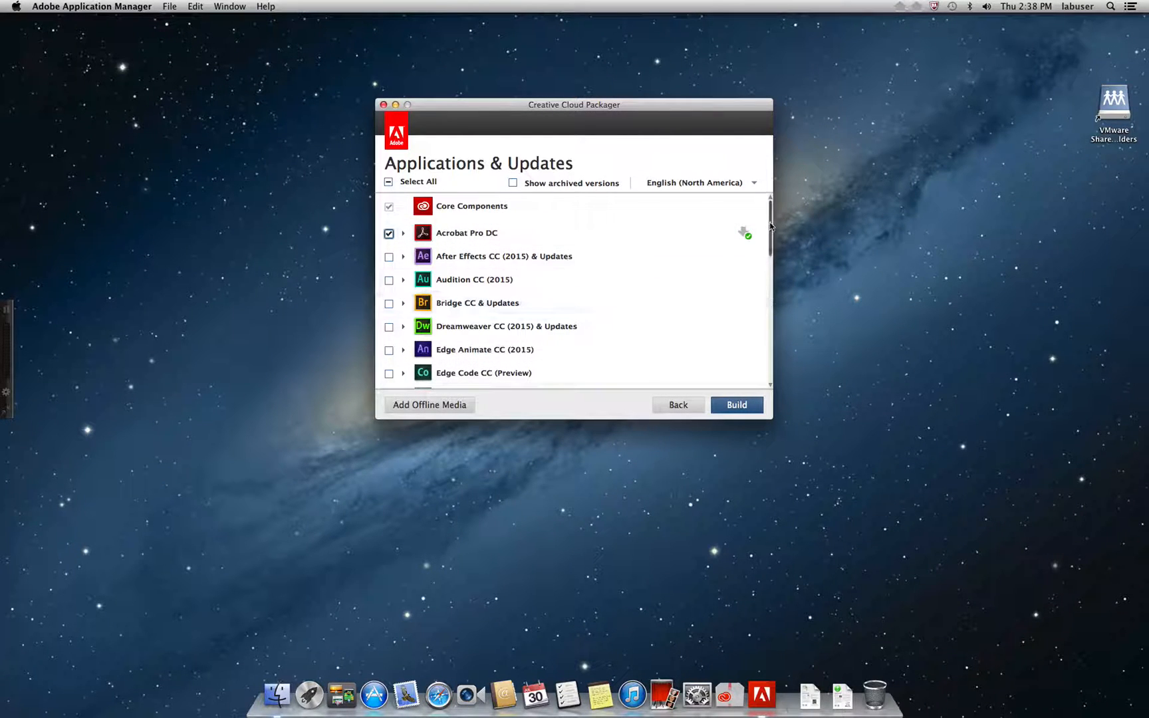
scroll(down, 3)
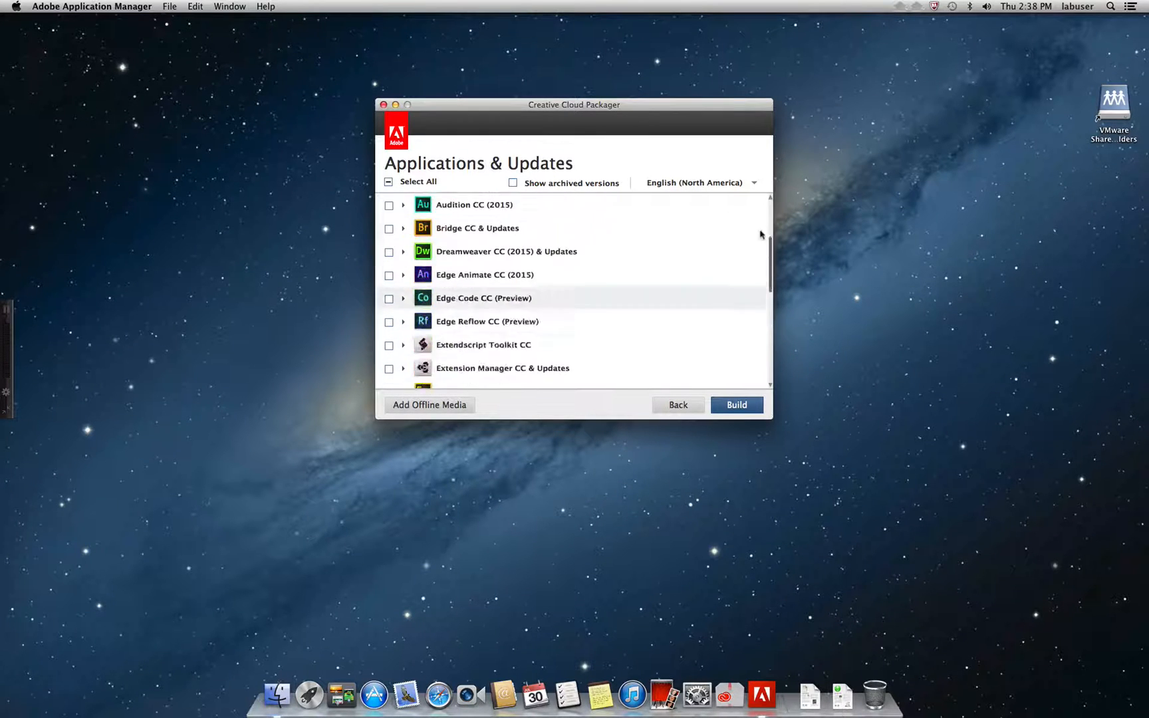
click(737, 404)
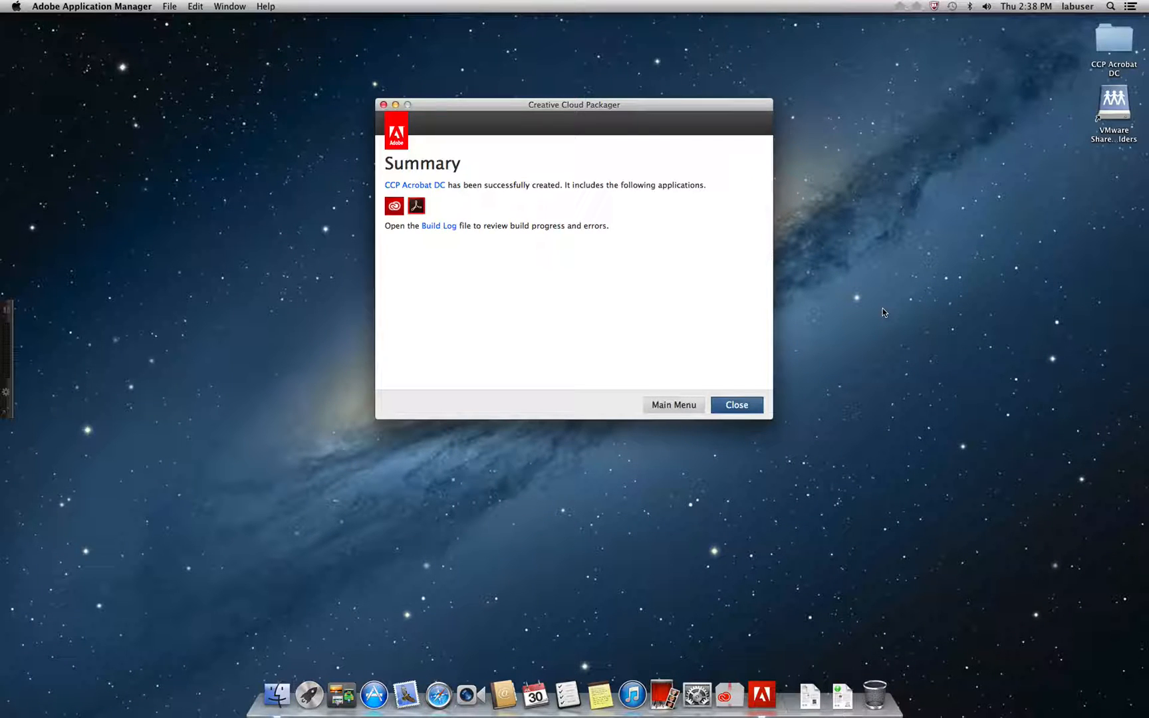
mouse_move(602, 212)
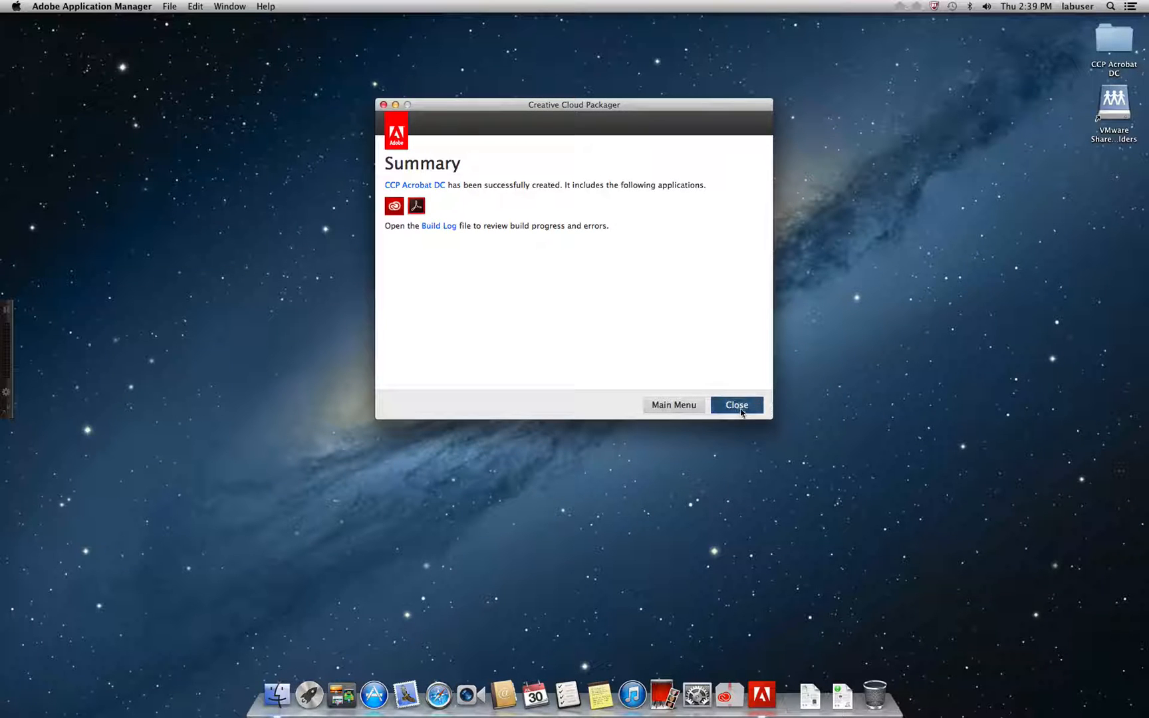
- Close the packager from the Summary screen after the build completes
click(735, 405)
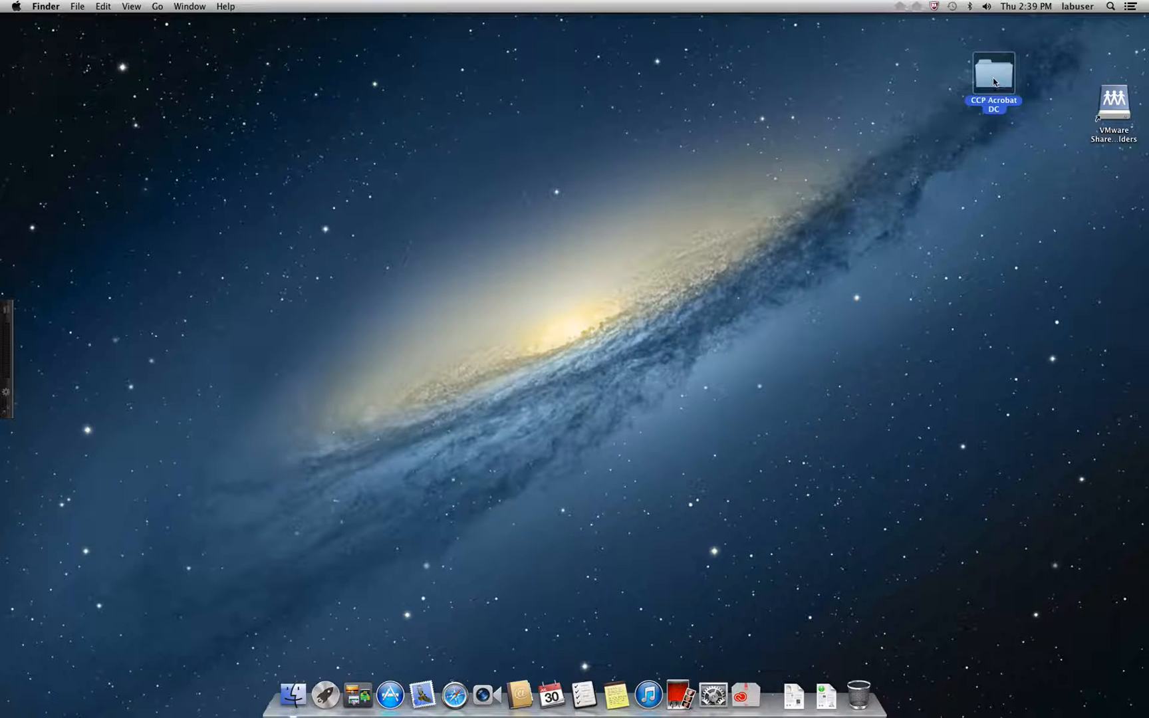
- Compress the CCP Acrobat DC folder on the desktop into CCP Acrobat DC.zip
right_click(994, 73)
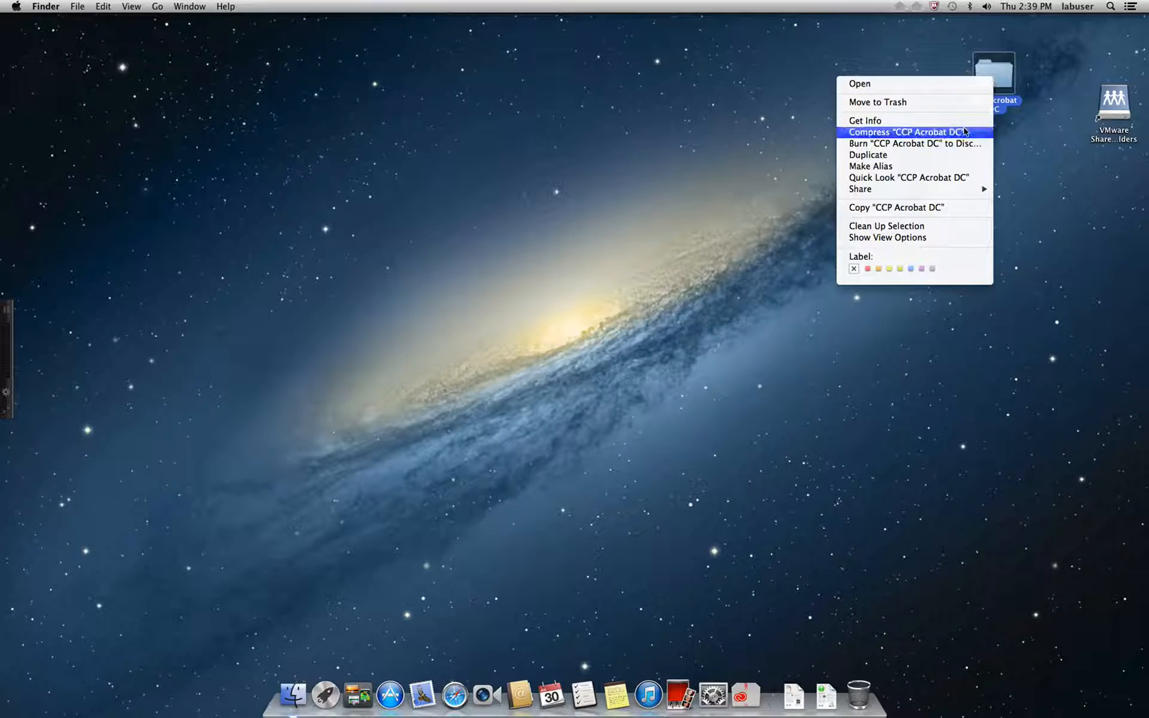
click(907, 132)
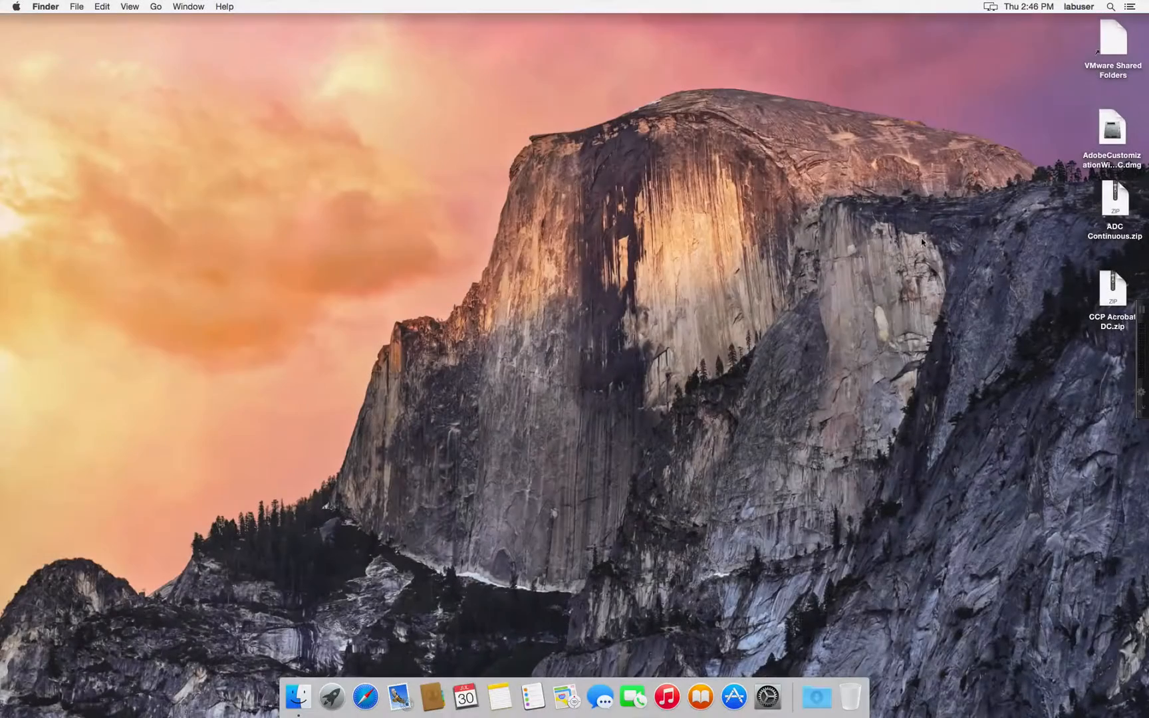
mouse_move(1008, 146)
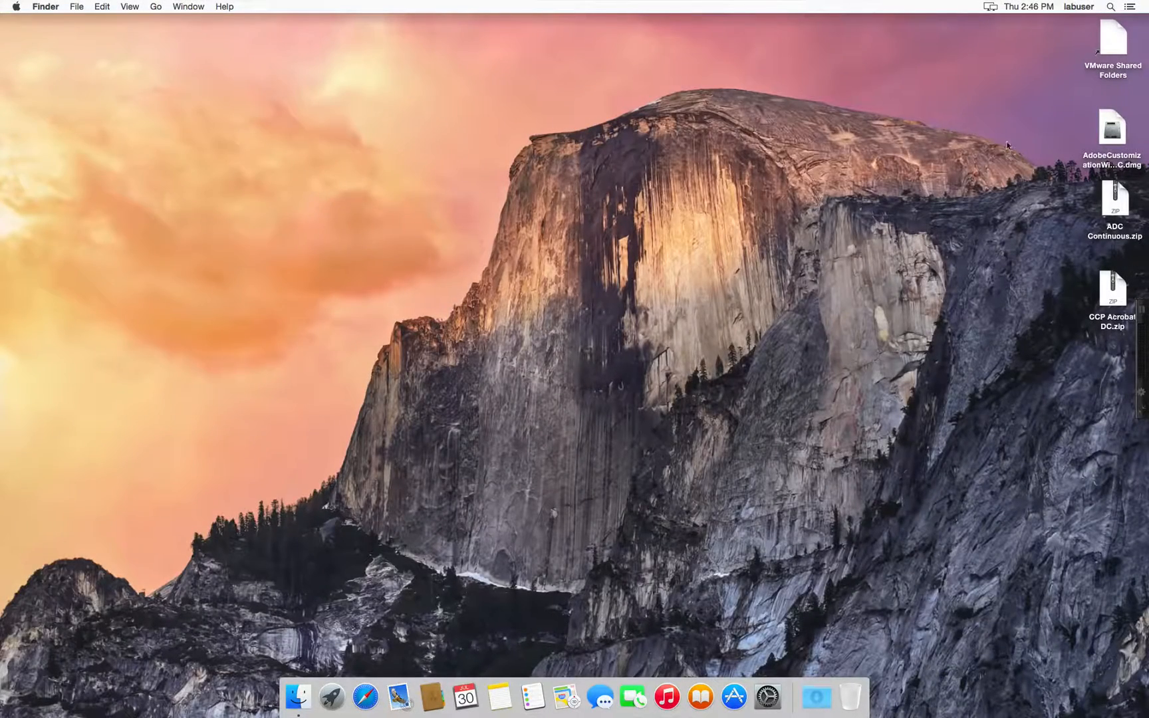
mouse_move(1073, 322)
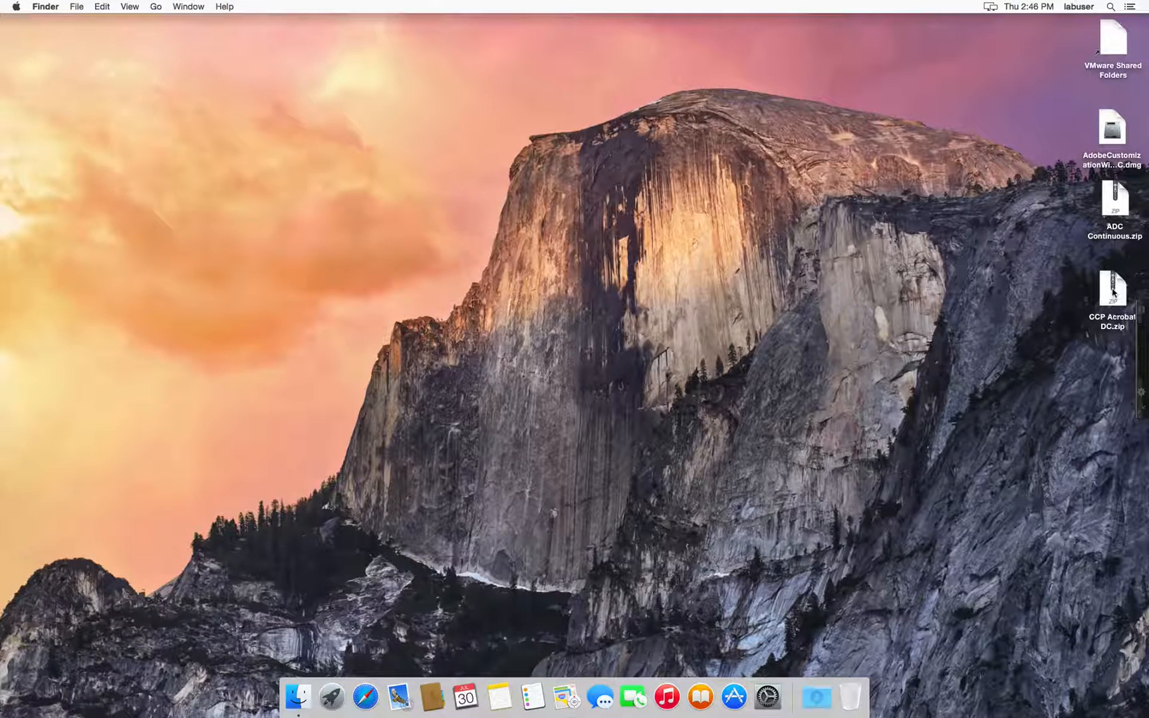
mouse_move(1106, 203)
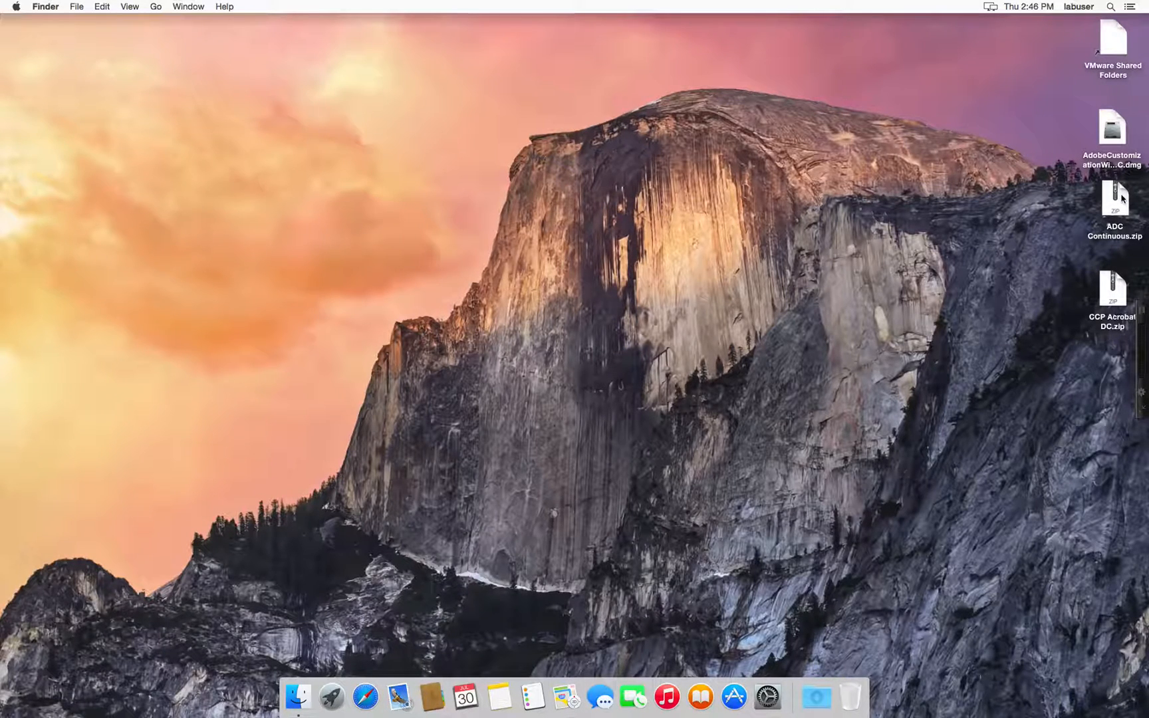
mouse_move(1110, 244)
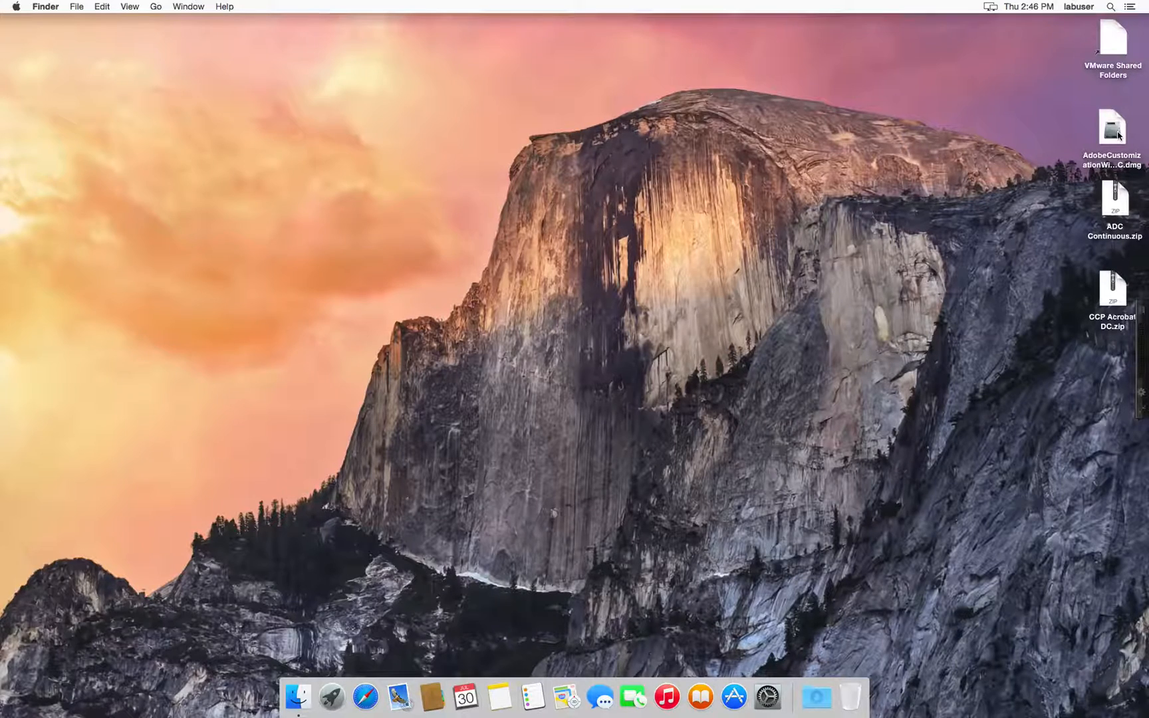
- Mount the wizard disk image, copy Acrobat Customization Wizard DC into Applications, and close the volume window
double_click(1114, 128)
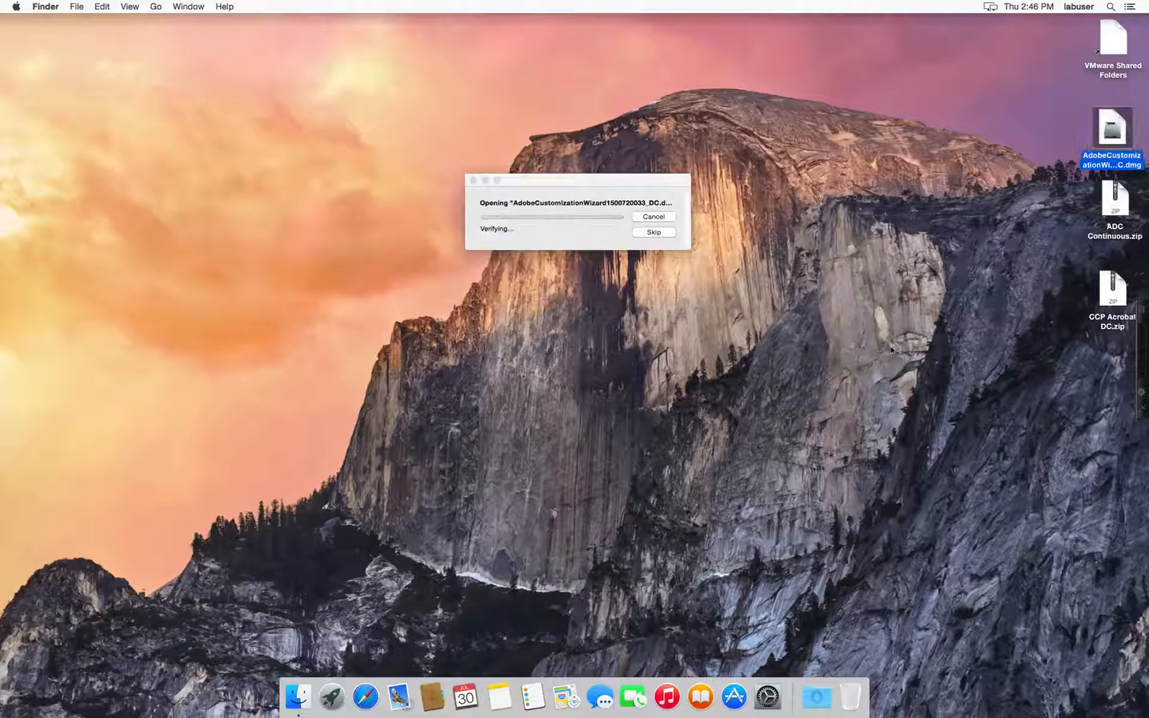
mouse_move(895, 350)
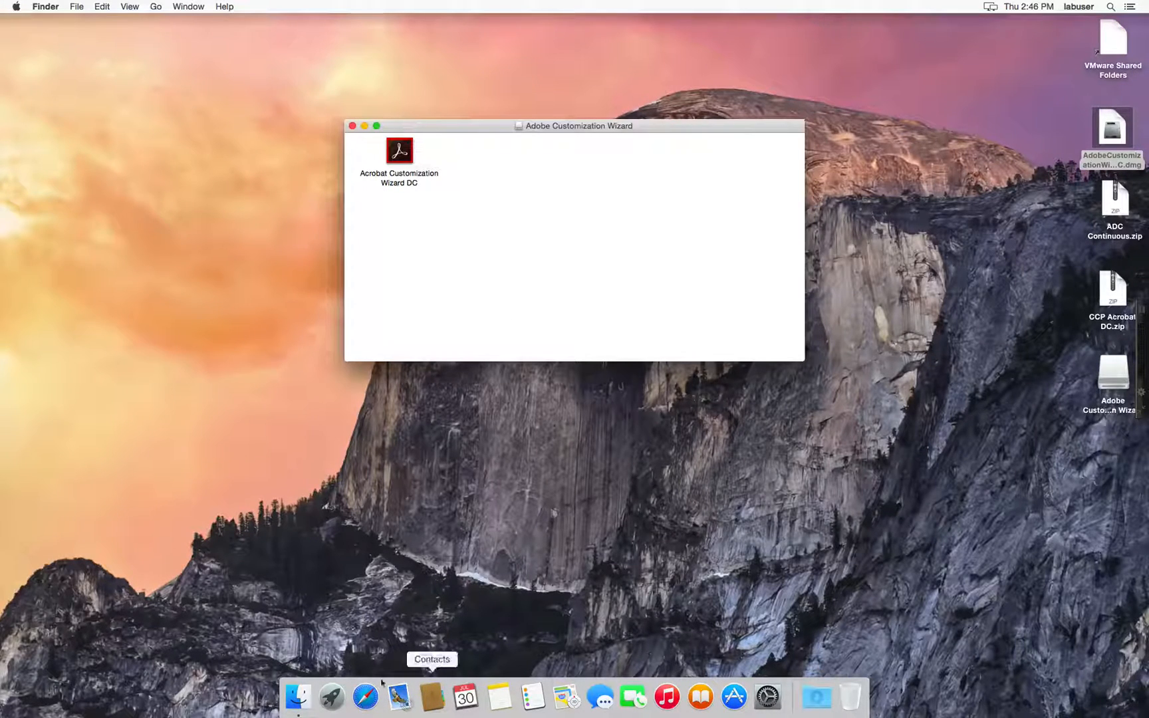
mouse_move(331, 694)
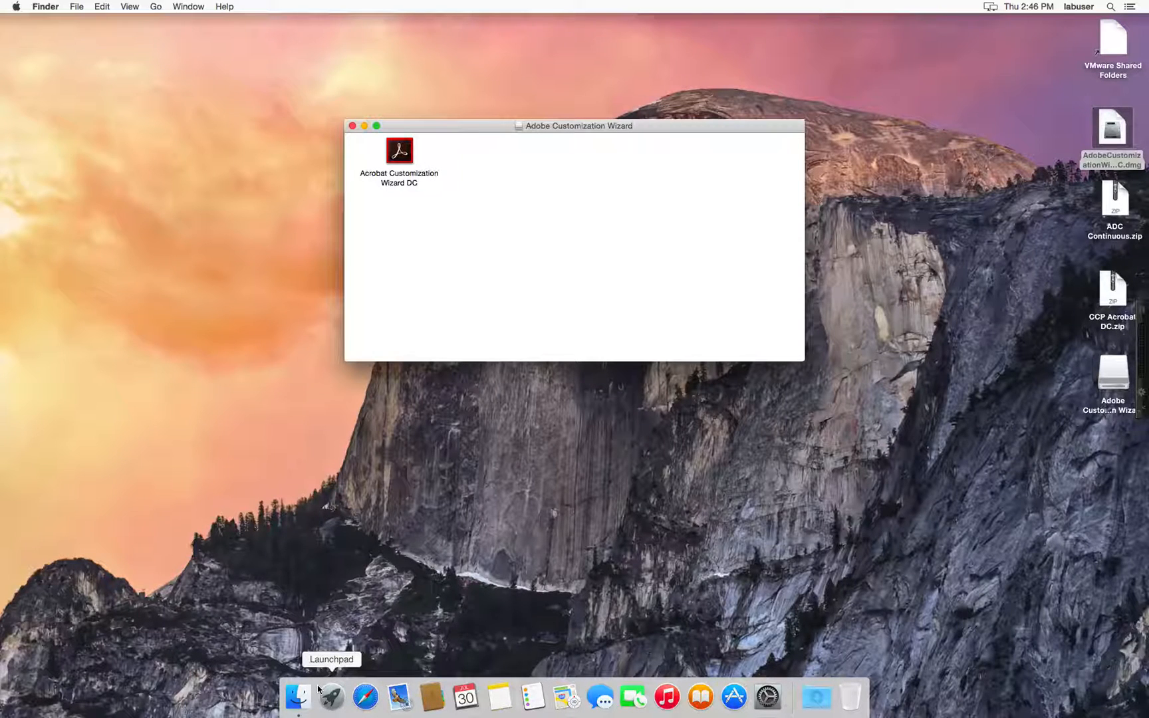
click(296, 695)
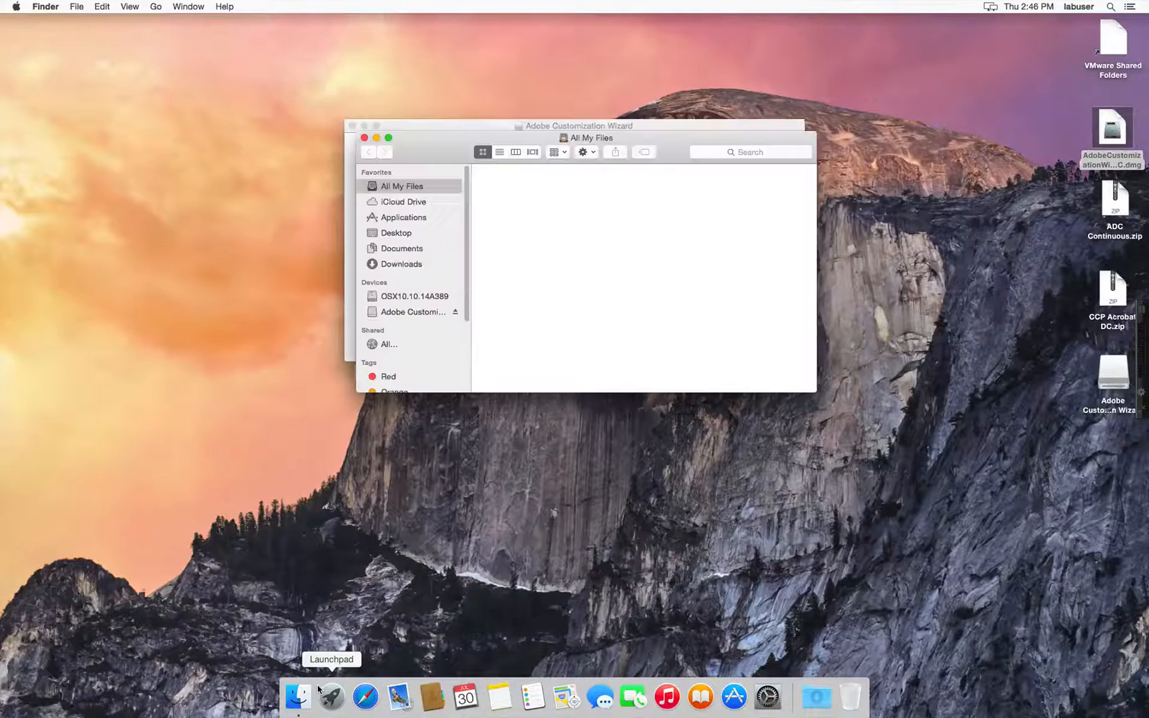
click(402, 185)
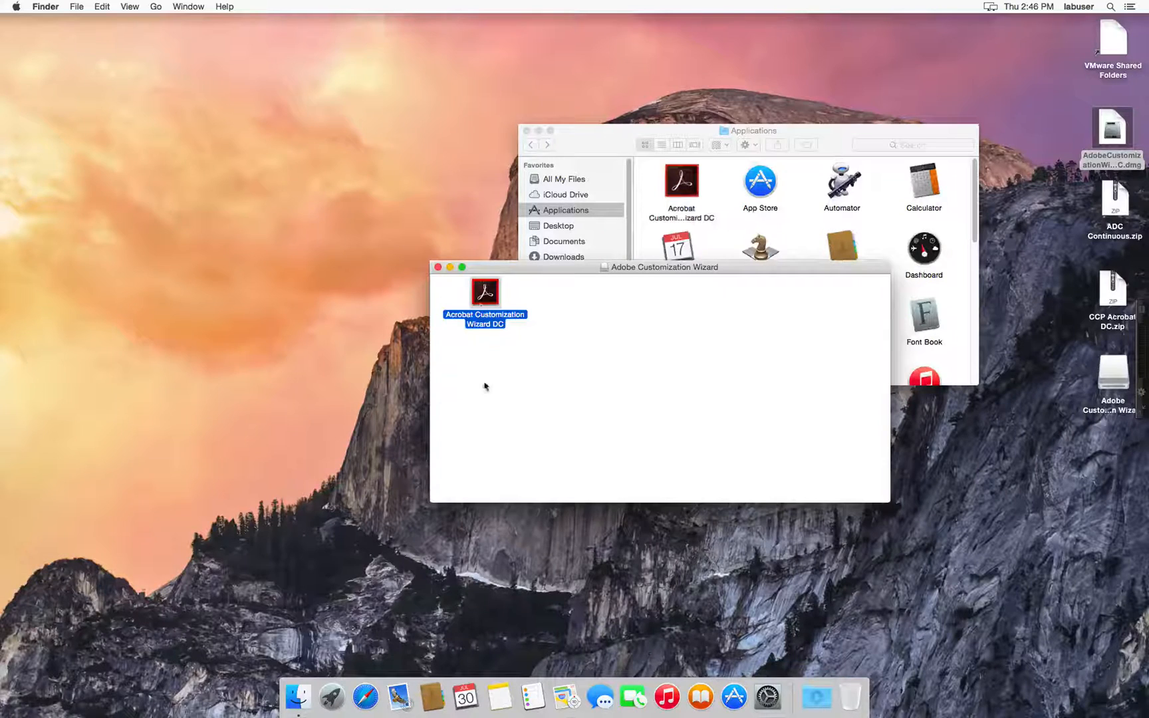
mouse_move(439, 268)
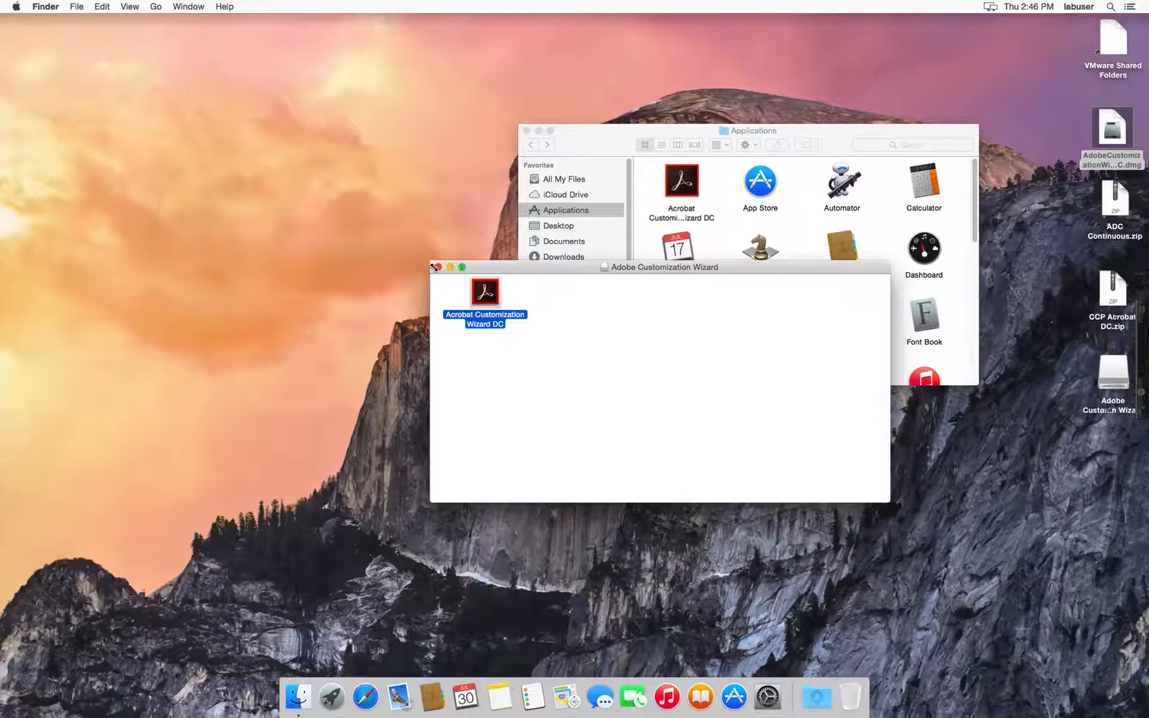
click(437, 268)
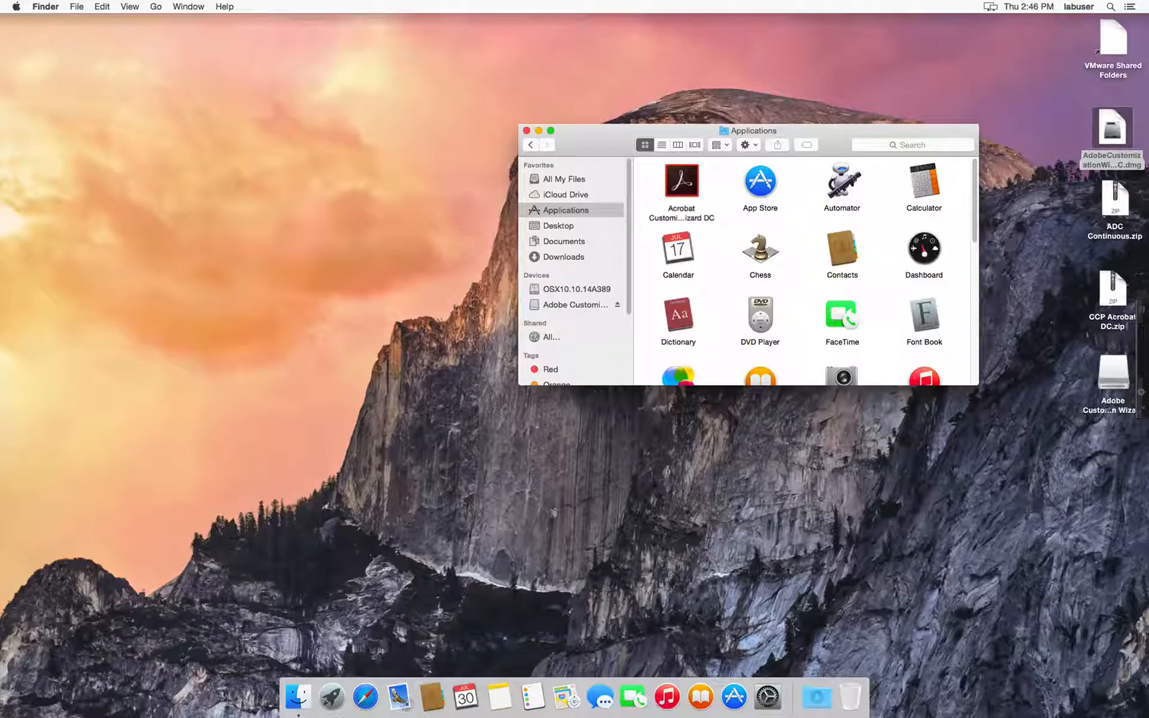
- Launch Acrobat Customization Wizard DC, quit it, and eject the wizard disk image
double_click(681, 181)
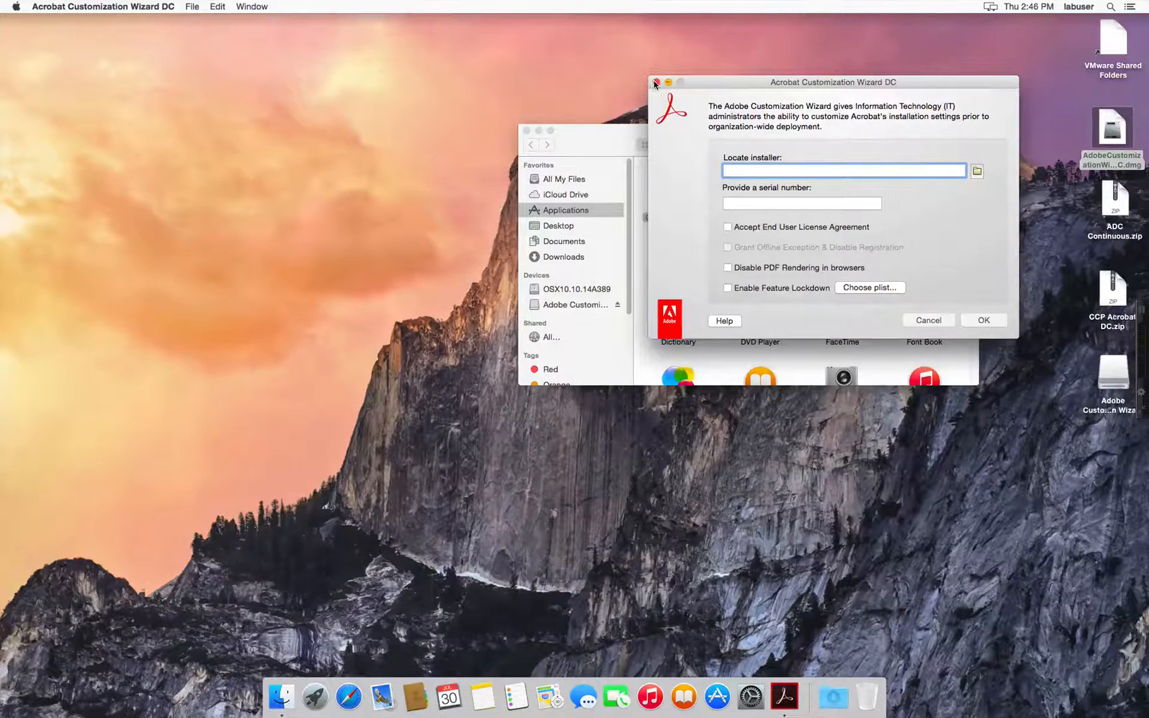
click(656, 82)
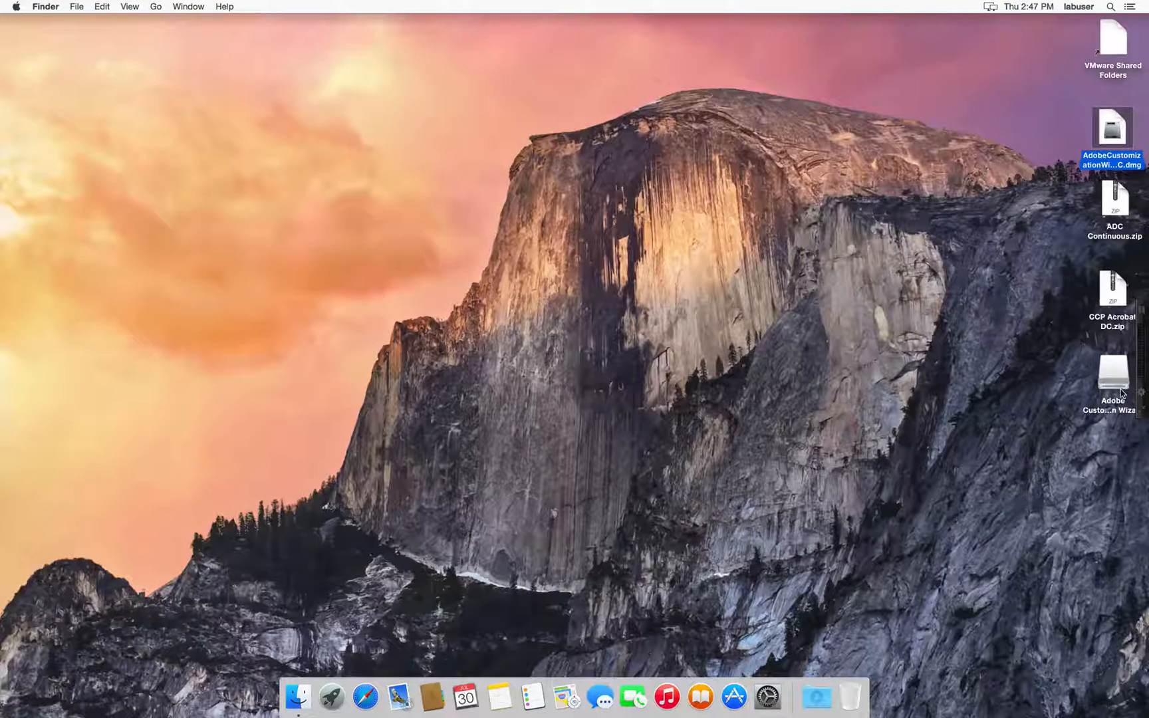
mouse_move(1127, 378)
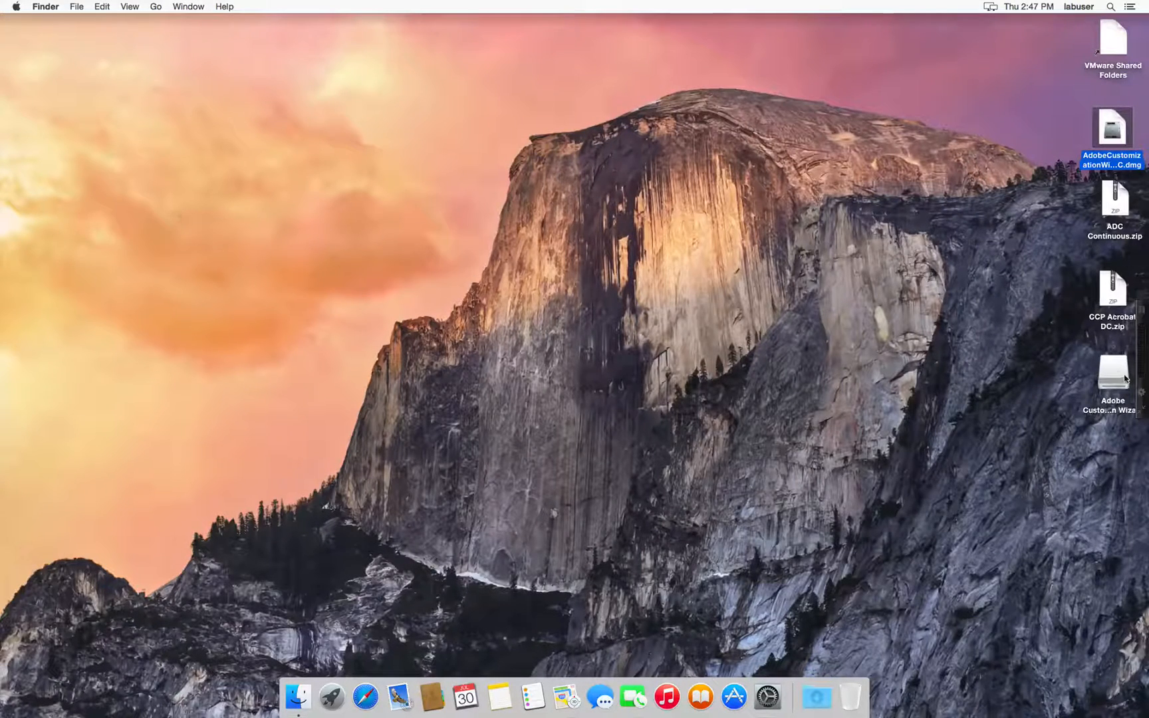
click(1113, 371)
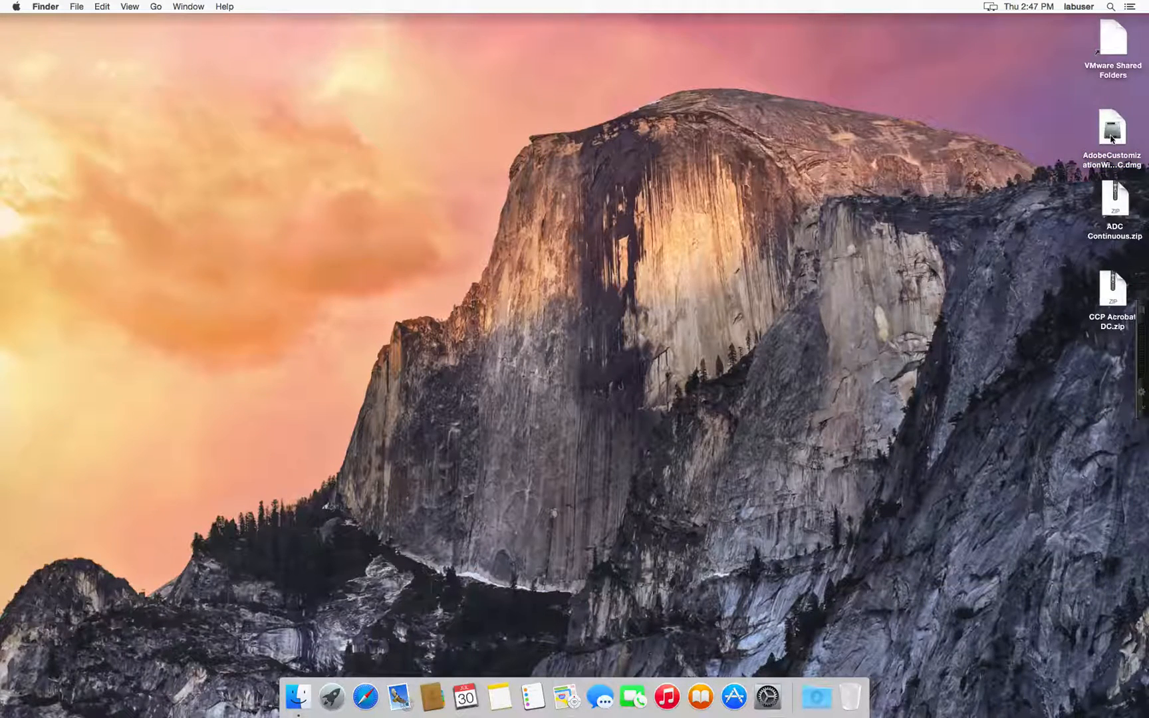
- Expand ADC Continuous.zip, check its plist files, close the folder, and expand CCP Acrobat DC.zip
double_click(1113, 198)
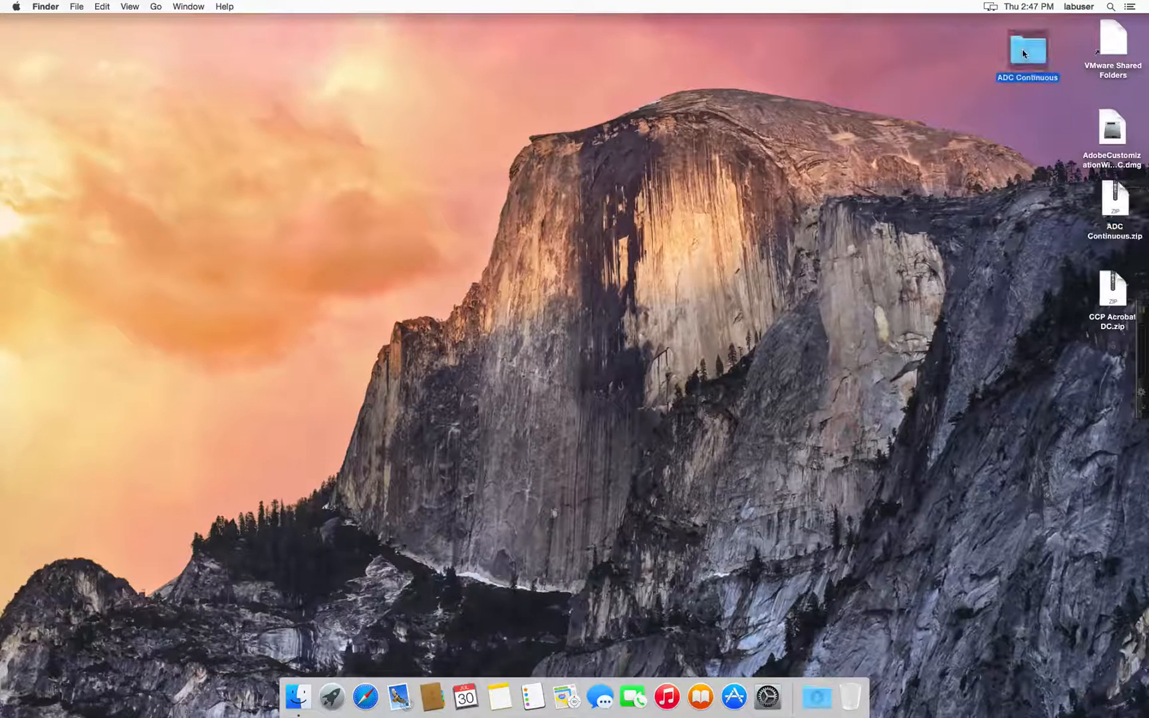
double_click(1027, 48)
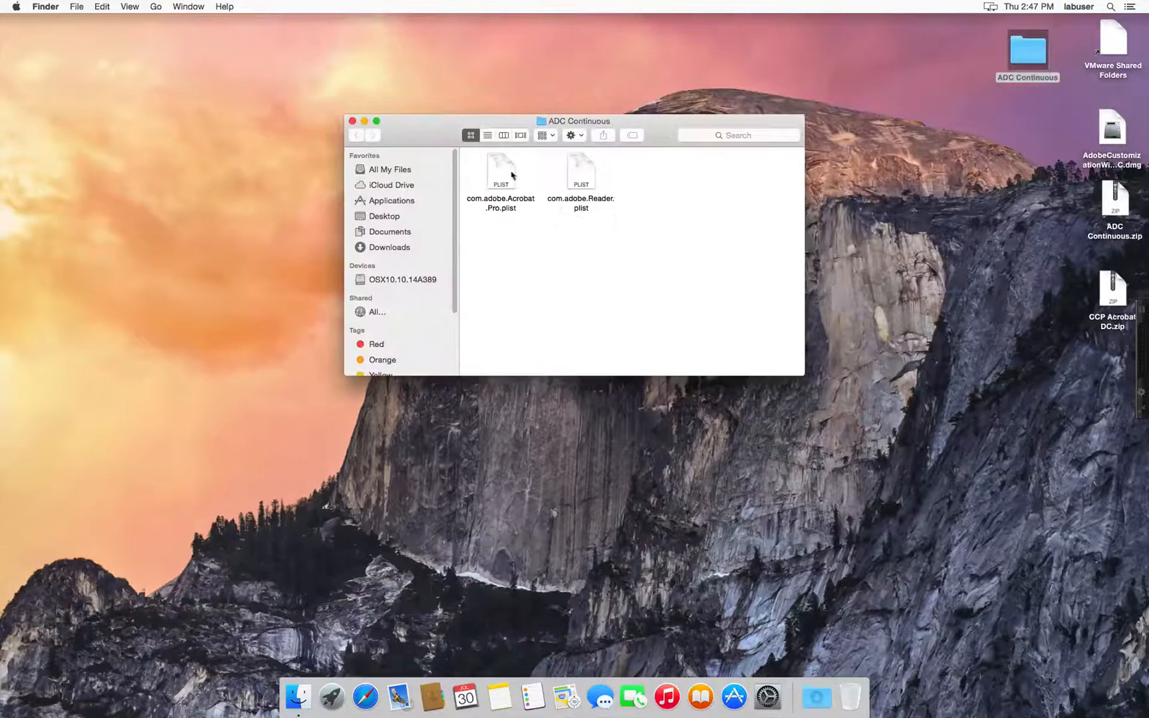
click(353, 121)
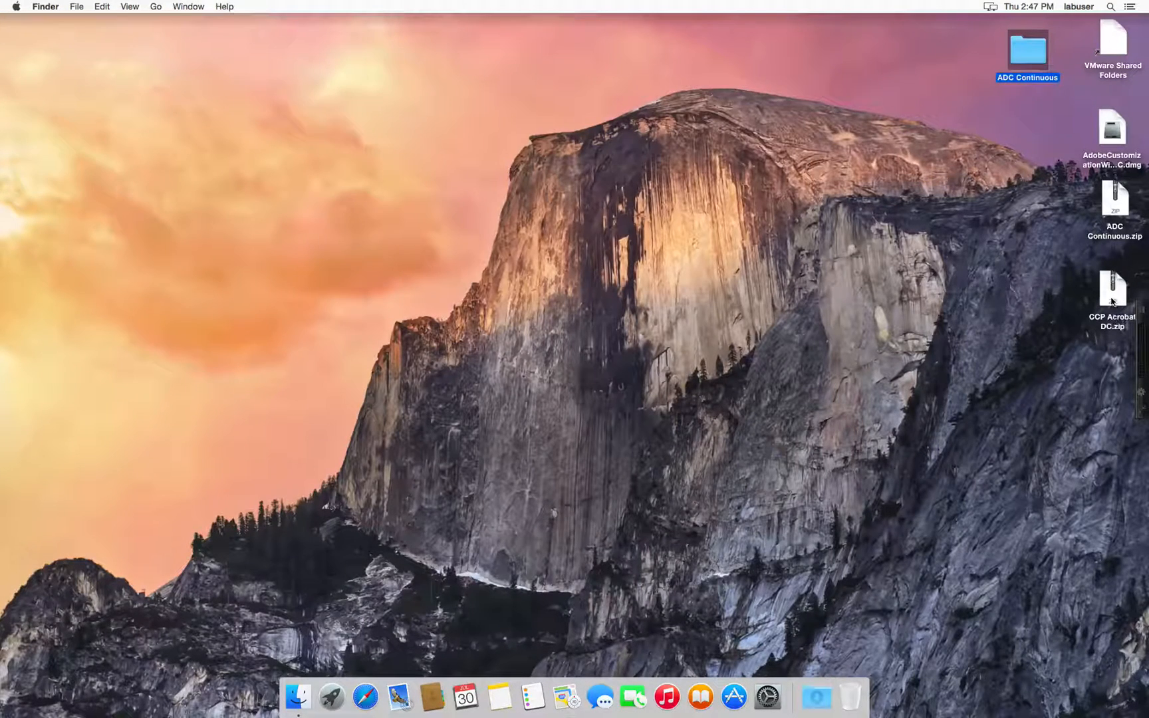
double_click(1111, 289)
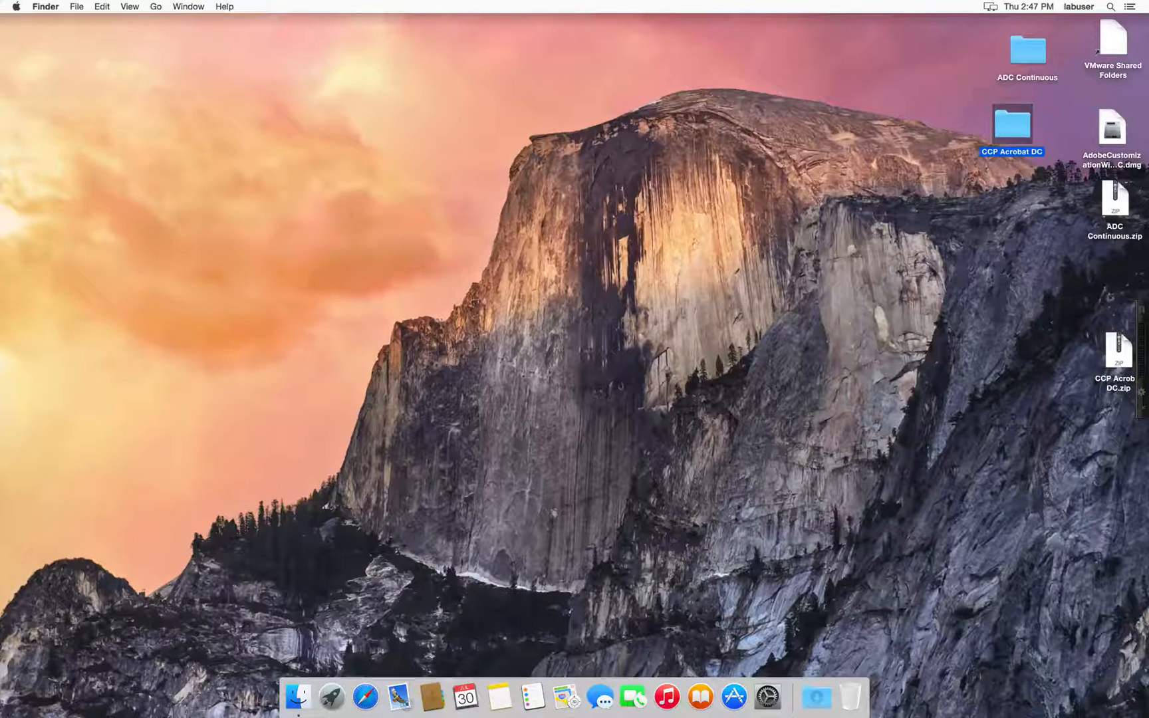
- Tidy the desktop so the zip and dmg files sit in the bottom-right corner
click(1112, 283)
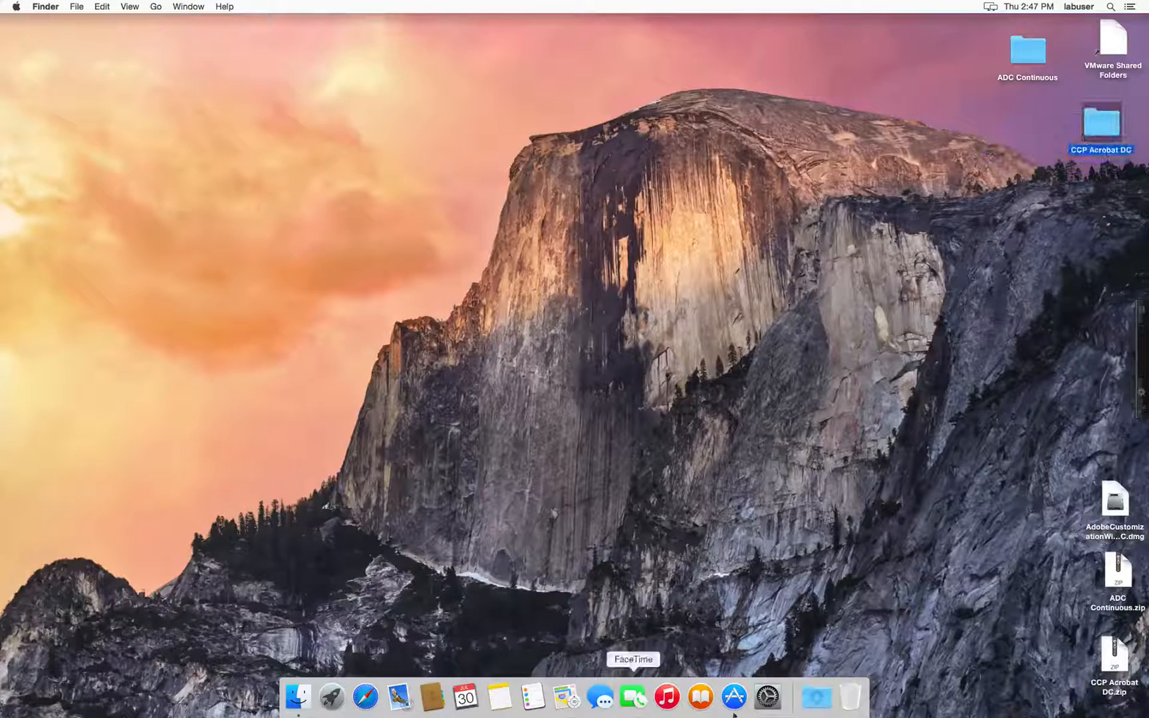
mouse_move(374, 583)
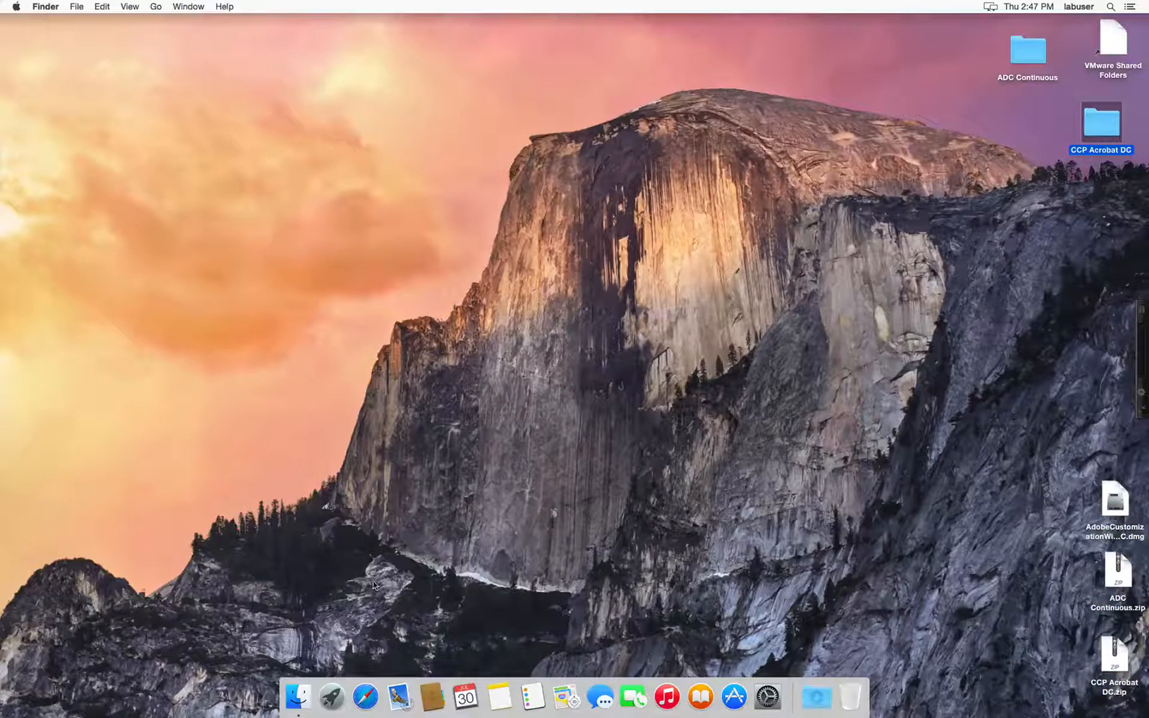
- Launch Acrobat Customization Wizard DC from the Applications folder
click(298, 696)
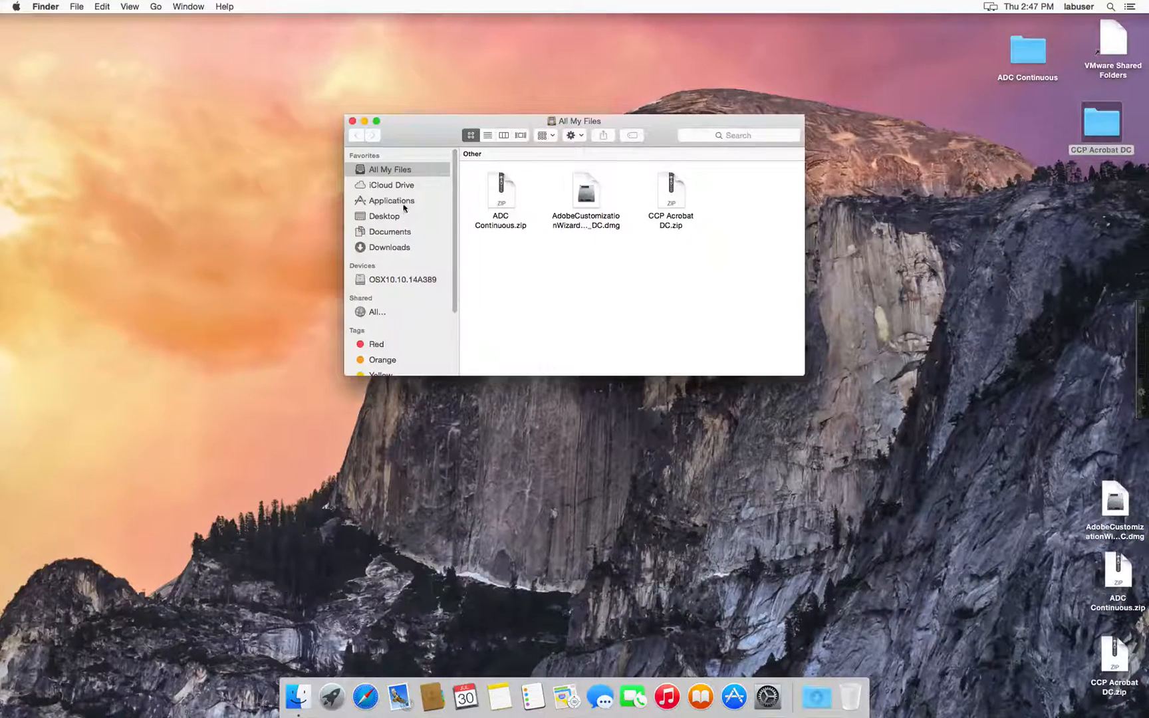
click(391, 199)
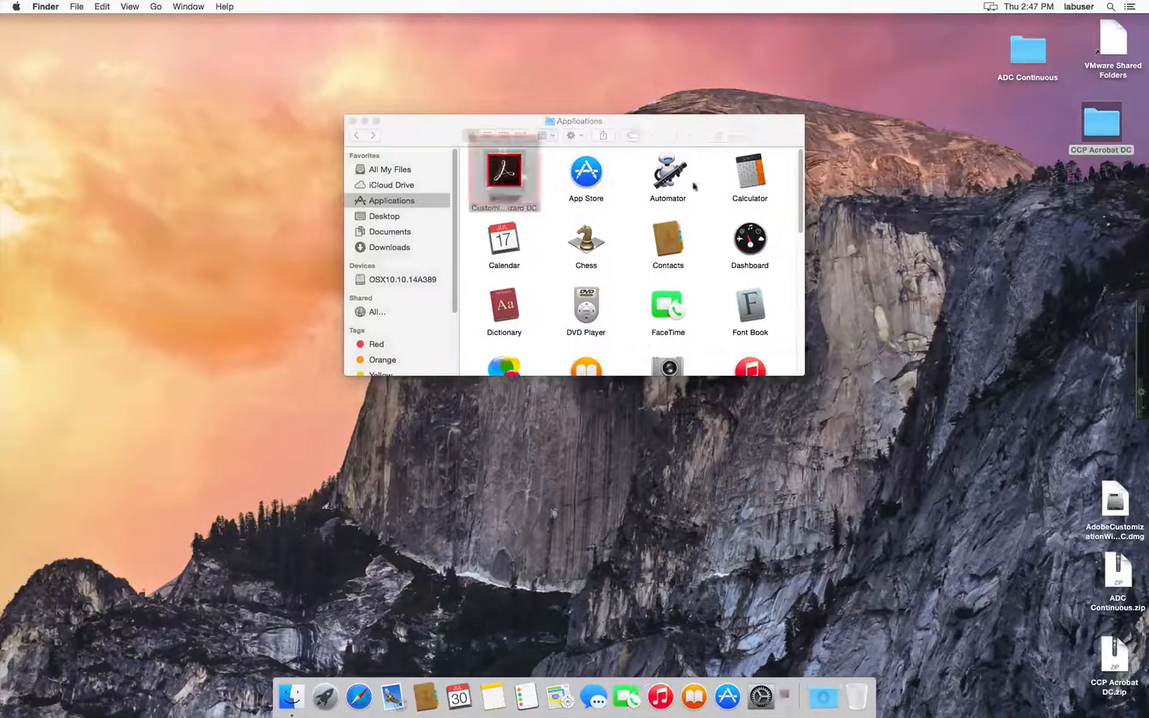
double_click(504, 174)
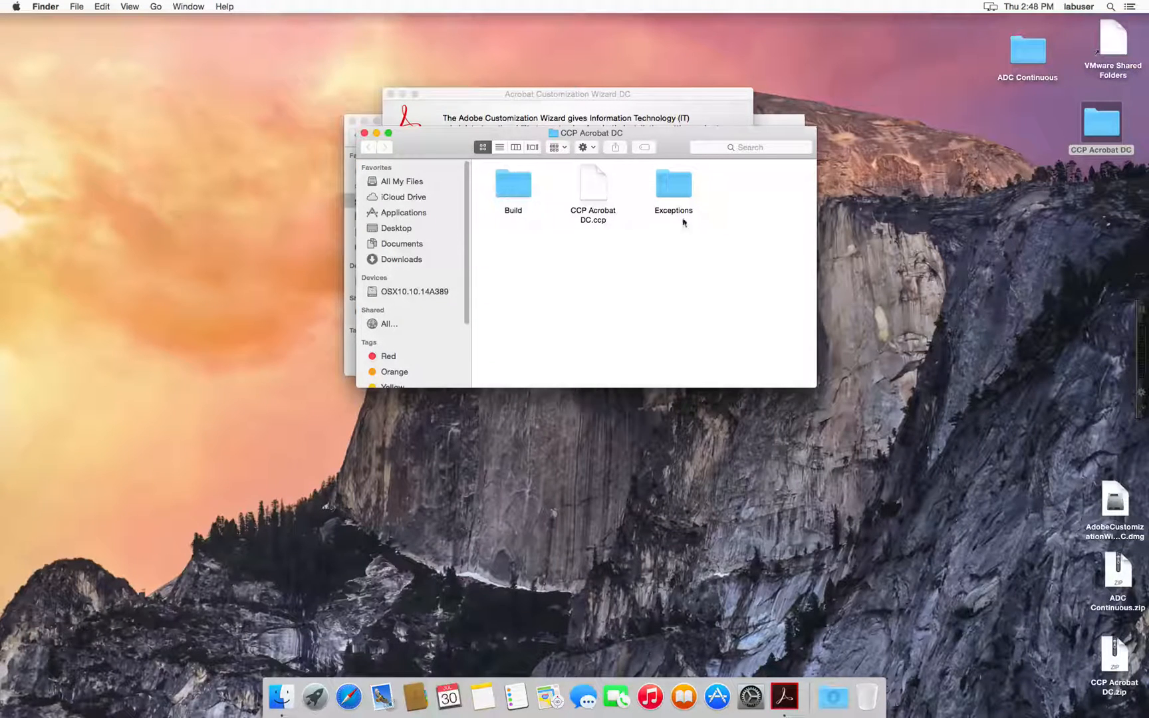
- Open the Build folder of CCP Acrobat DC showing its install and uninstall packages
click(514, 184)
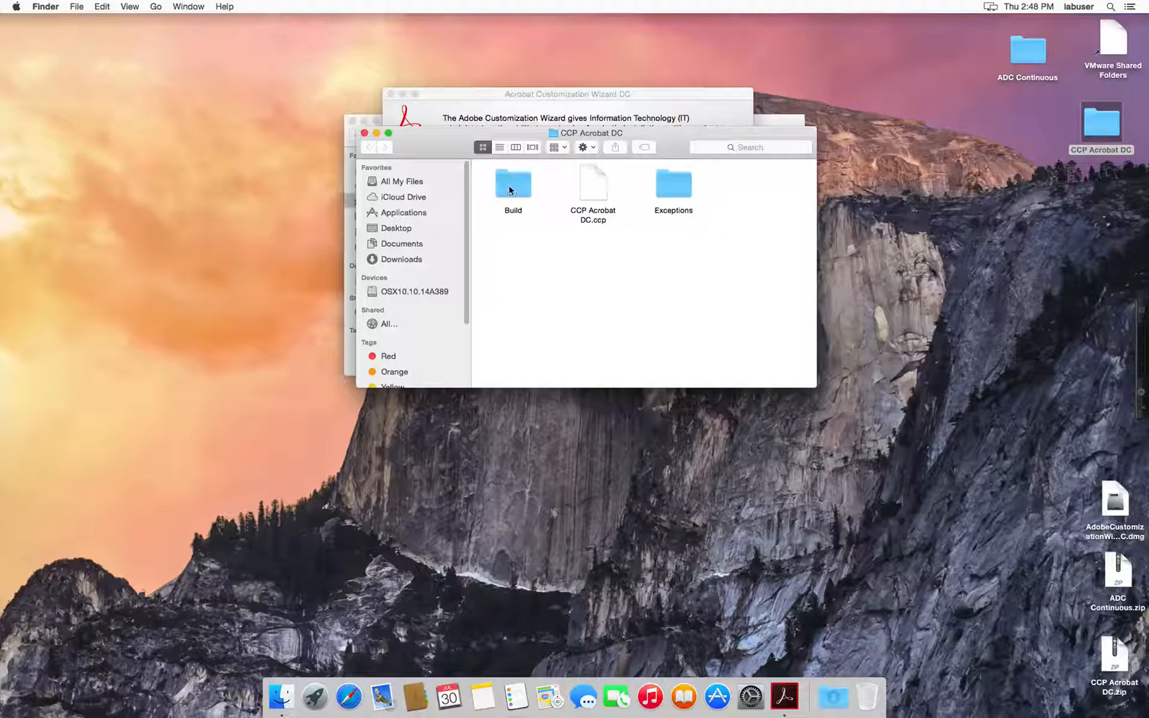
mouse_move(514, 193)
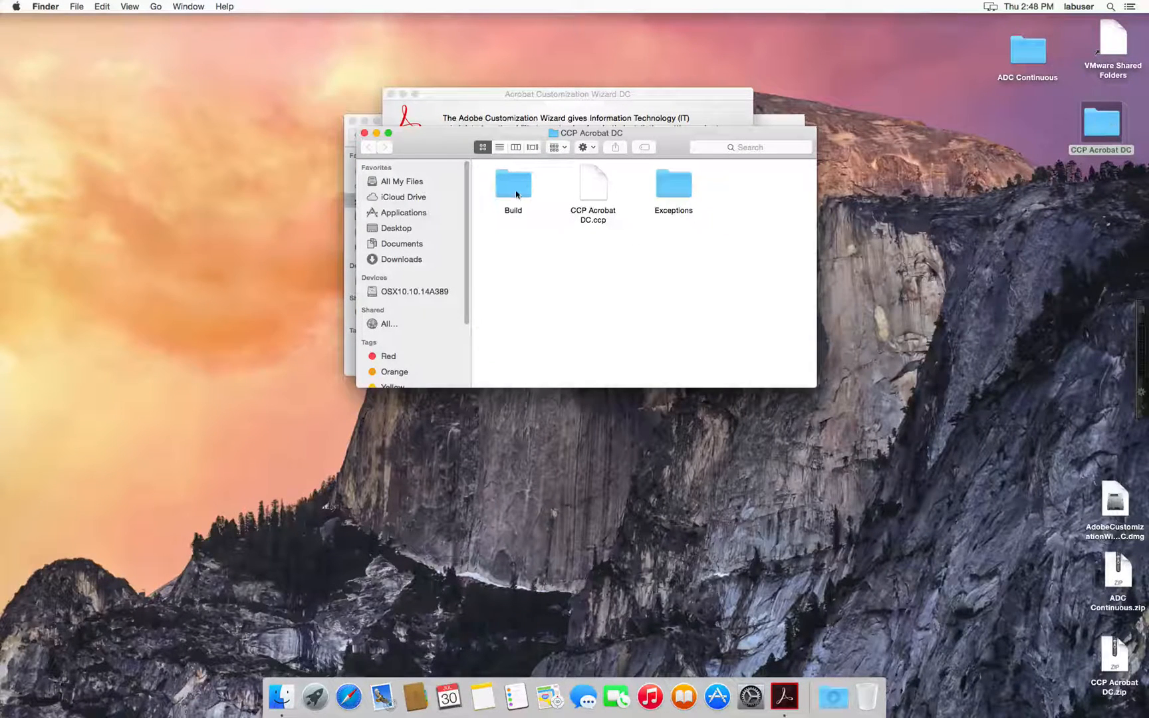
double_click(513, 188)
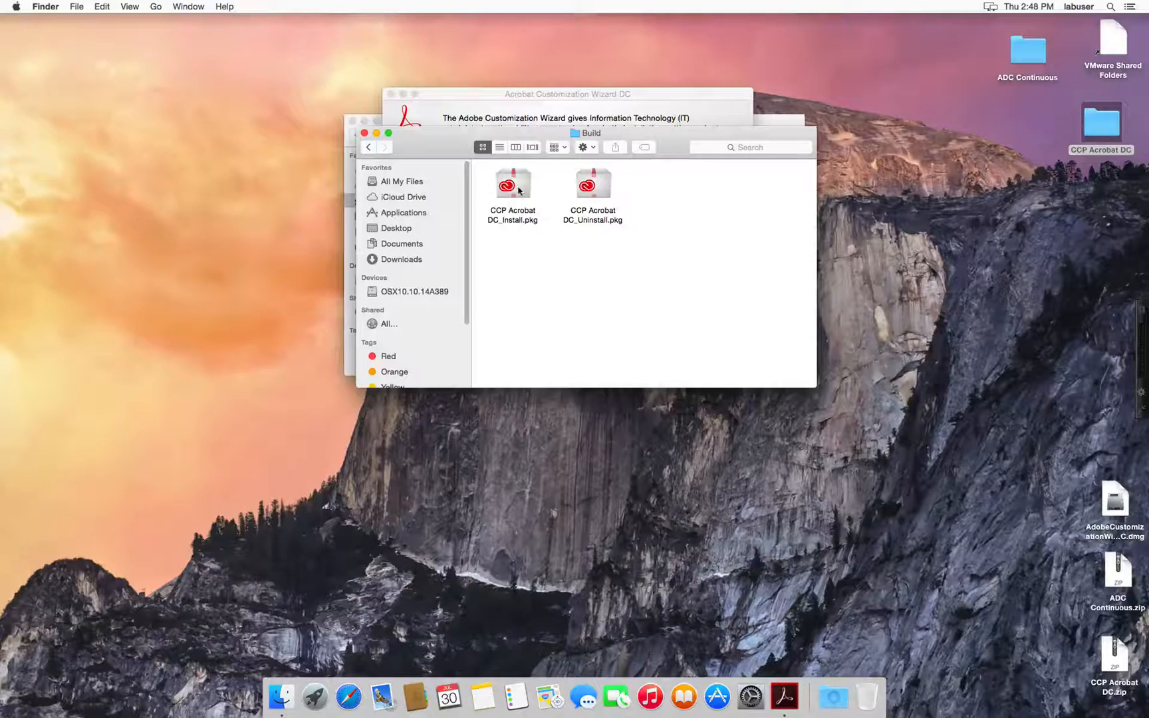
- Show the package contents of CCP Acrobat DC_Install.pkg in Finder column view
right_click(512, 183)
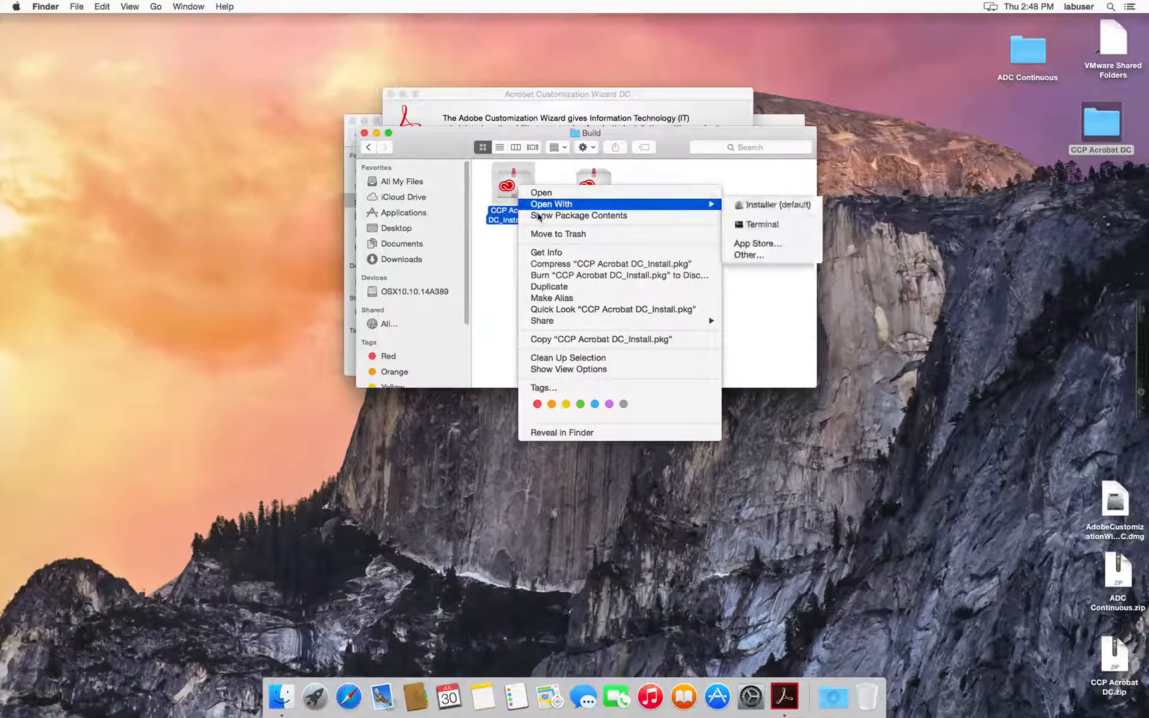
mouse_move(579, 214)
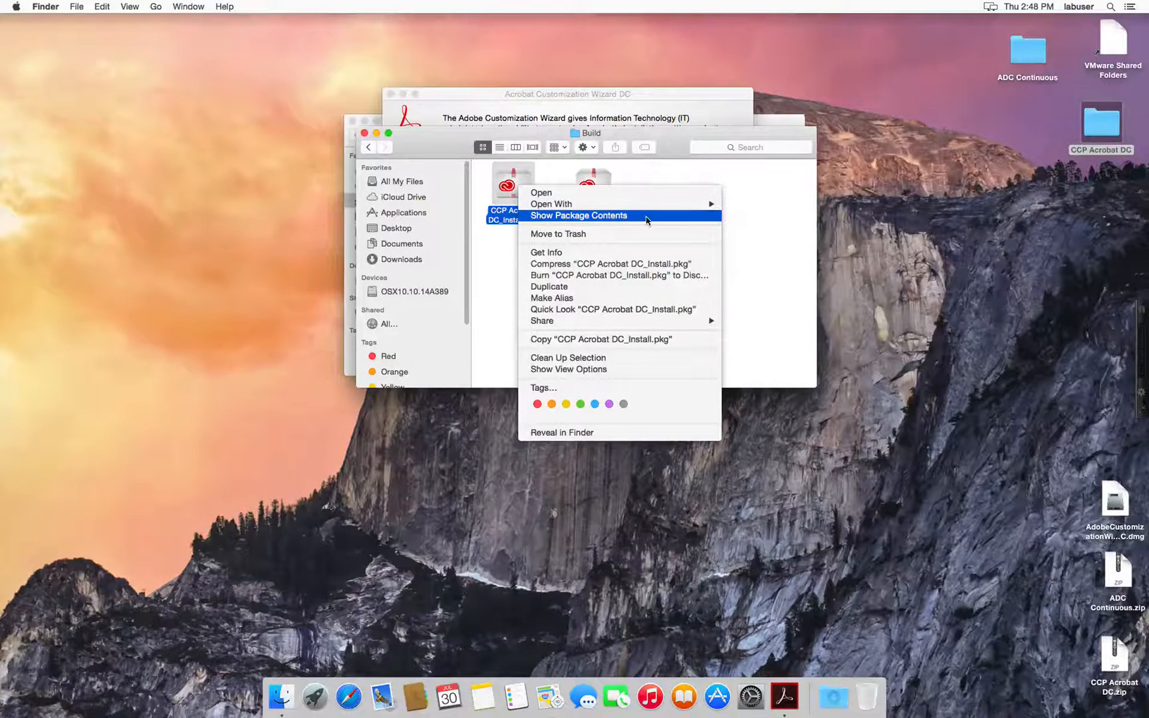
click(579, 215)
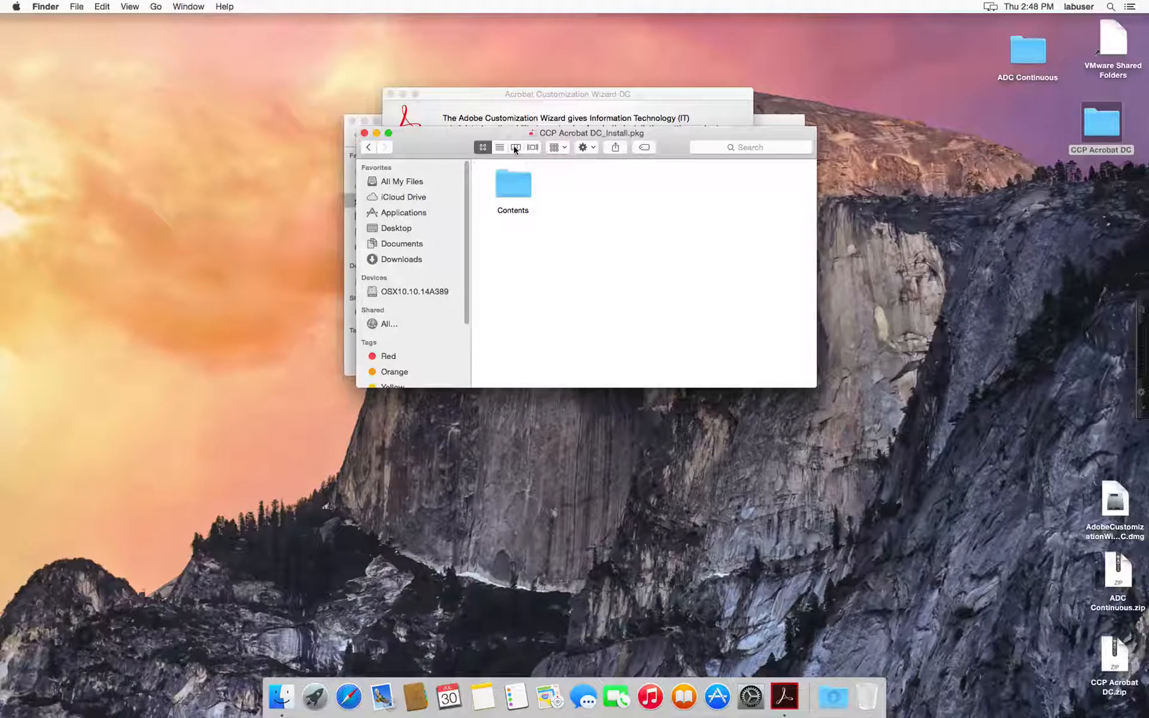
click(515, 147)
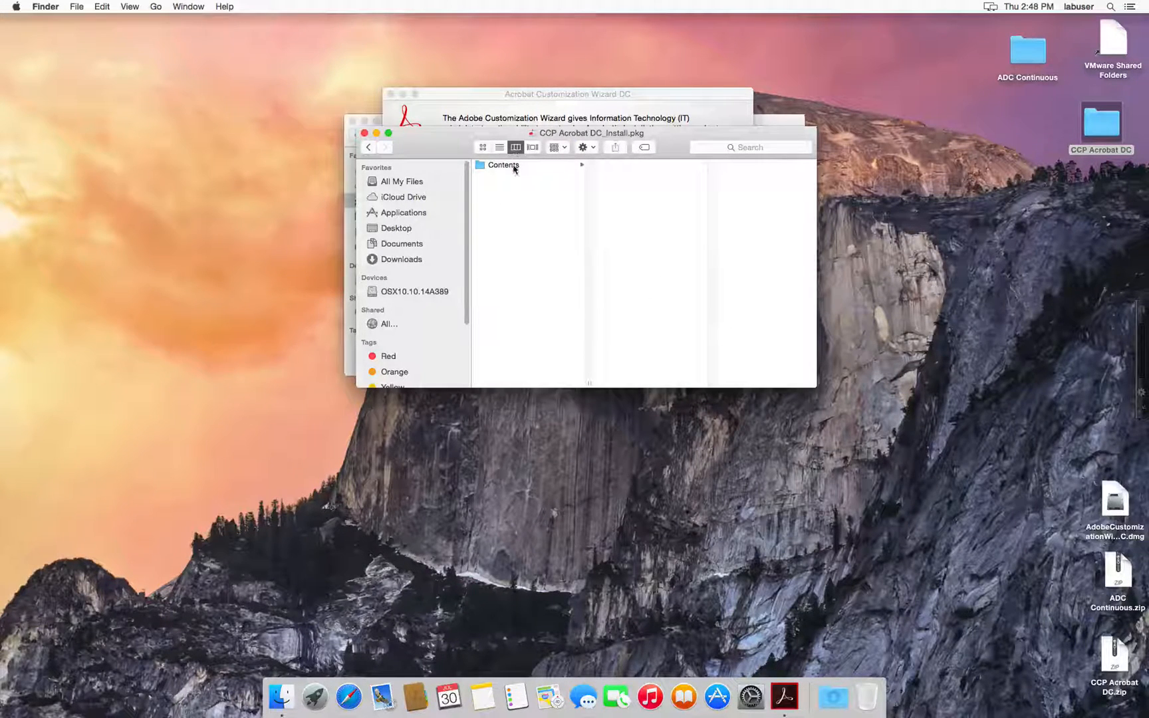
- Browse Contents > Resources > APRO15.0en_US > Acrobat DC and select Acrobat DC Installer.pkg
click(504, 164)
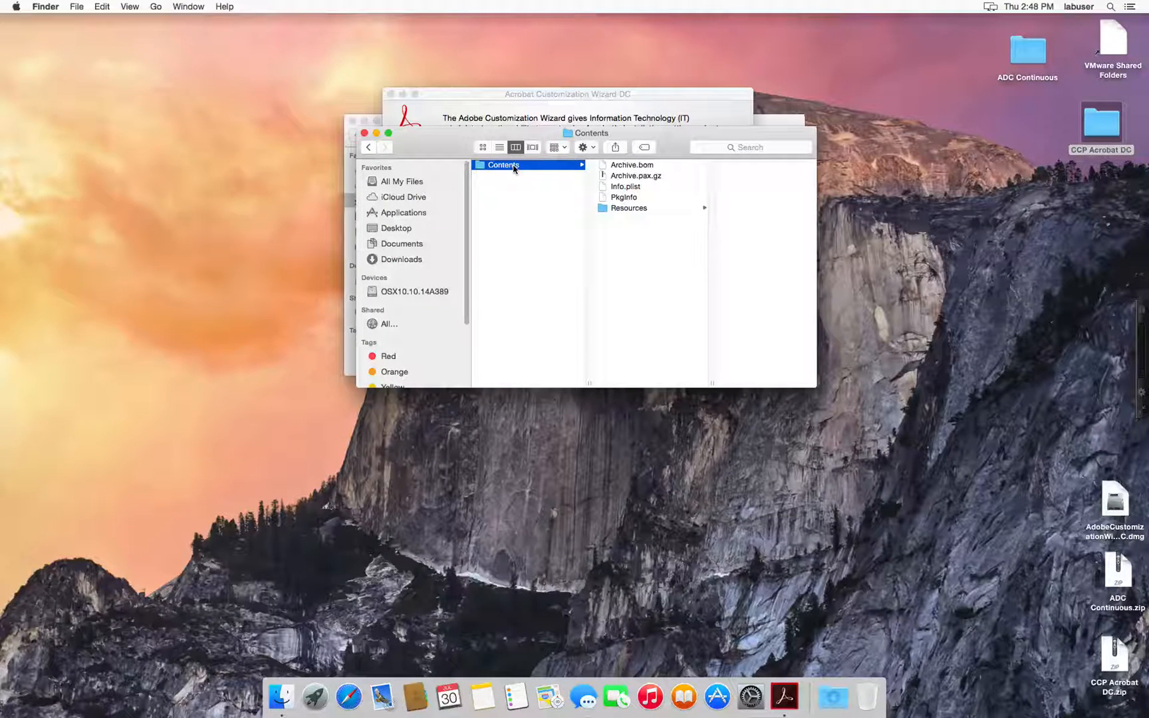
click(629, 207)
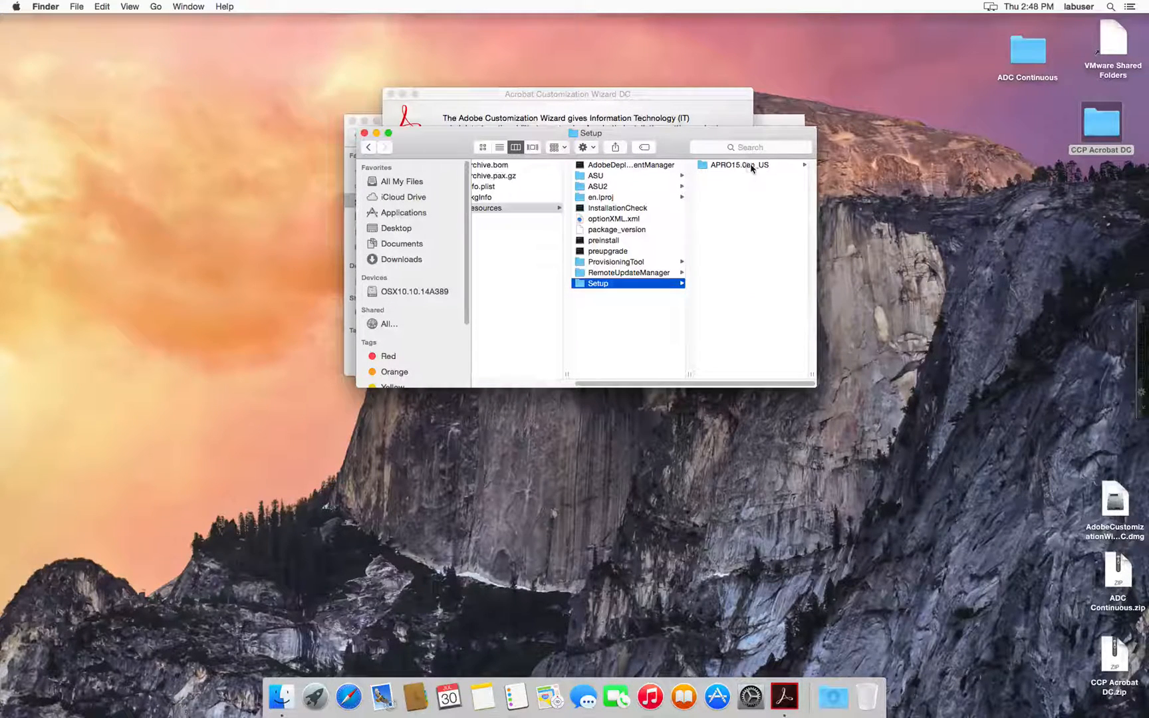
click(740, 164)
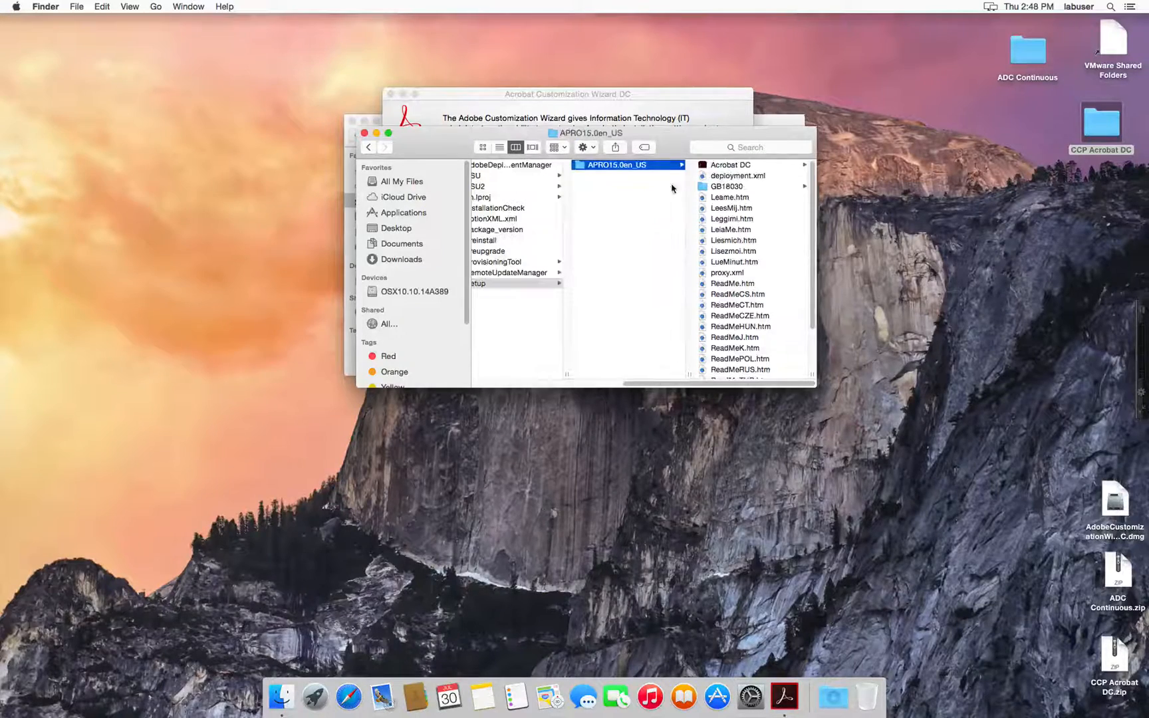
click(730, 164)
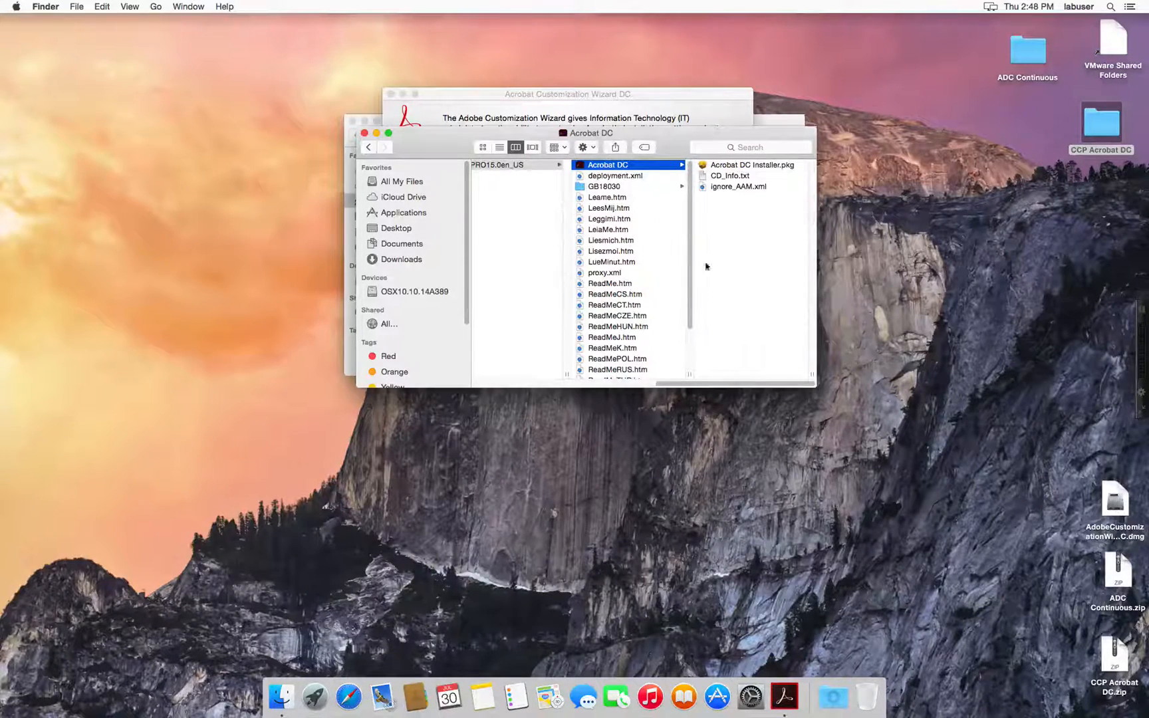
click(750, 163)
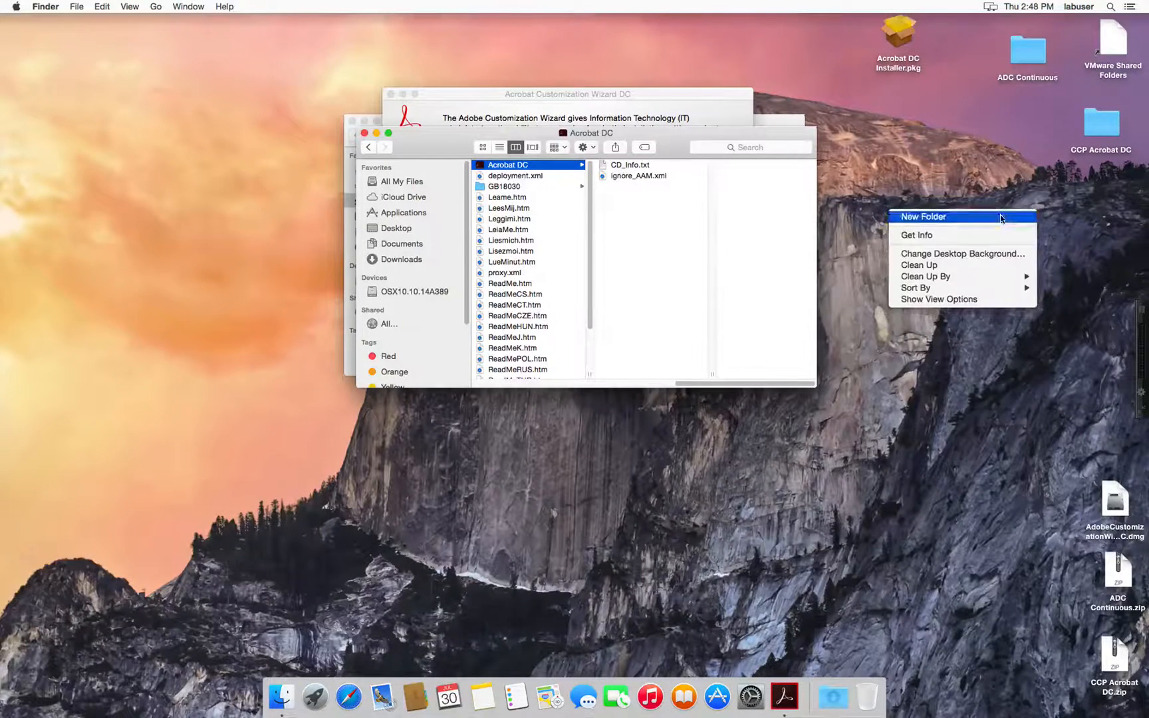
- Create a Customized Package folder on the desktop and bring the Customization Wizard forward
click(923, 217)
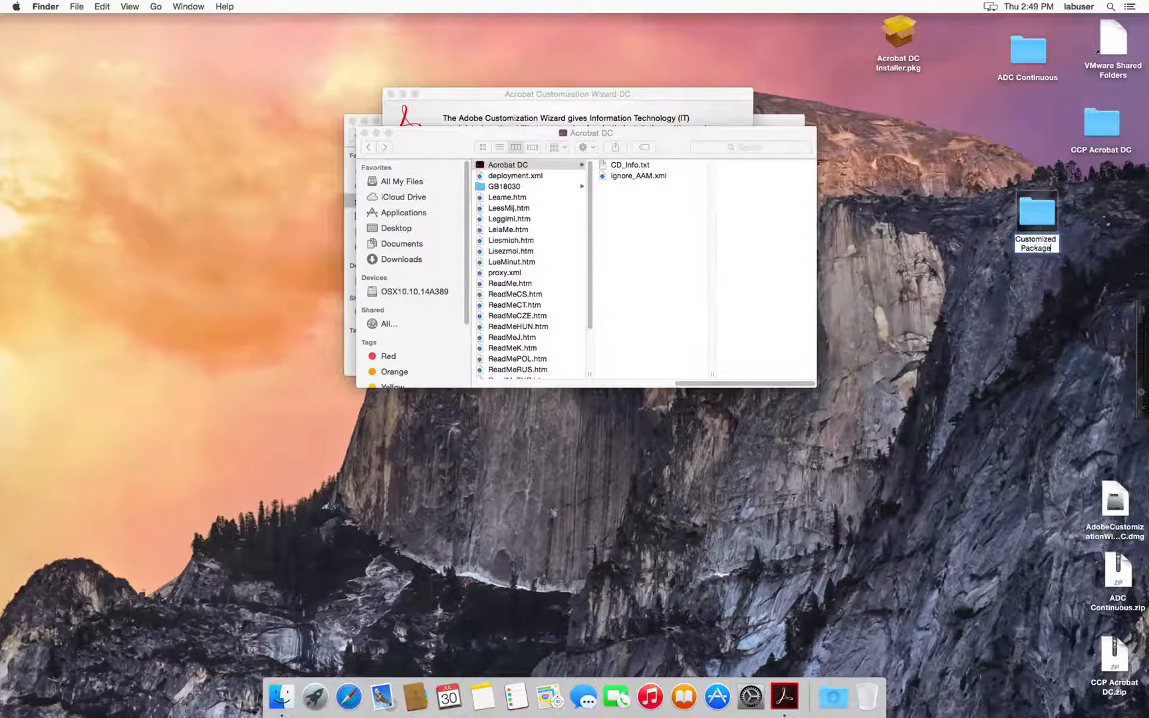
click(1036, 213)
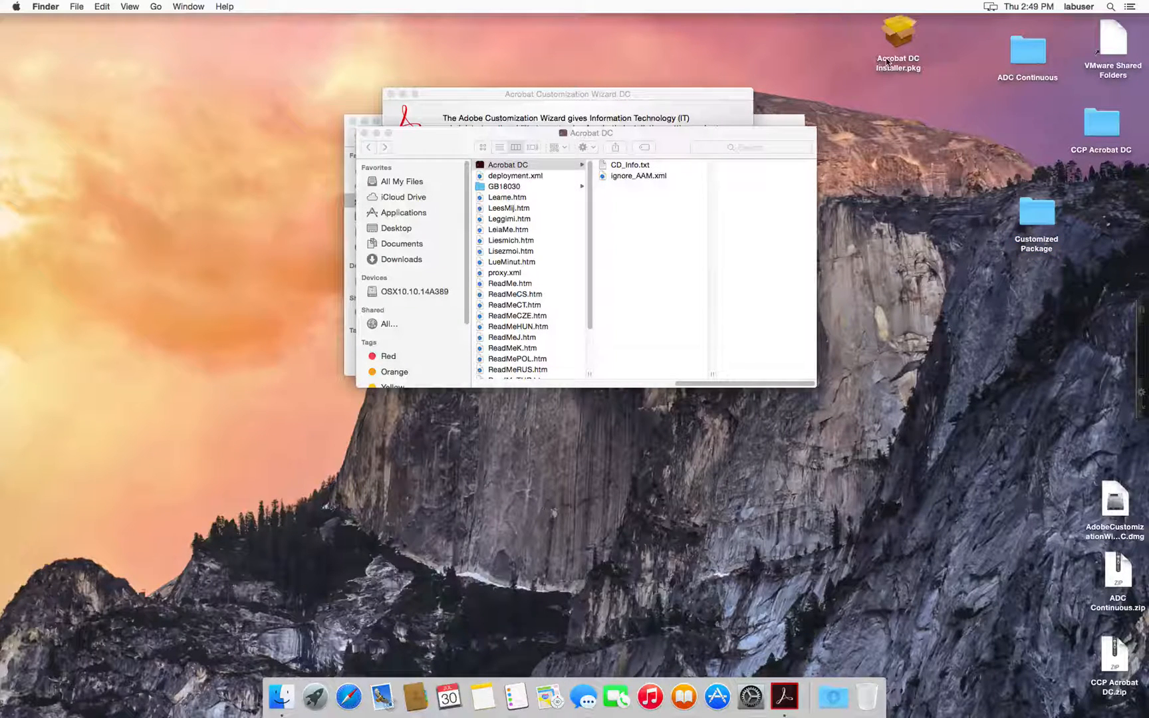
click(896, 40)
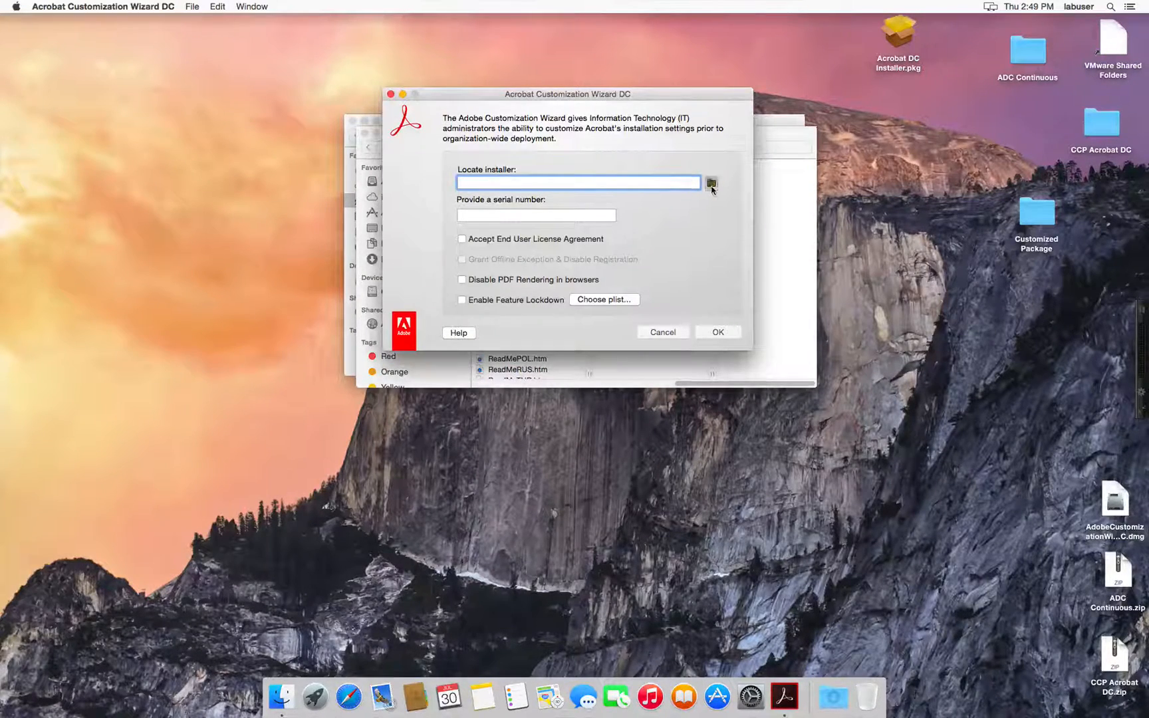
- Set the desktop's Acrobat DC Installer.pkg as the wizard's installer location
click(710, 183)
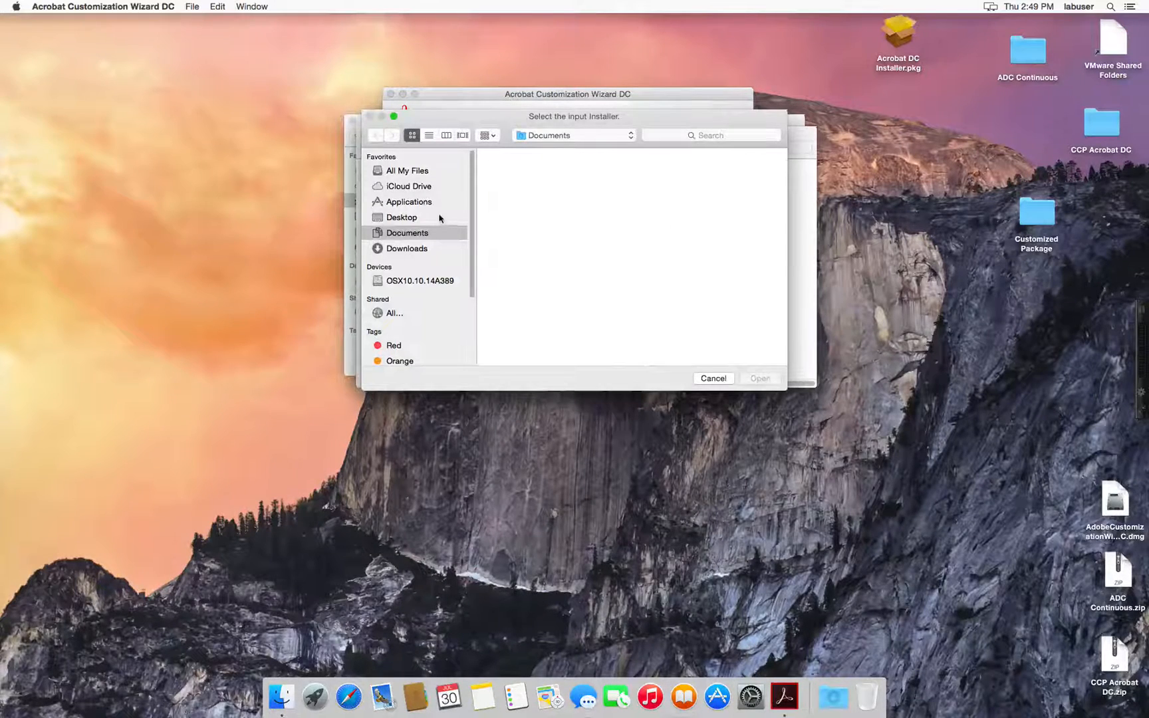
click(401, 217)
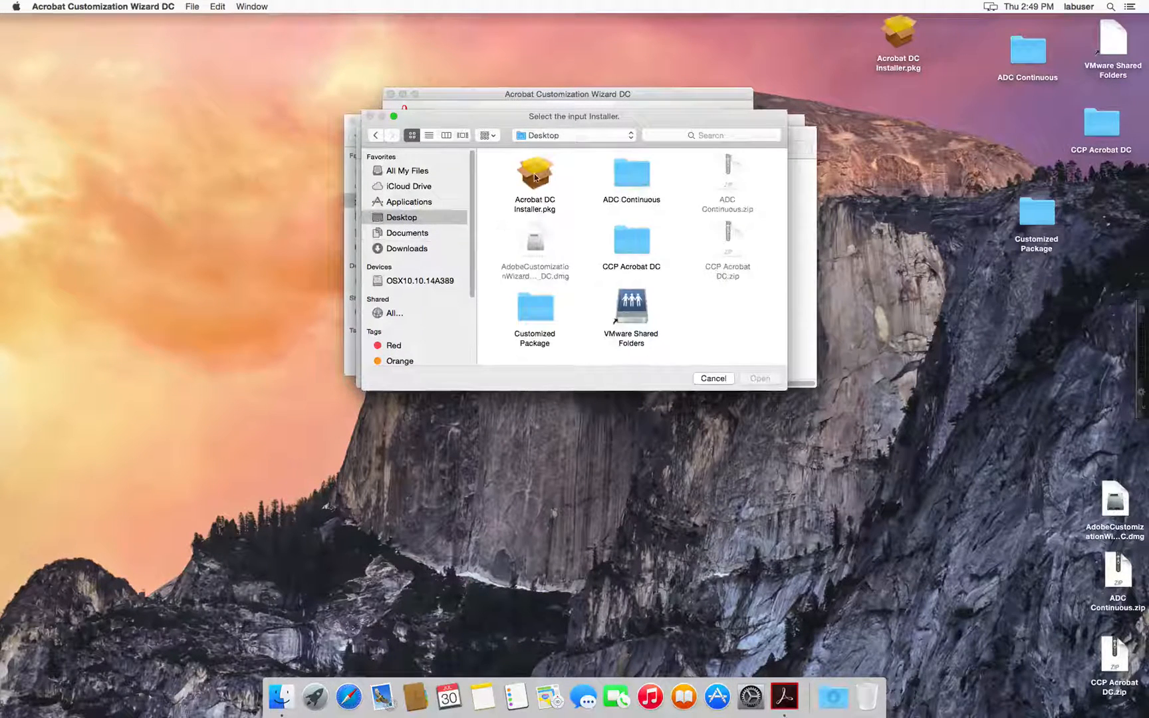
click(535, 174)
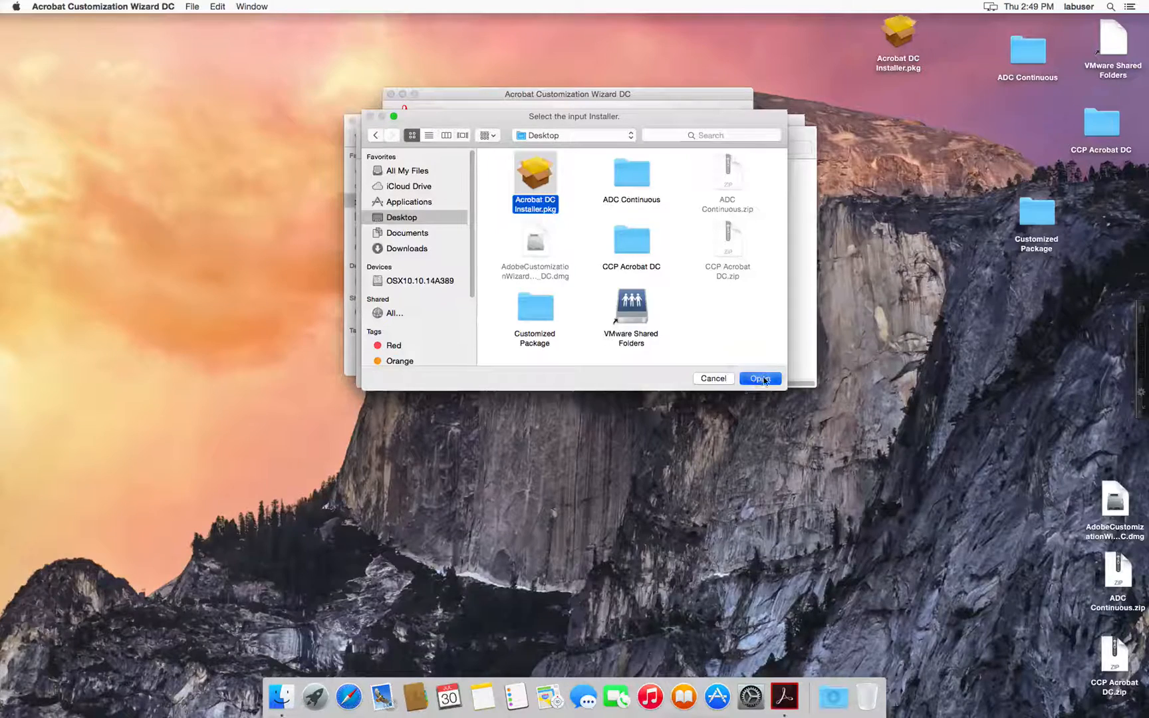
click(759, 379)
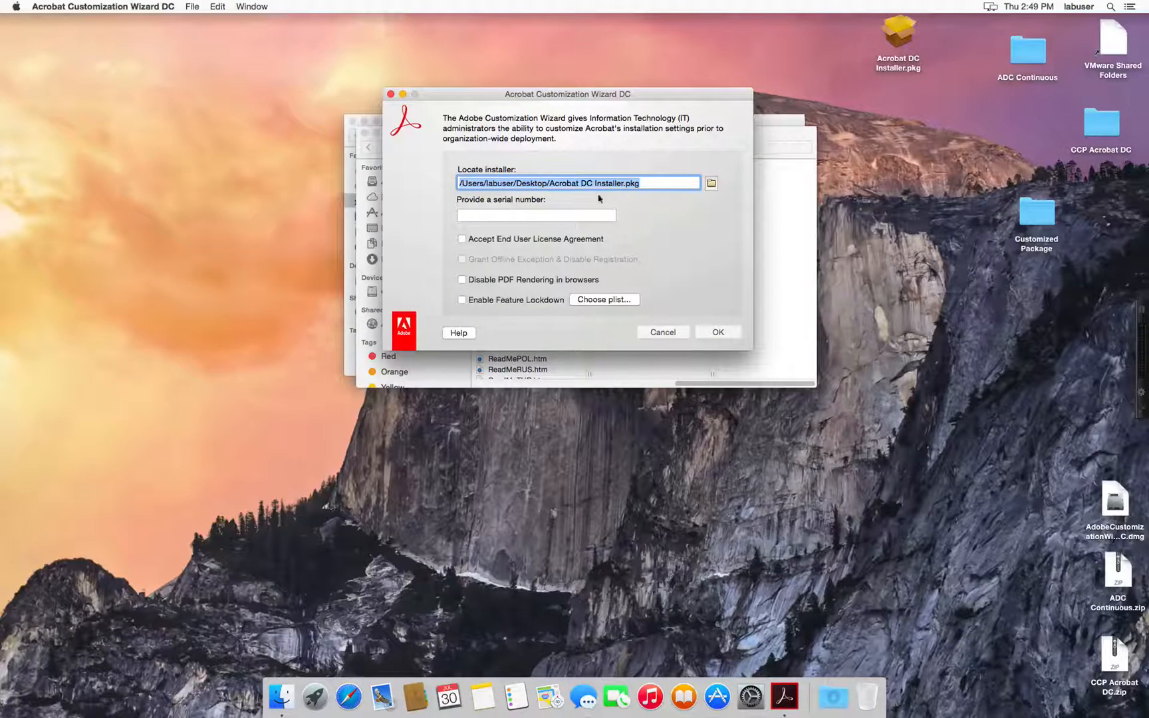
mouse_move(637, 233)
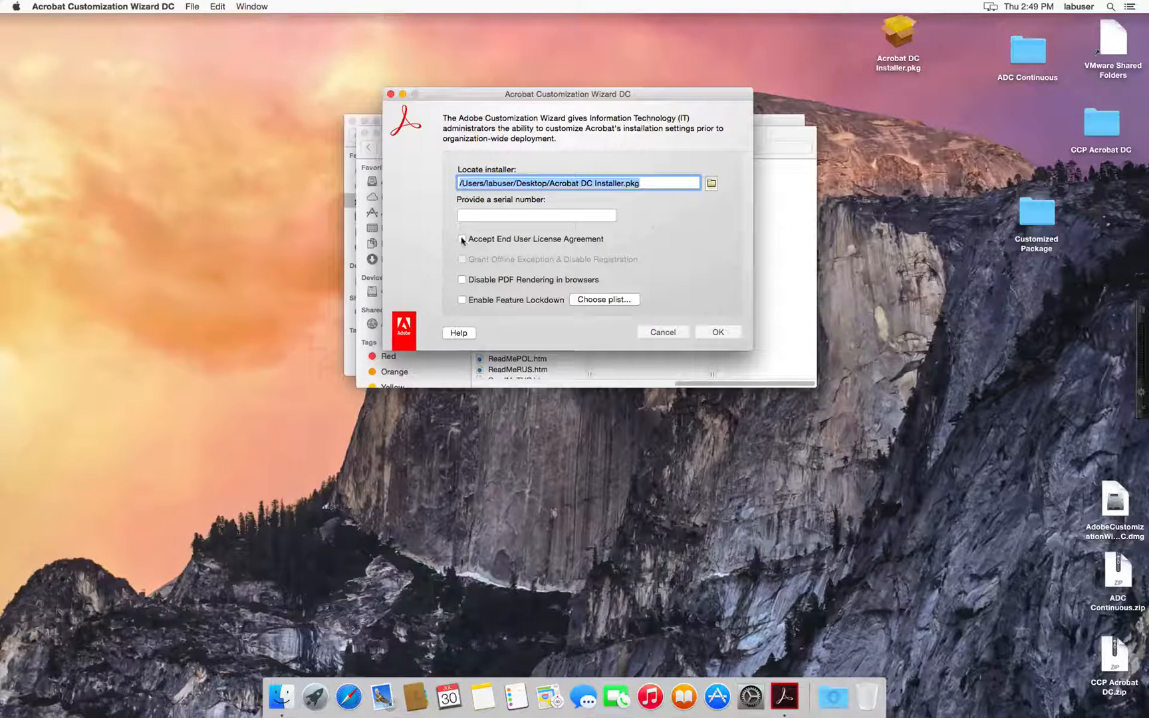
- Accept the EULA and enable feature lockdown
click(463, 239)
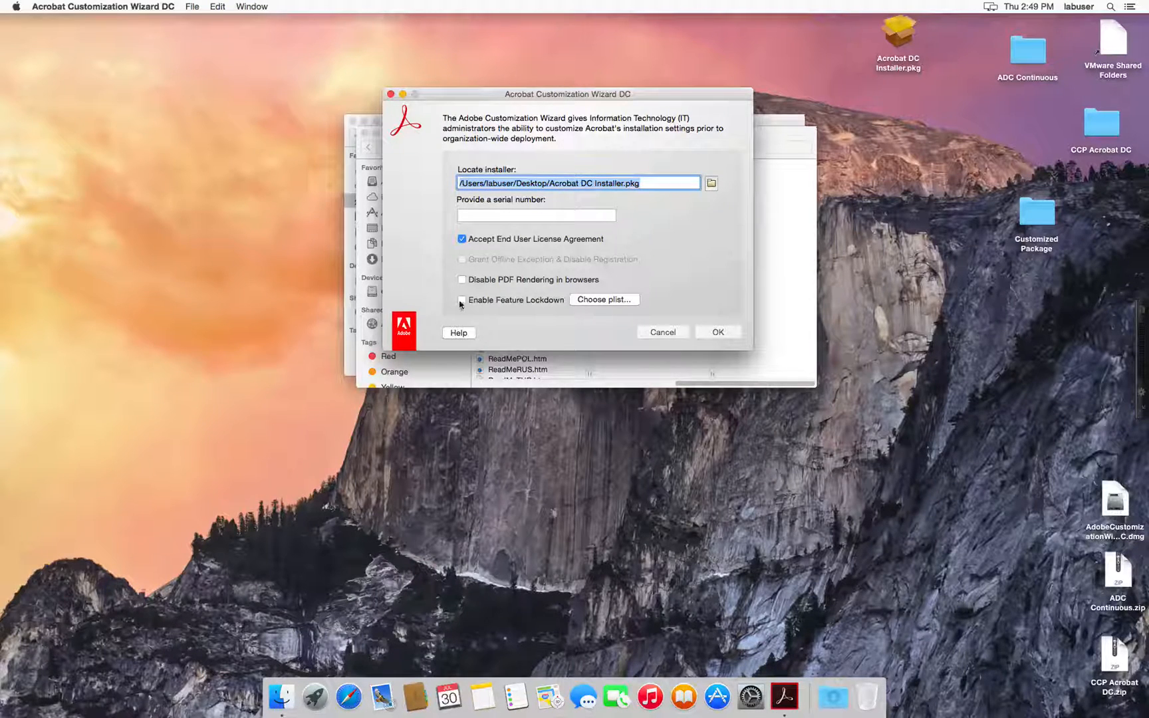
click(463, 299)
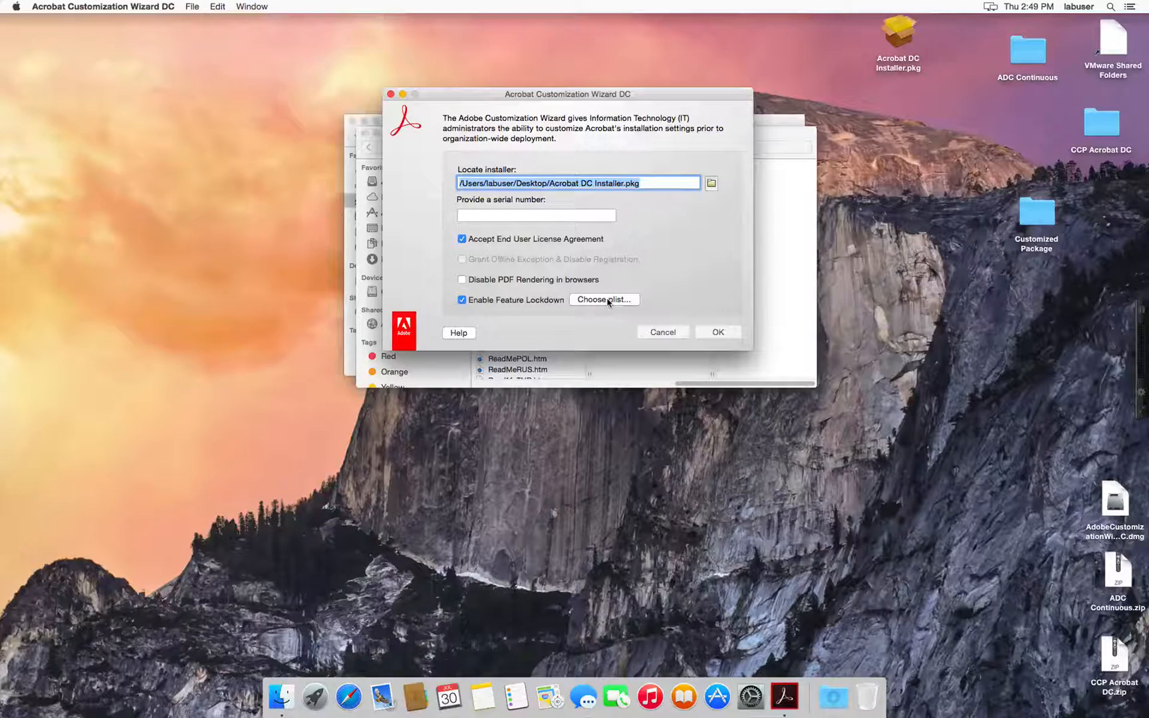
- Choose com.adobe.Acrobat.Pro.plist from the ADC Continuous folder as the lockdown plist
click(601, 299)
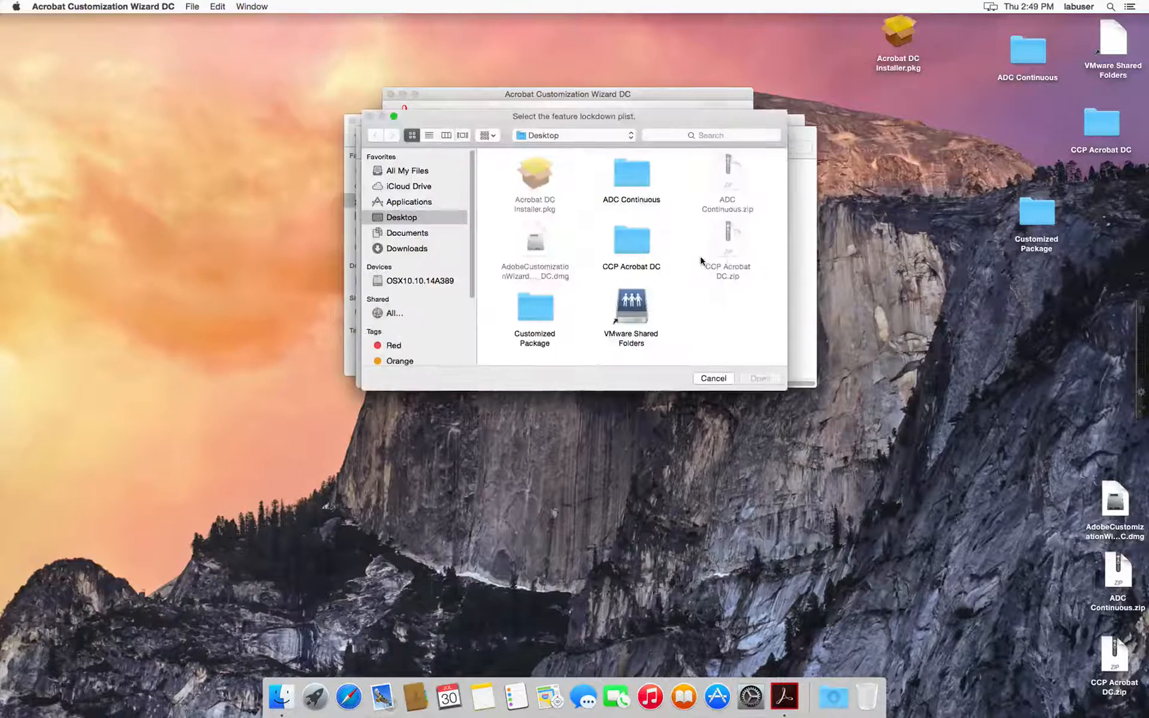
double_click(631, 174)
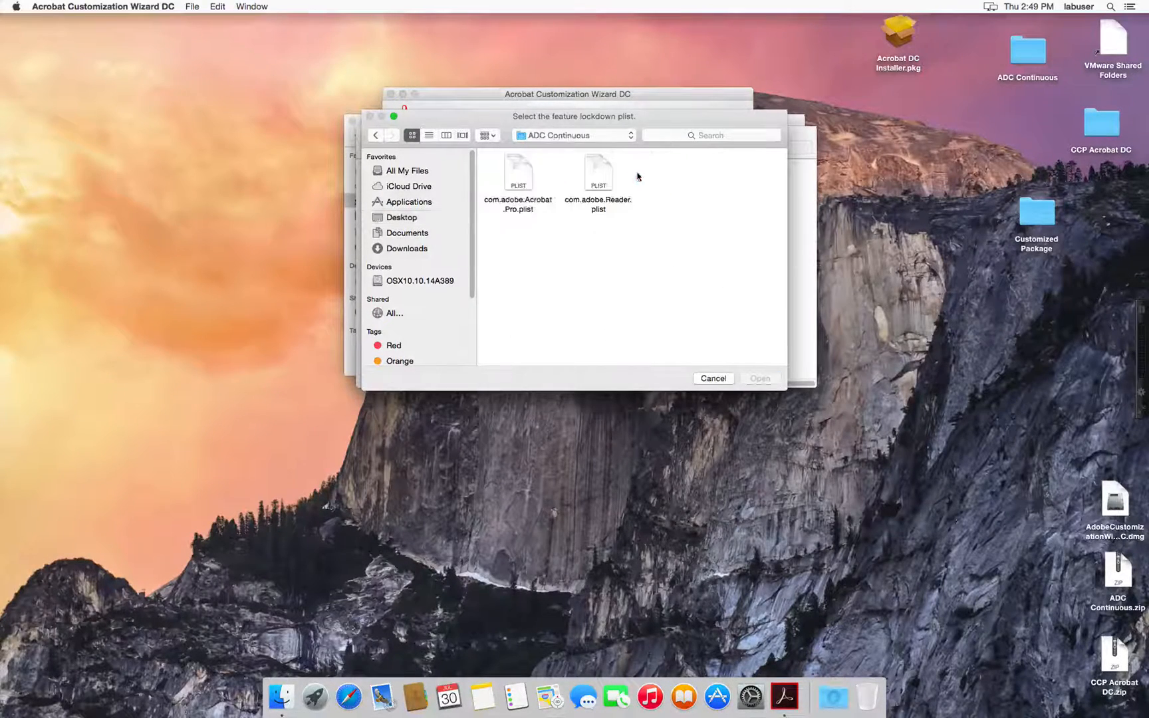
mouse_move(514, 195)
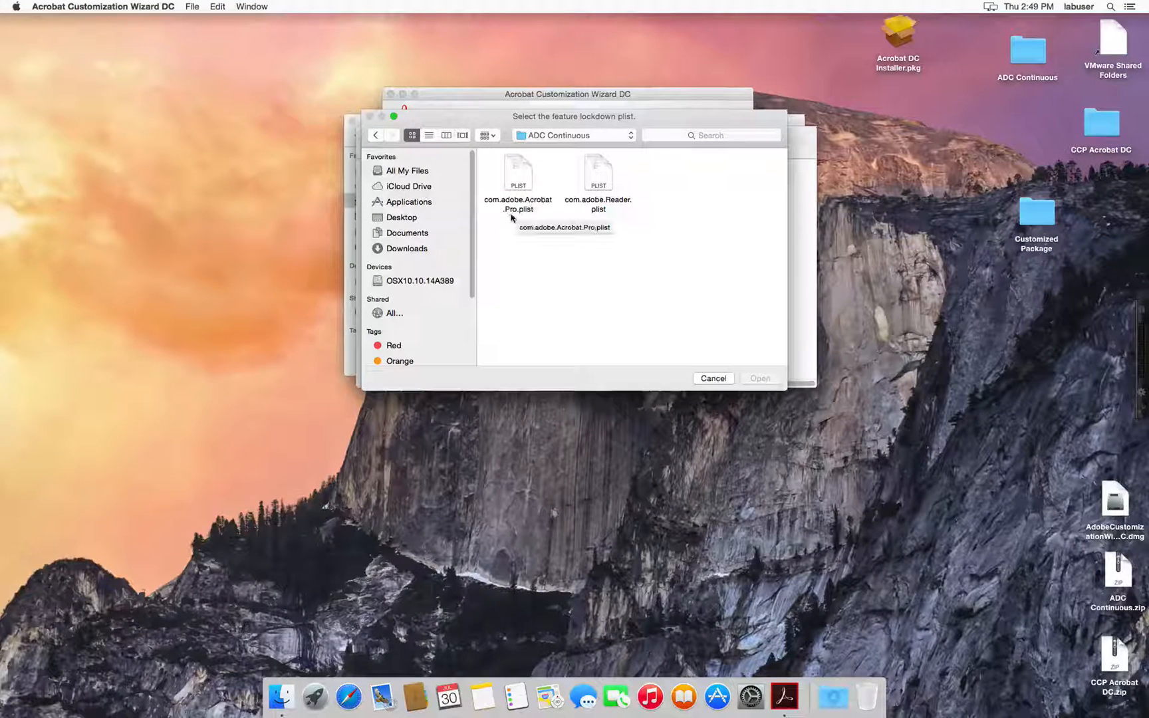
click(517, 175)
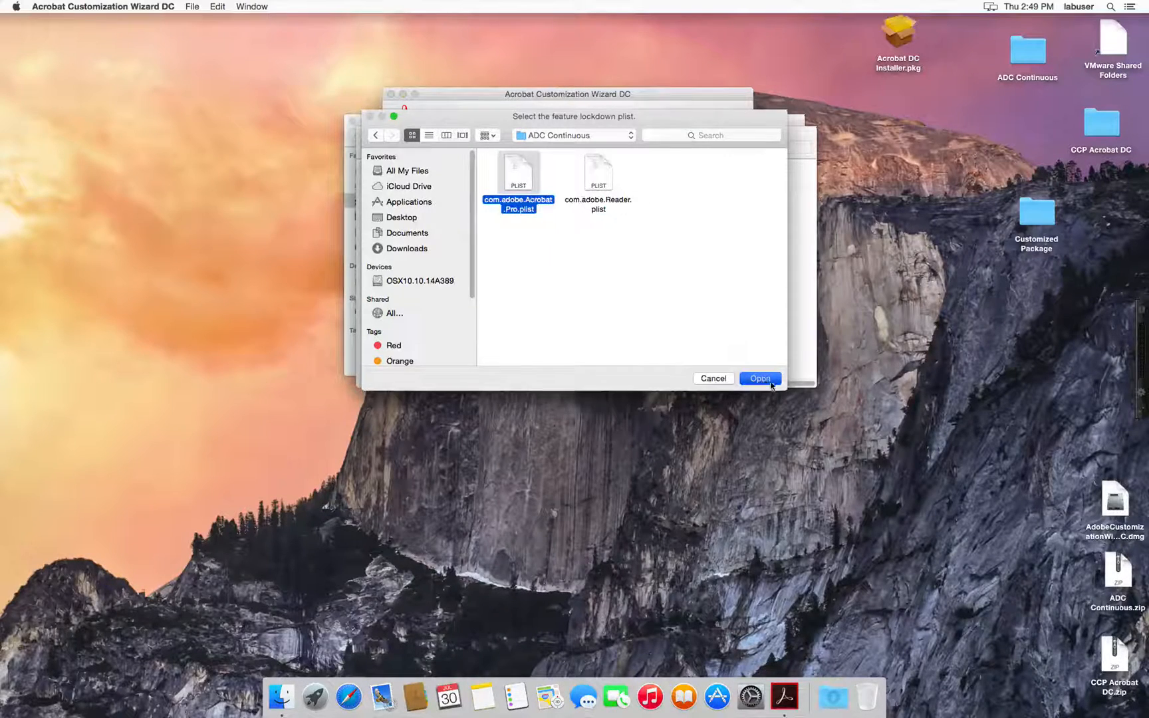
click(760, 380)
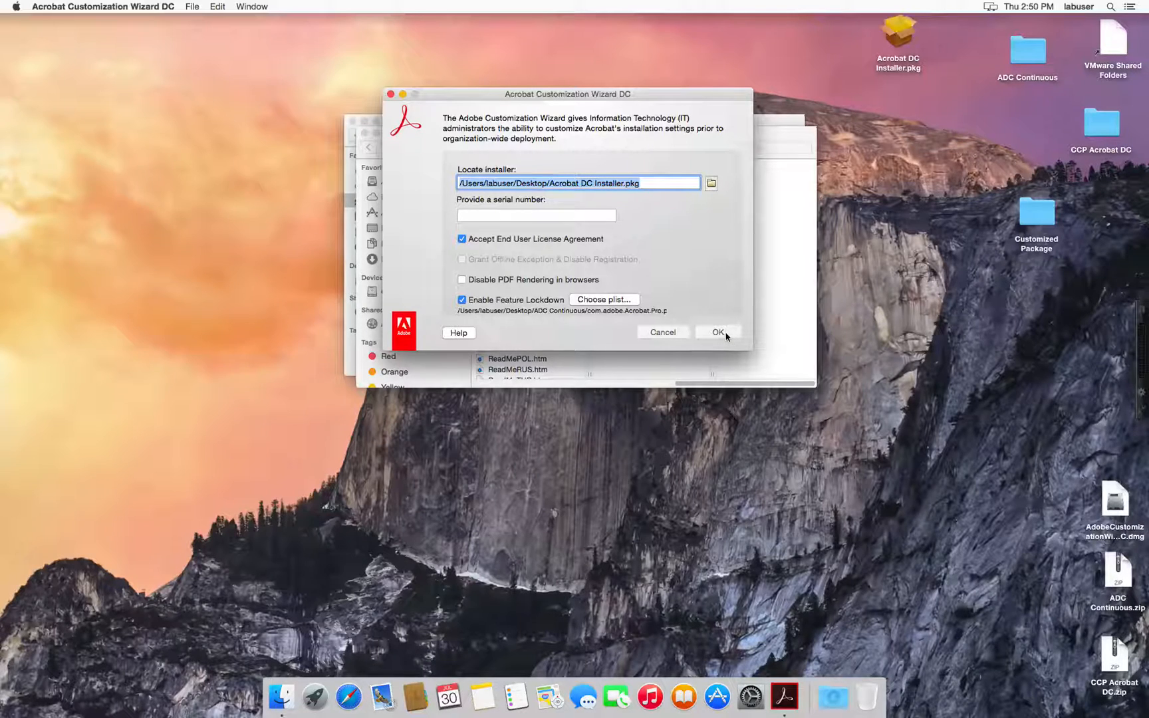
mouse_move(960, 343)
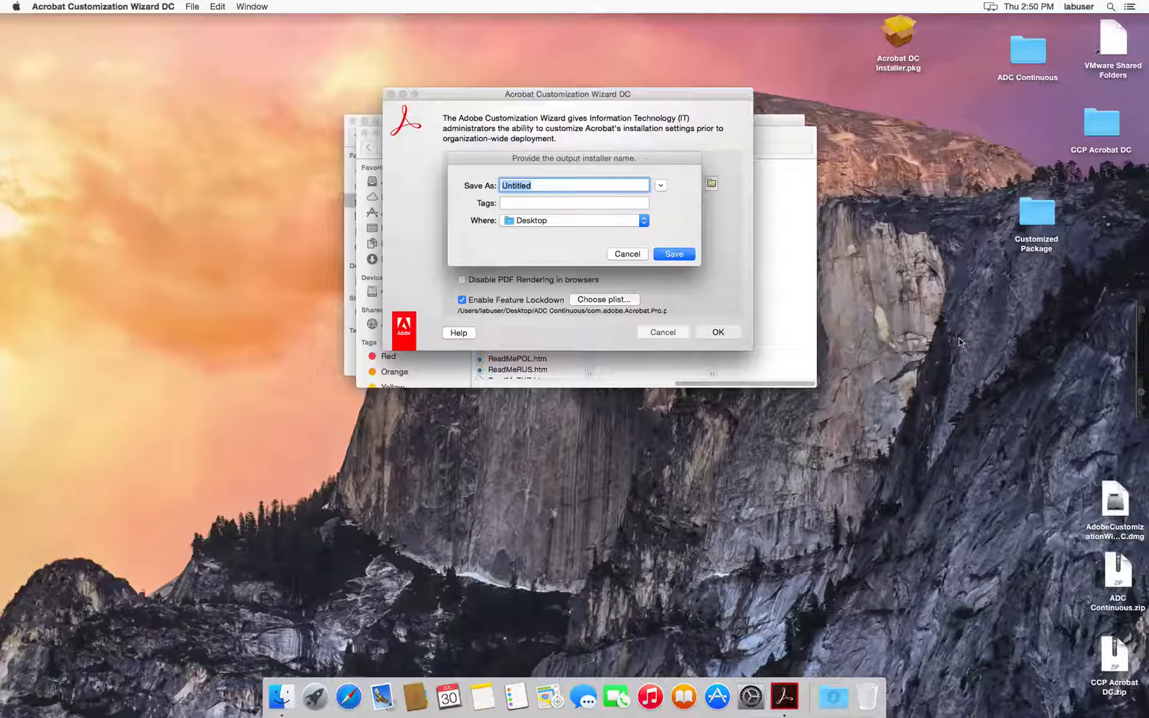
- Build the customized installer as Acrobat DC Installer.pkg into the Customized Package folder
text(Acrobat DC Installer.pkg)
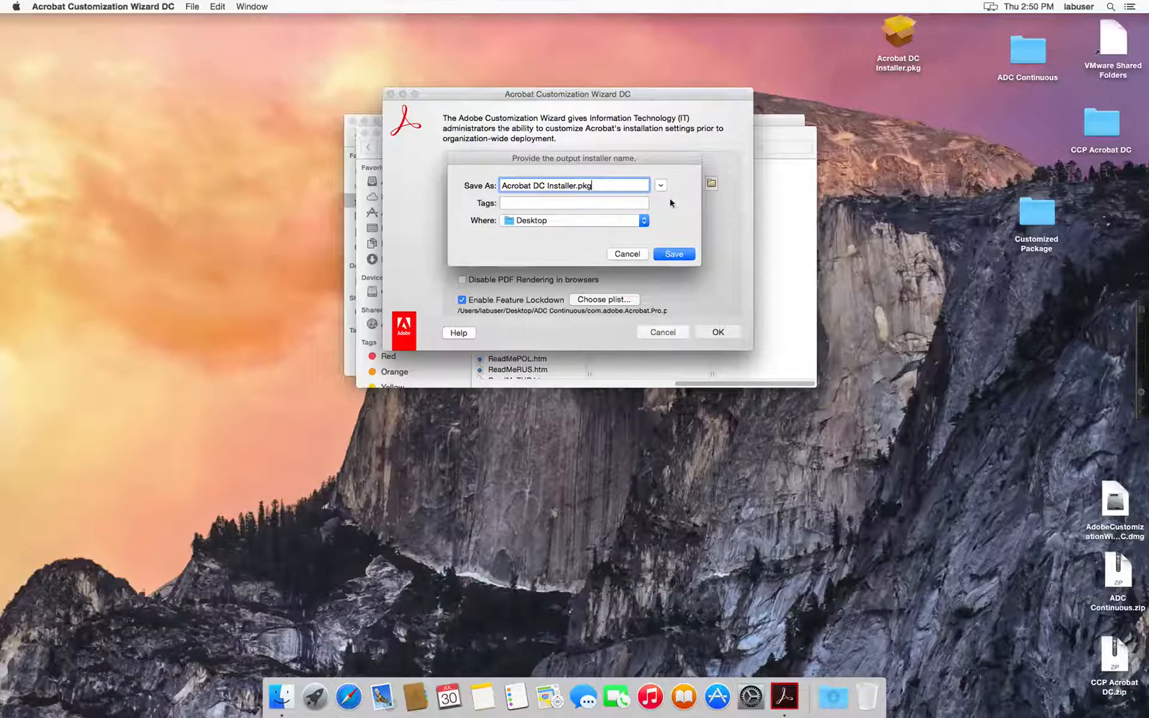
click(660, 185)
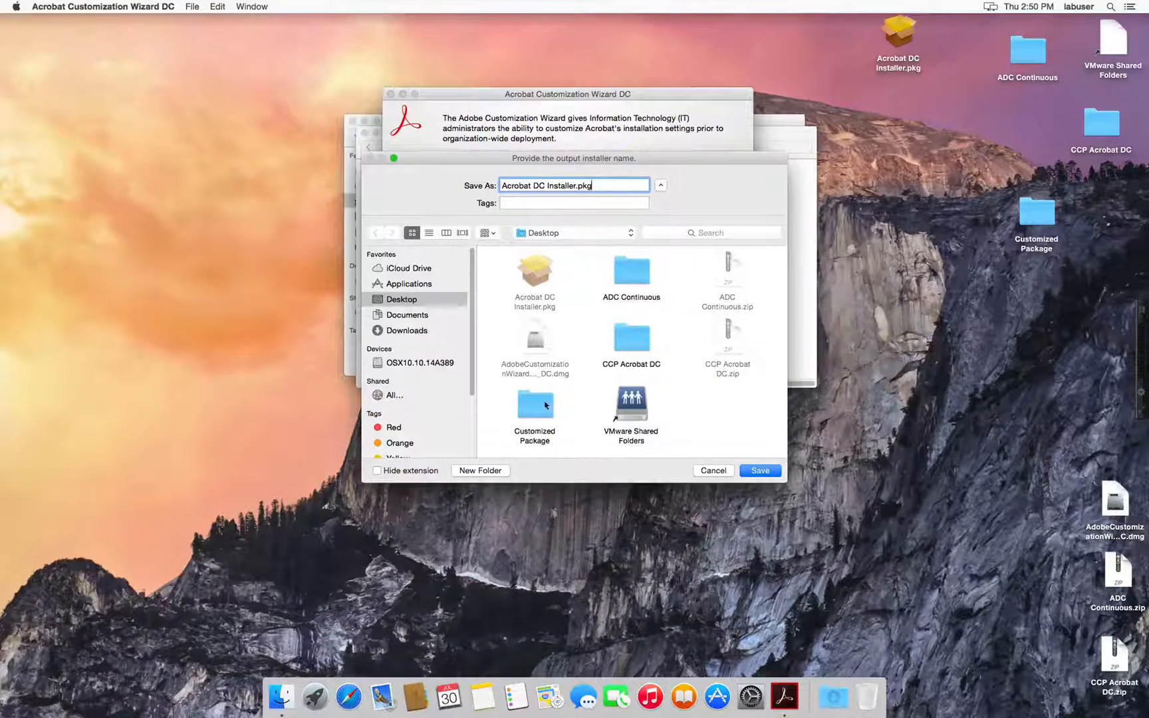
double_click(535, 407)
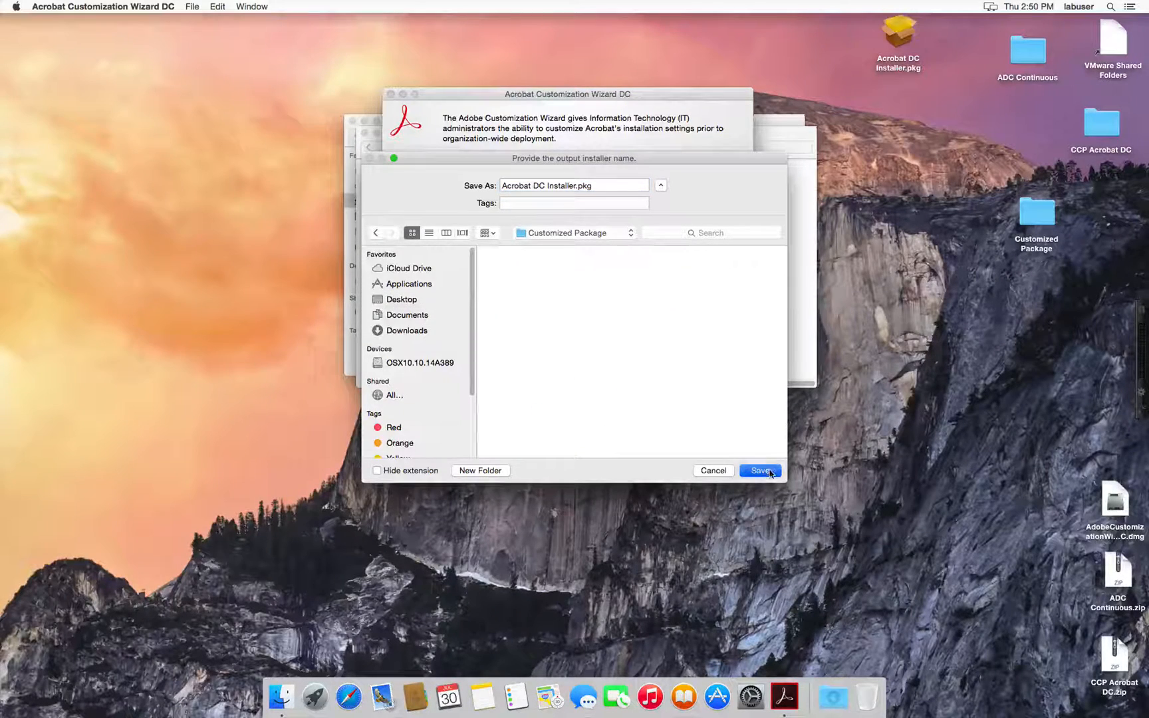
click(759, 471)
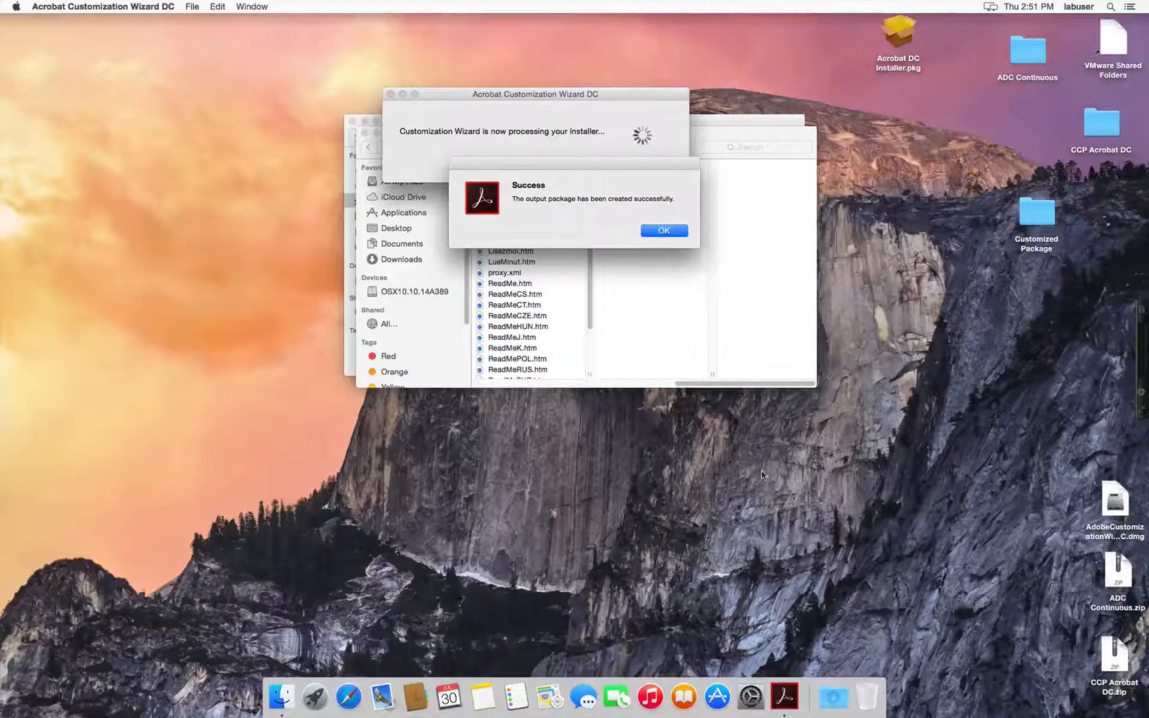
mouse_move(634, 208)
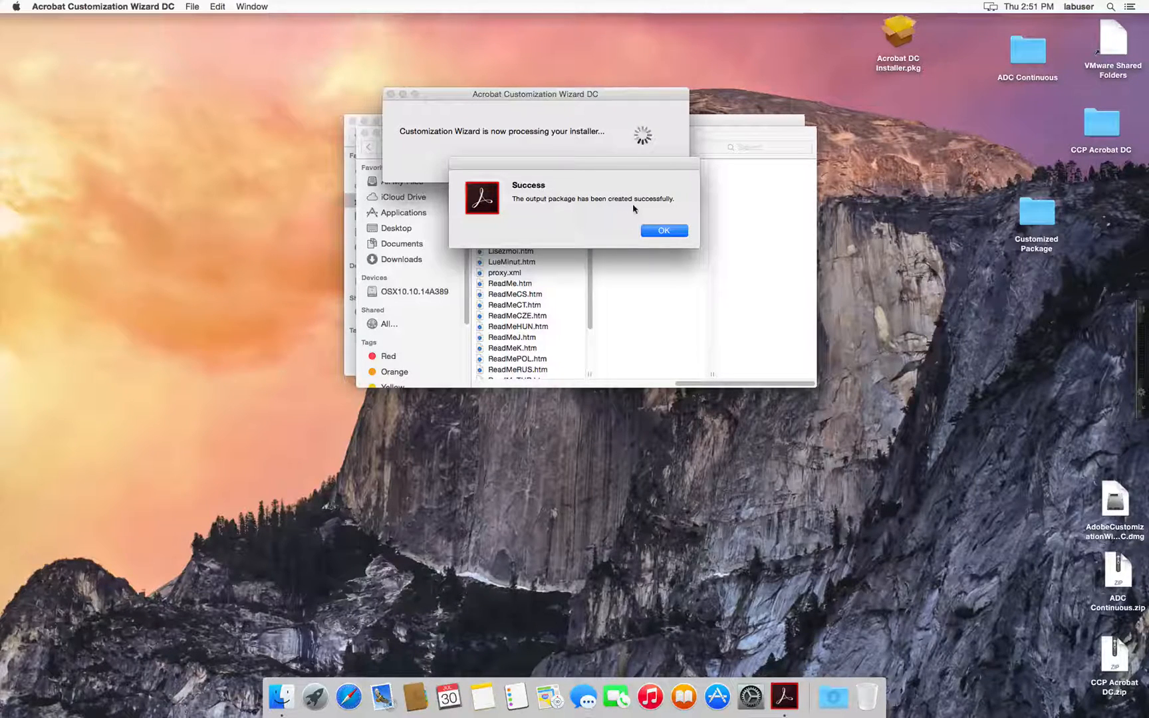
- Acknowledge the package creation success and log file notices
click(663, 230)
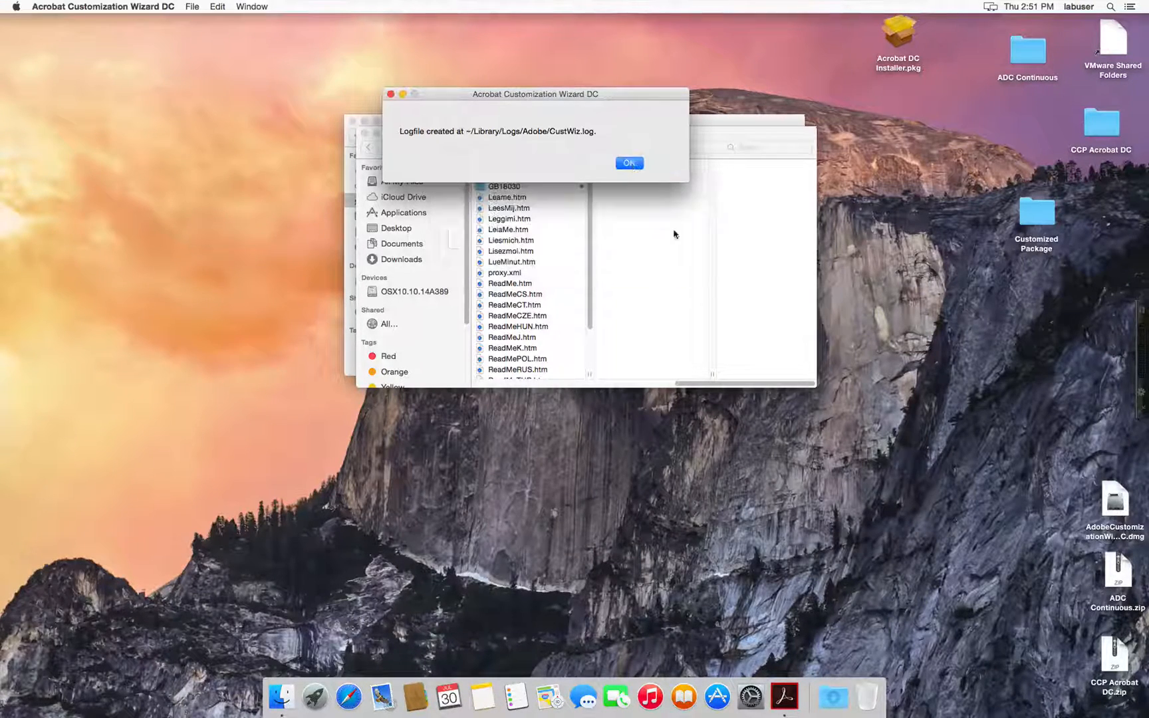
mouse_move(450, 139)
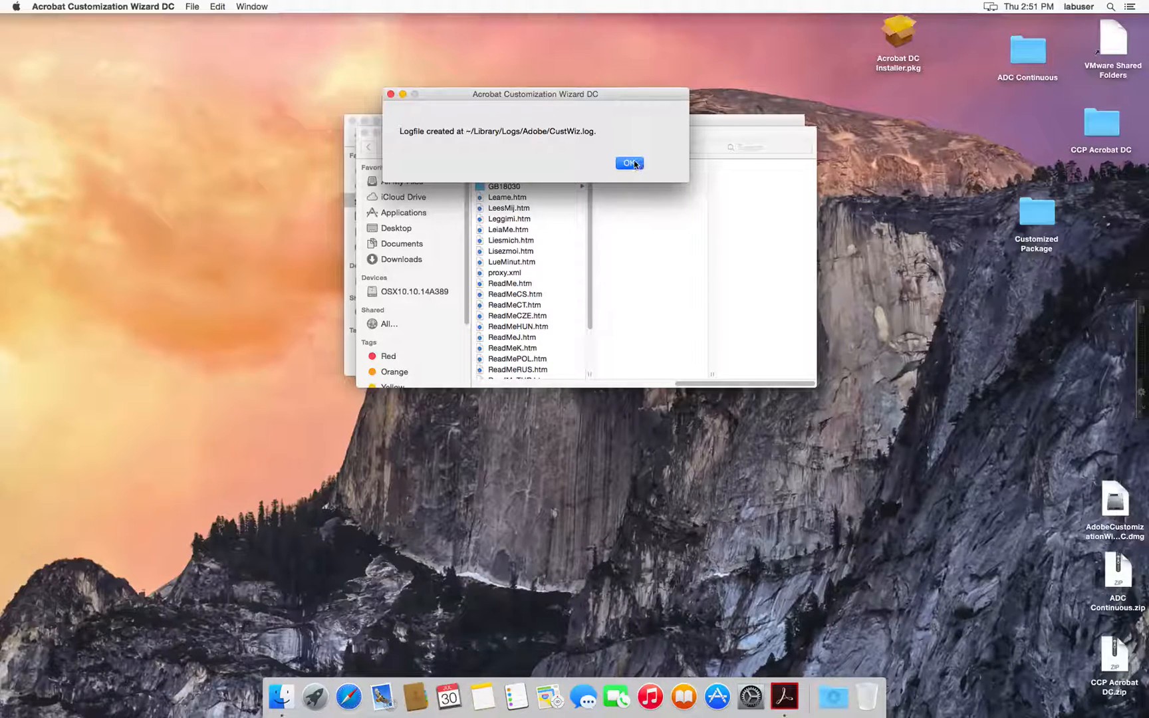
click(629, 163)
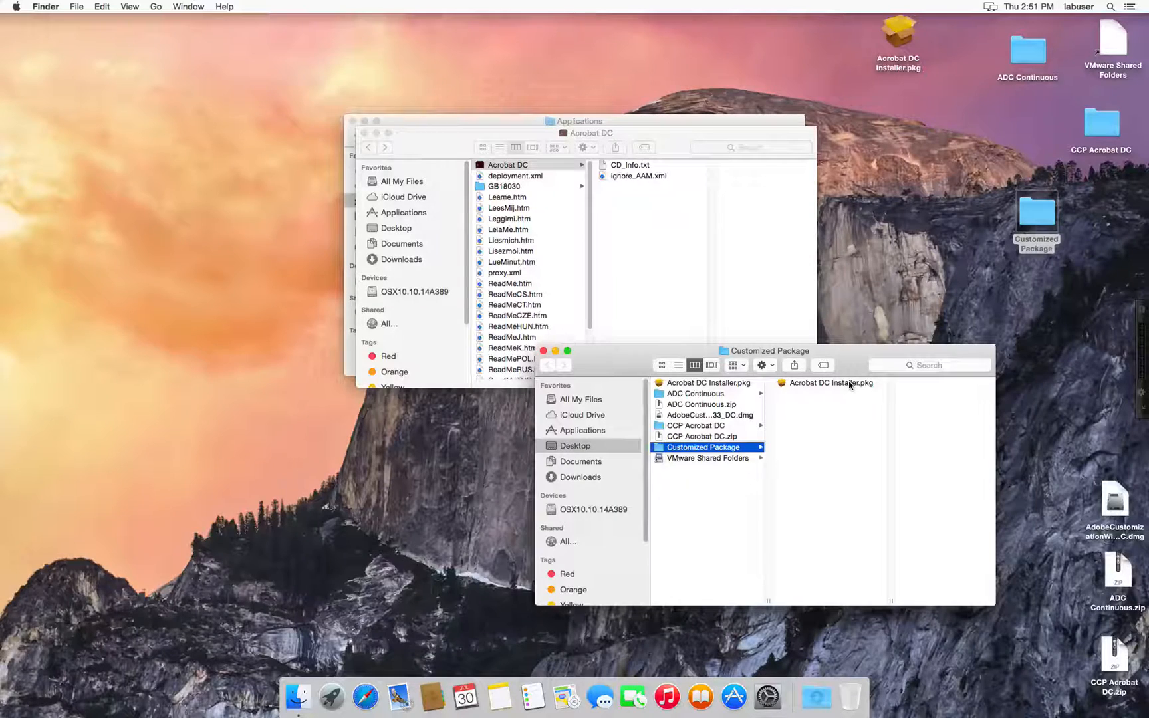
- Close the Applications and Customized Package Finder windows
click(832, 383)
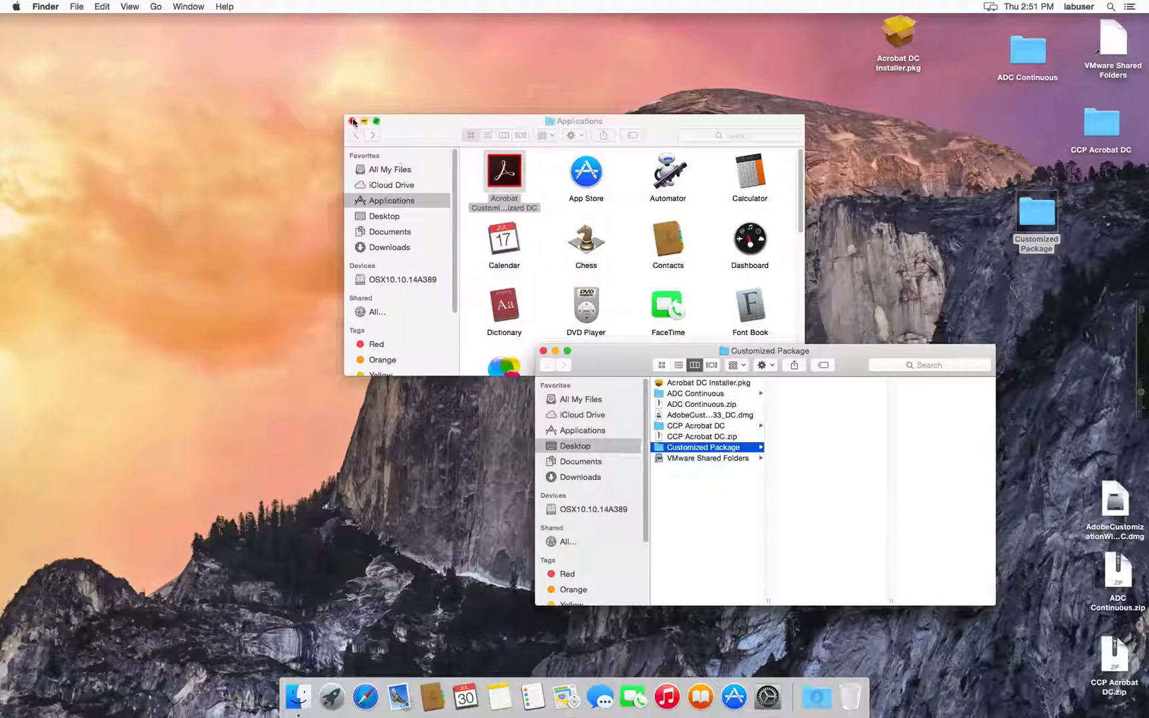
click(354, 121)
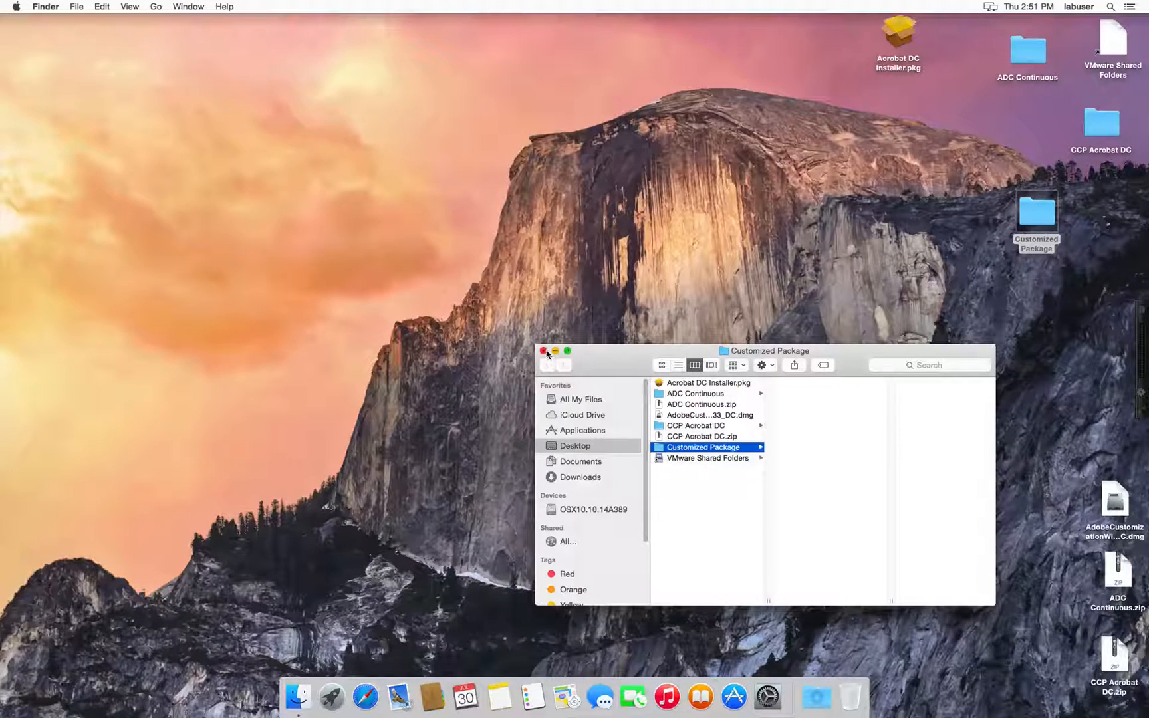
click(544, 351)
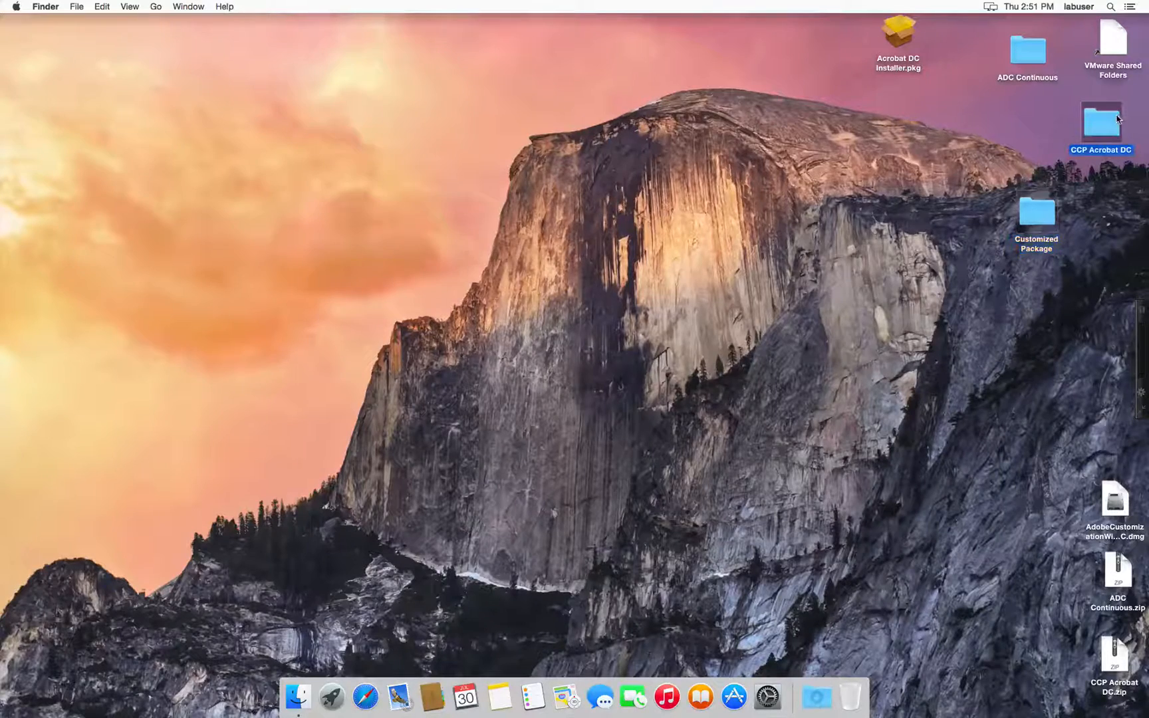
- Locate CCP Acrobat DC_Install.pkg in the CCP Acrobat DC Build folder and bring up its options
double_click(1100, 121)
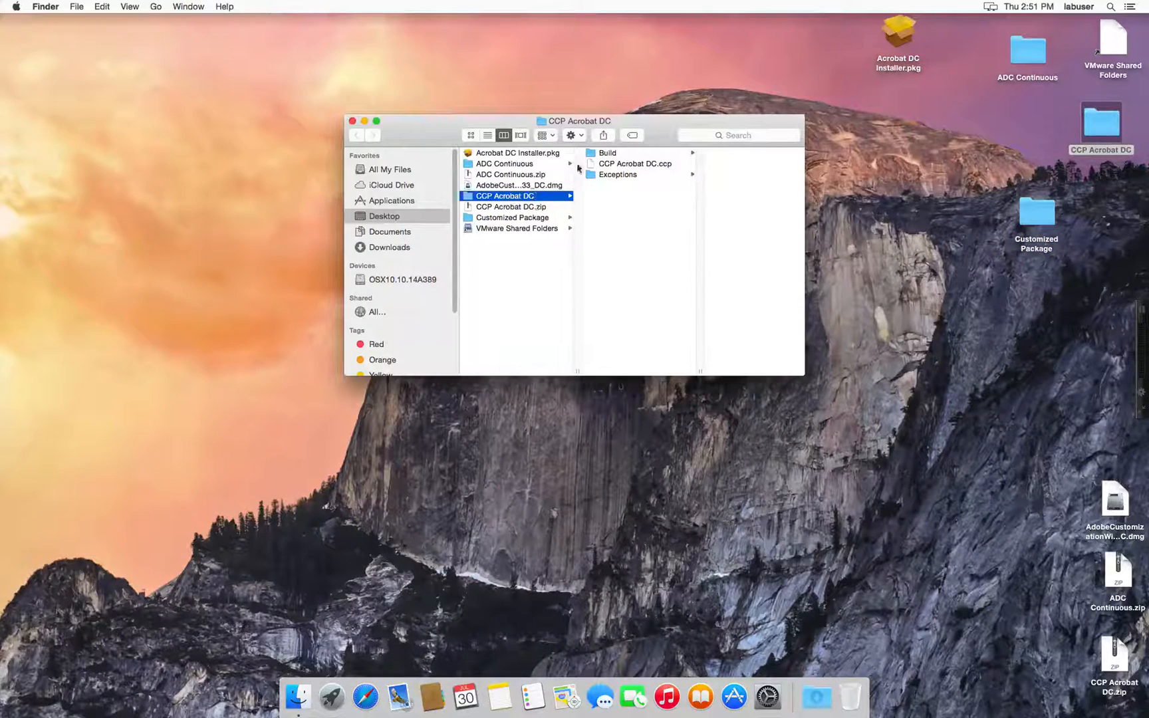
click(607, 153)
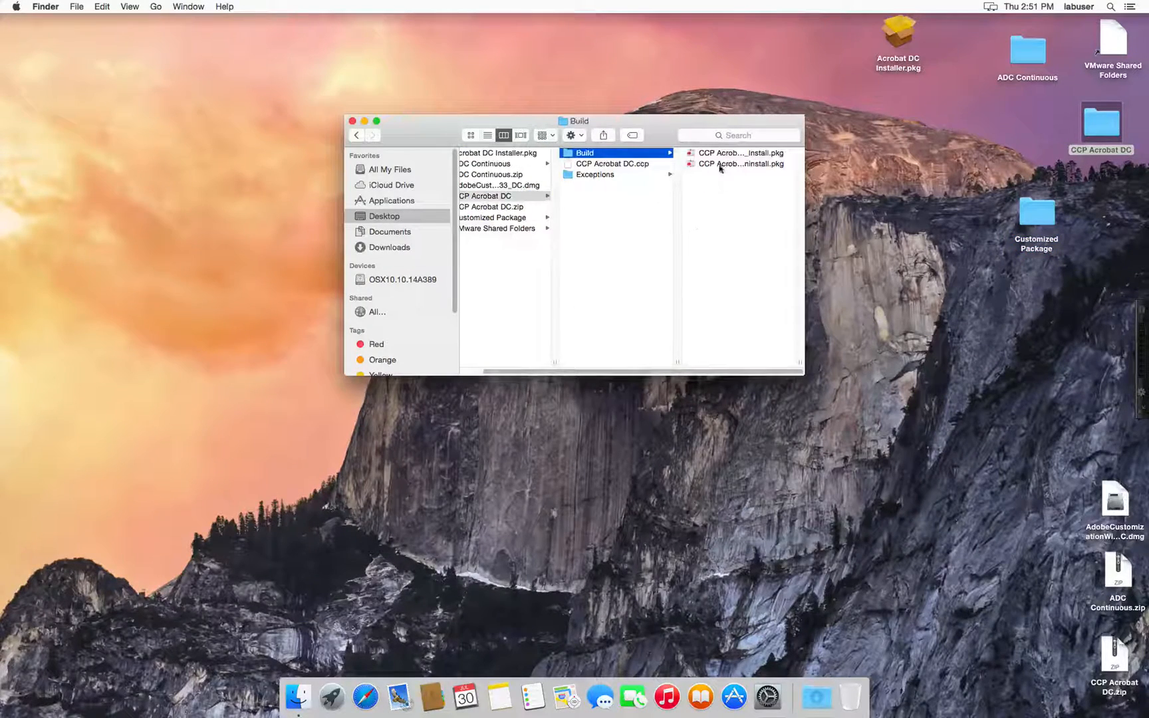
click(740, 153)
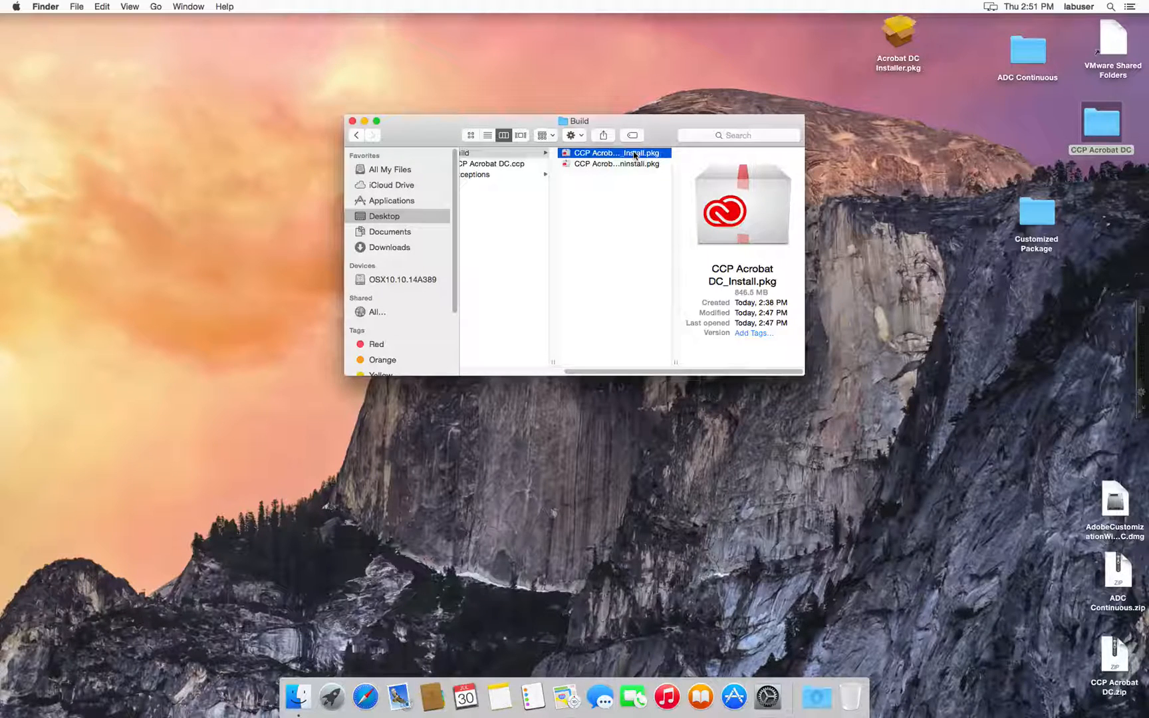
right_click(614, 153)
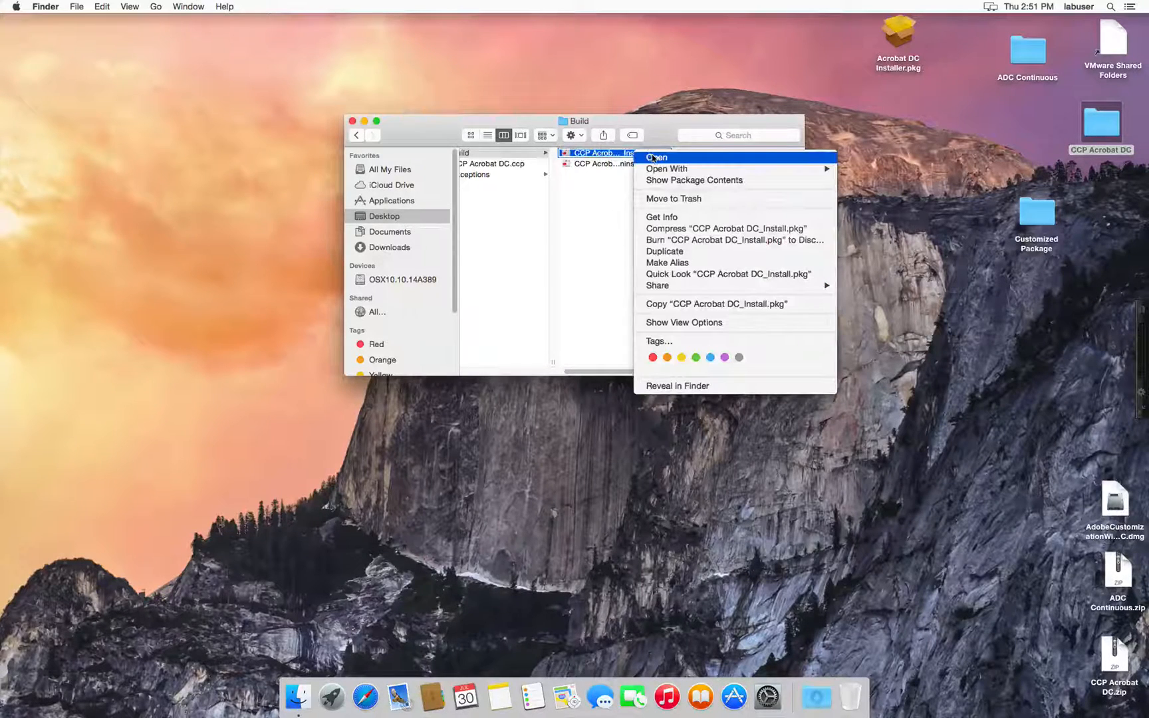
- Open the package in Installer, pass the compatibility warning and introduction, and start a standard install
click(657, 157)
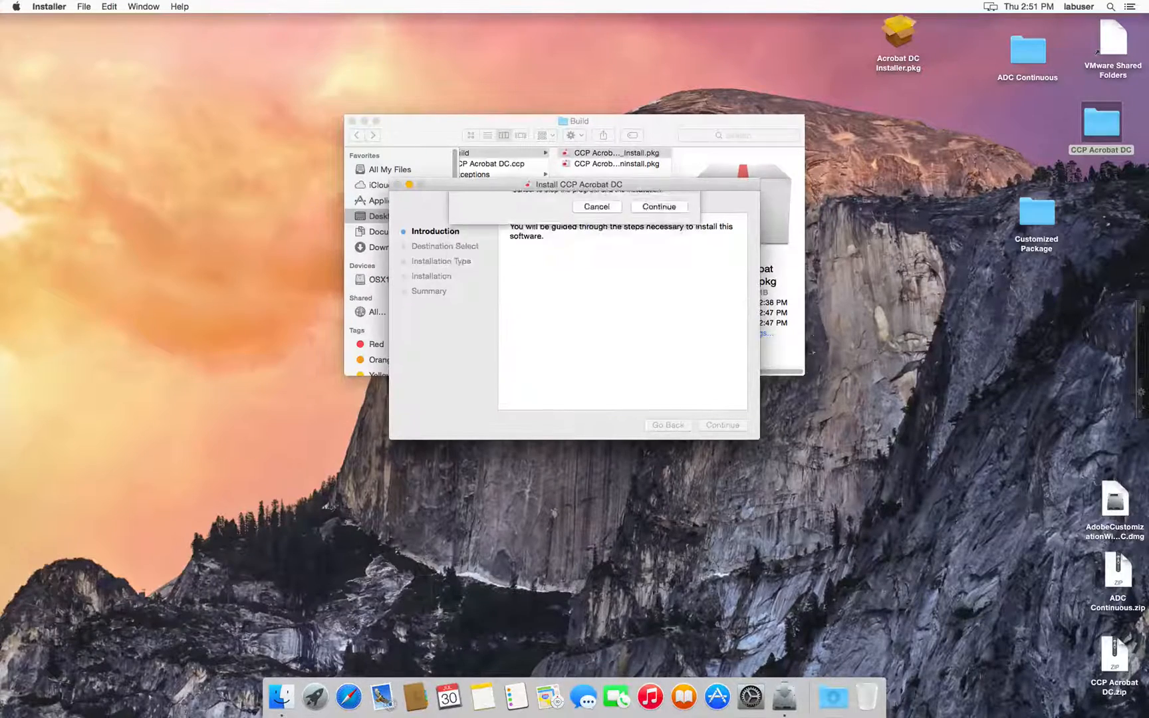
click(657, 206)
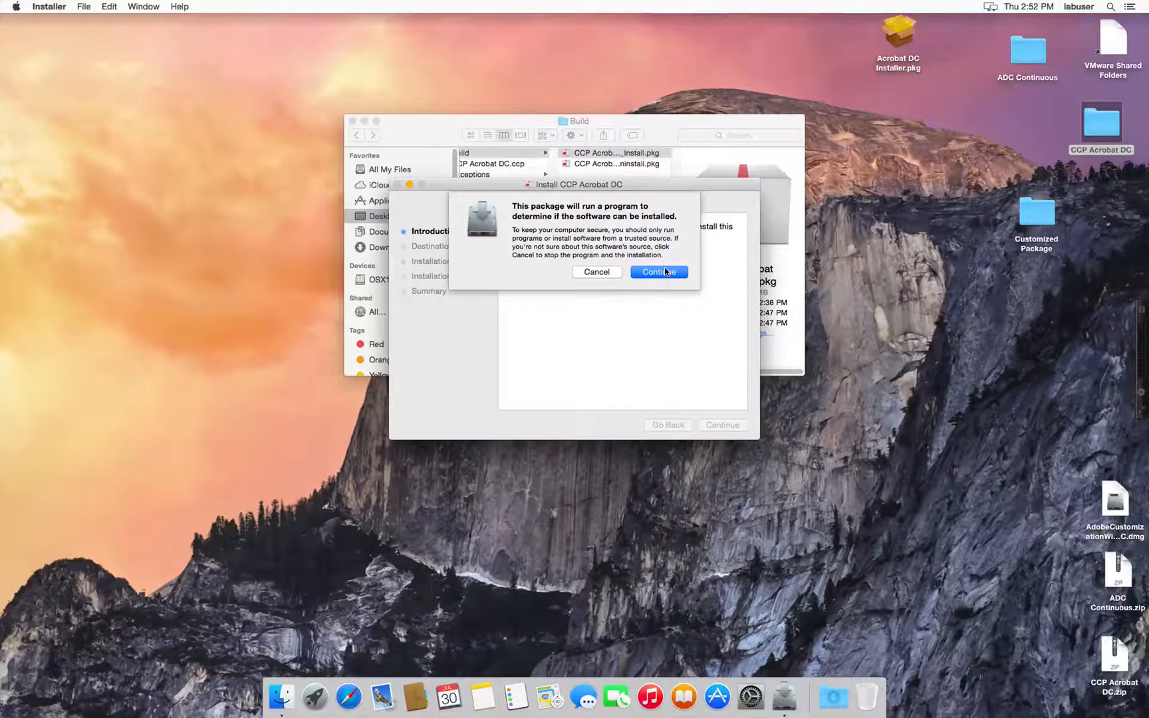
click(657, 271)
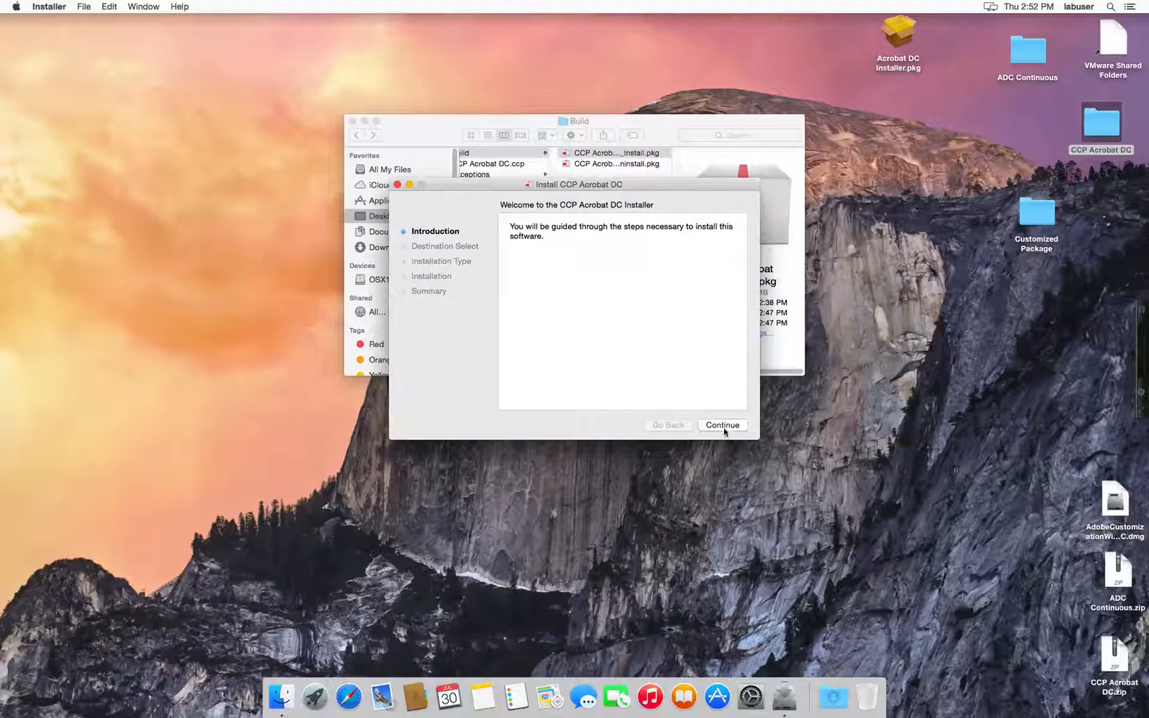
click(722, 426)
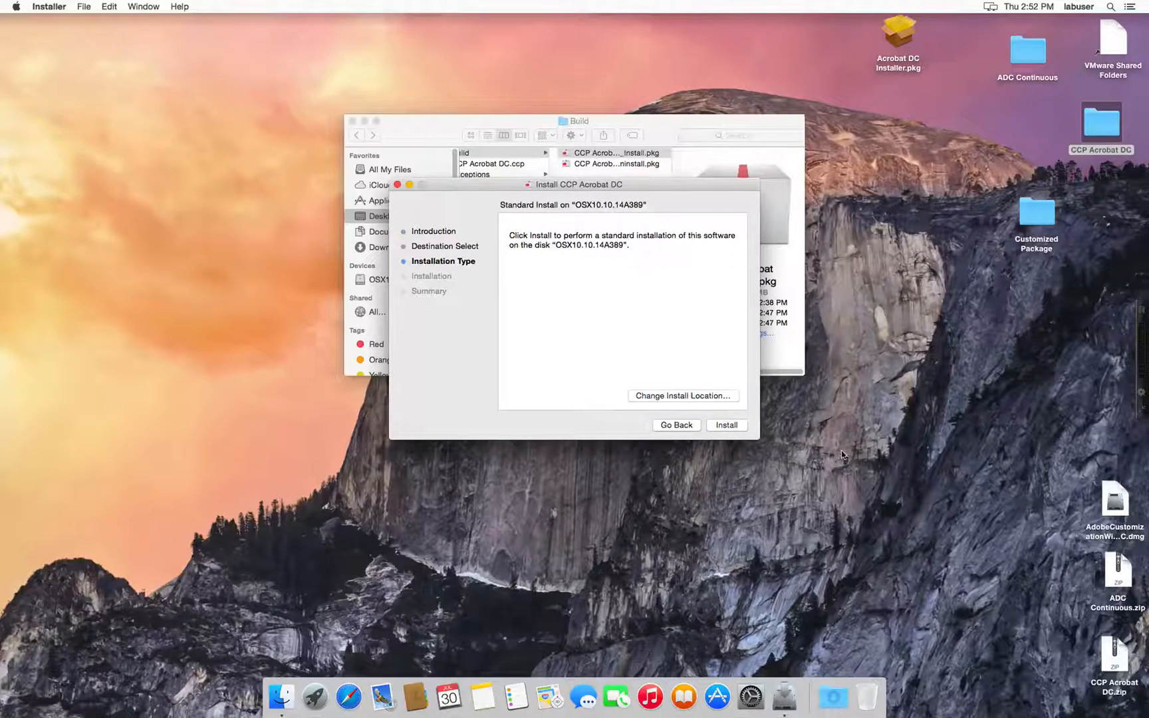
click(725, 426)
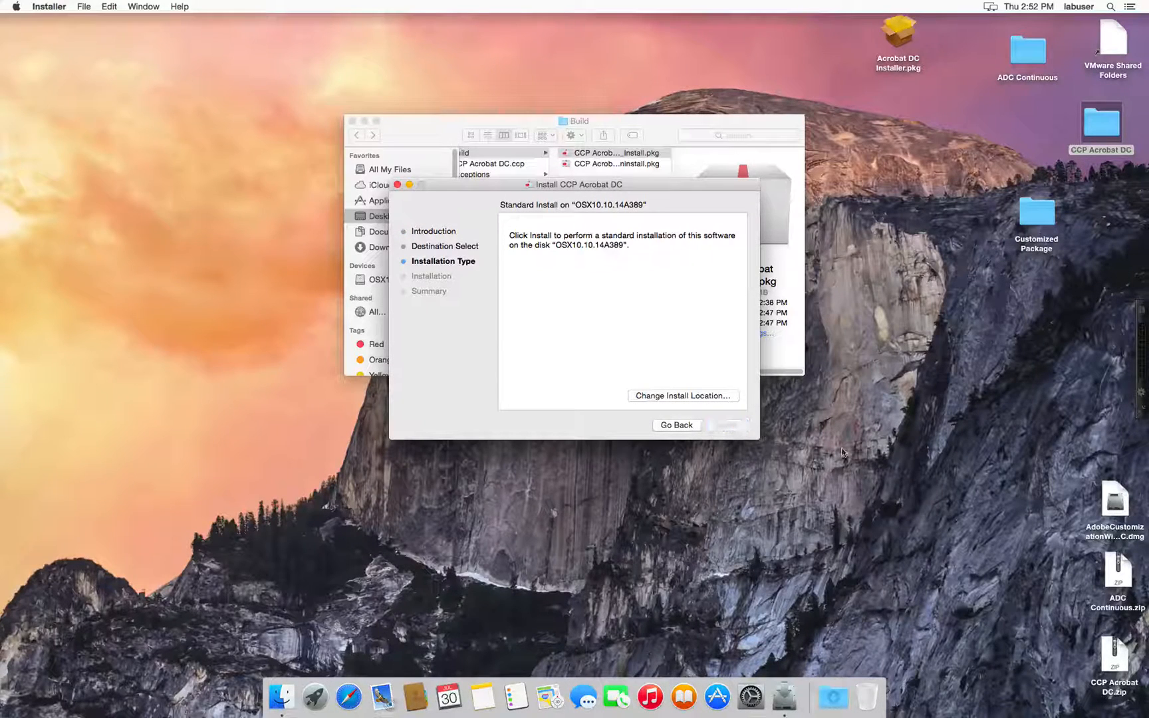
- Authorize the installation with the admin password and close Installer after success
click(726, 425)
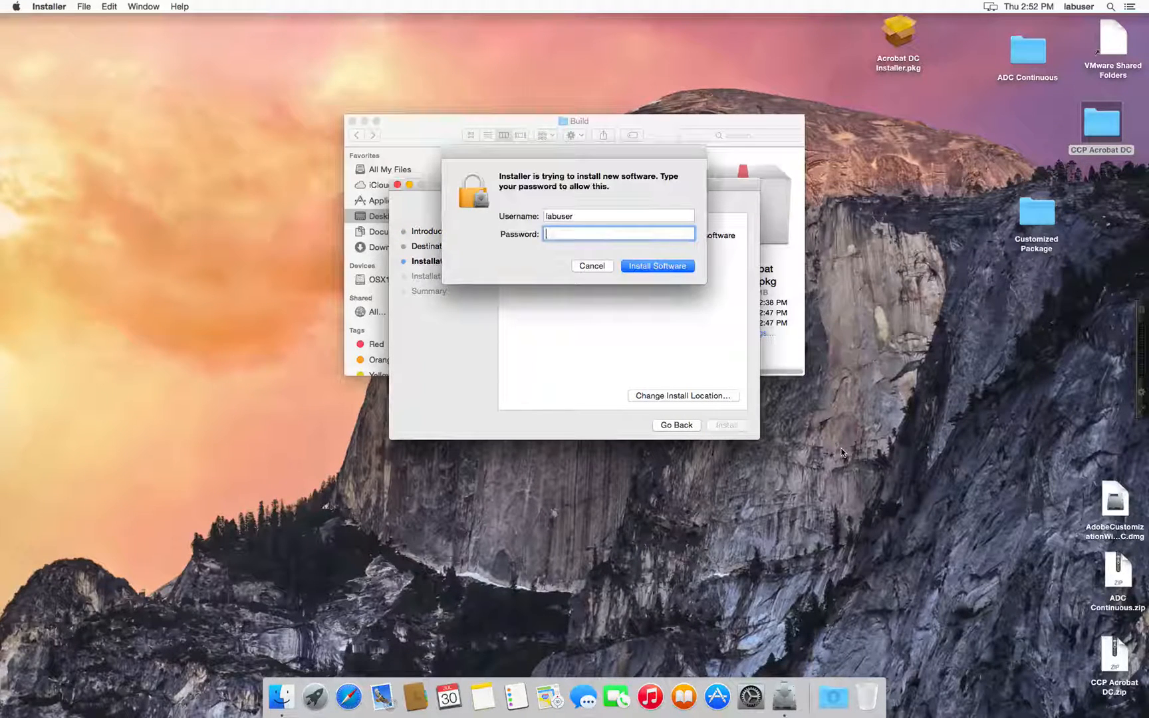
text(password)
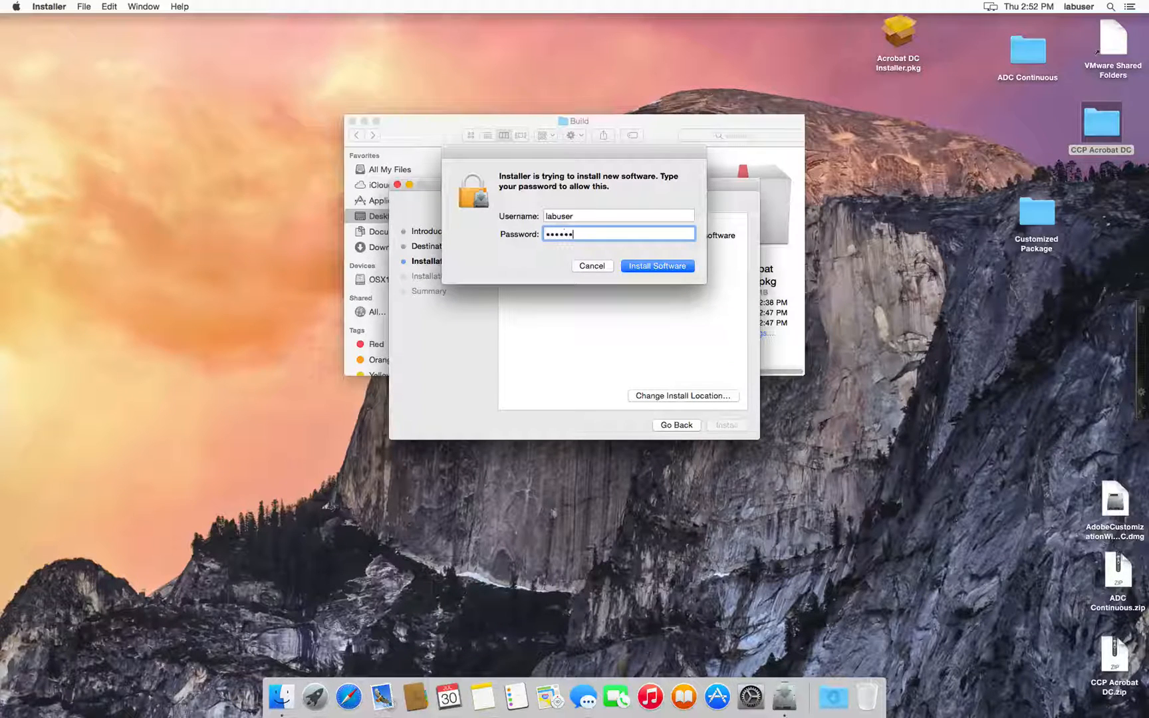
click(656, 265)
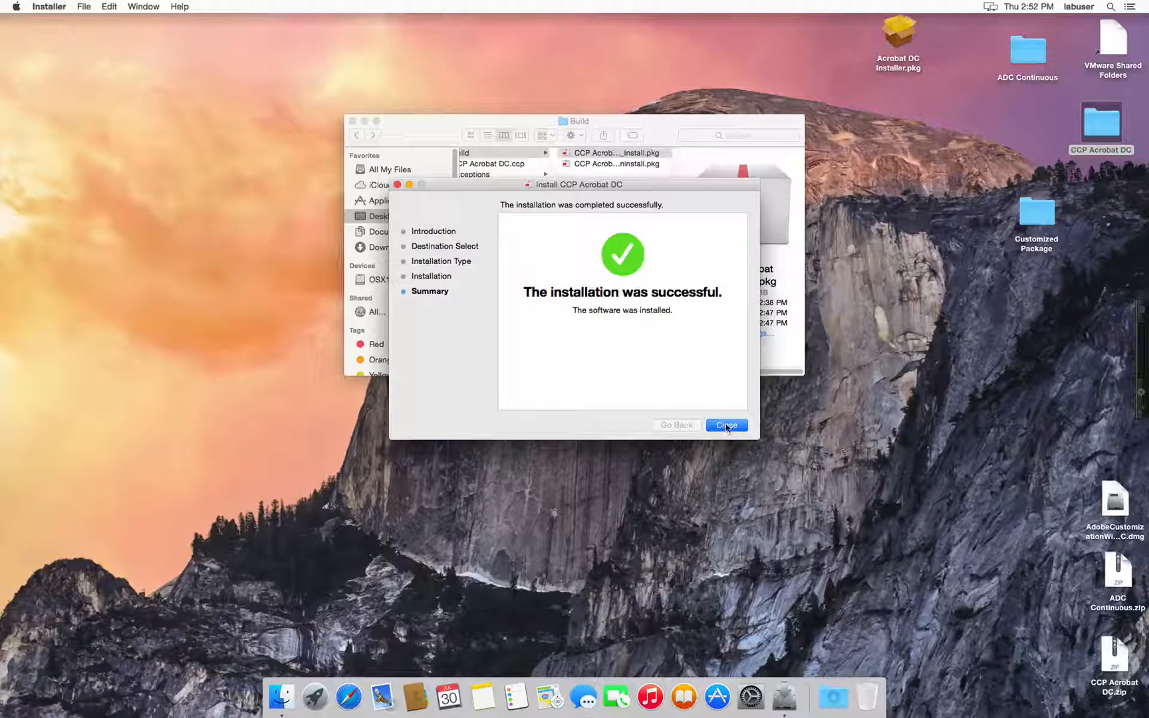
click(726, 426)
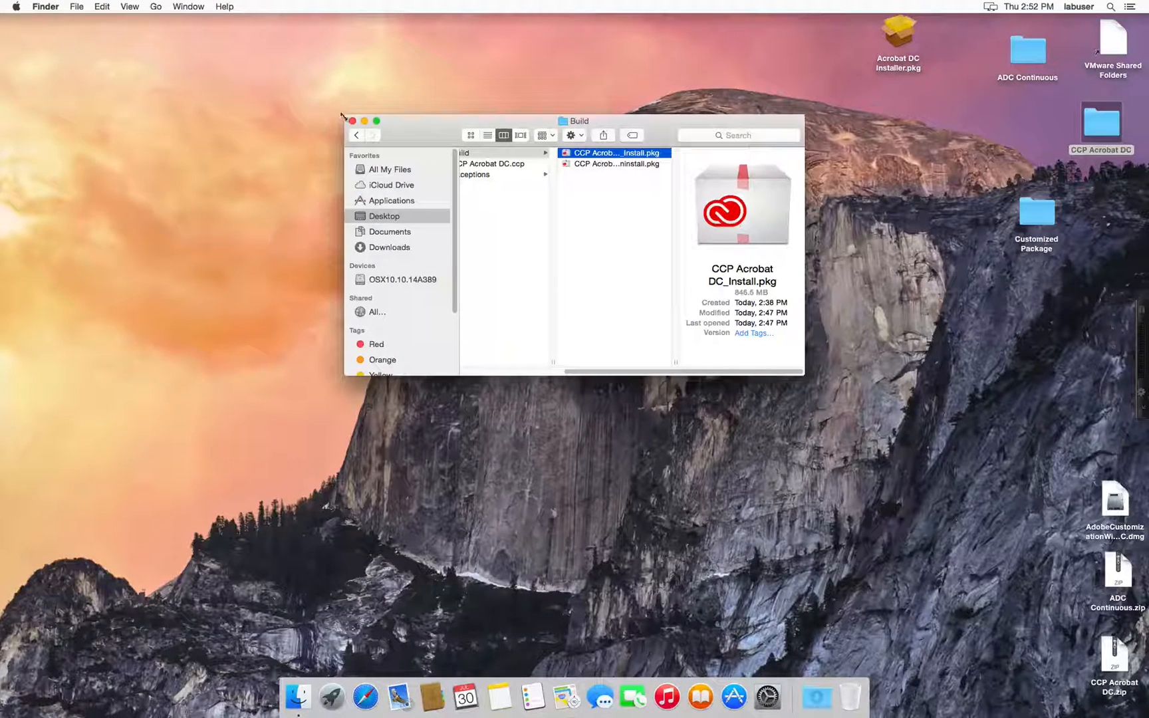
- Launch Adobe Acrobat from the Adobe Acrobat DC folder in Applications
click(391, 199)
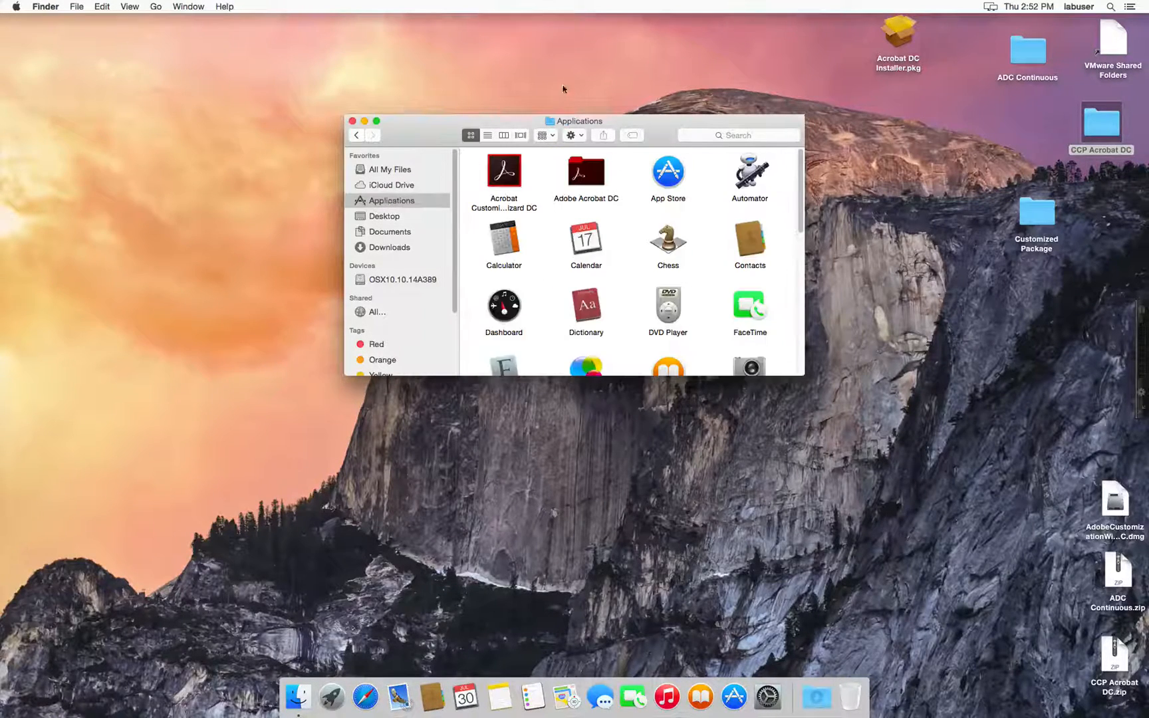
click(504, 170)
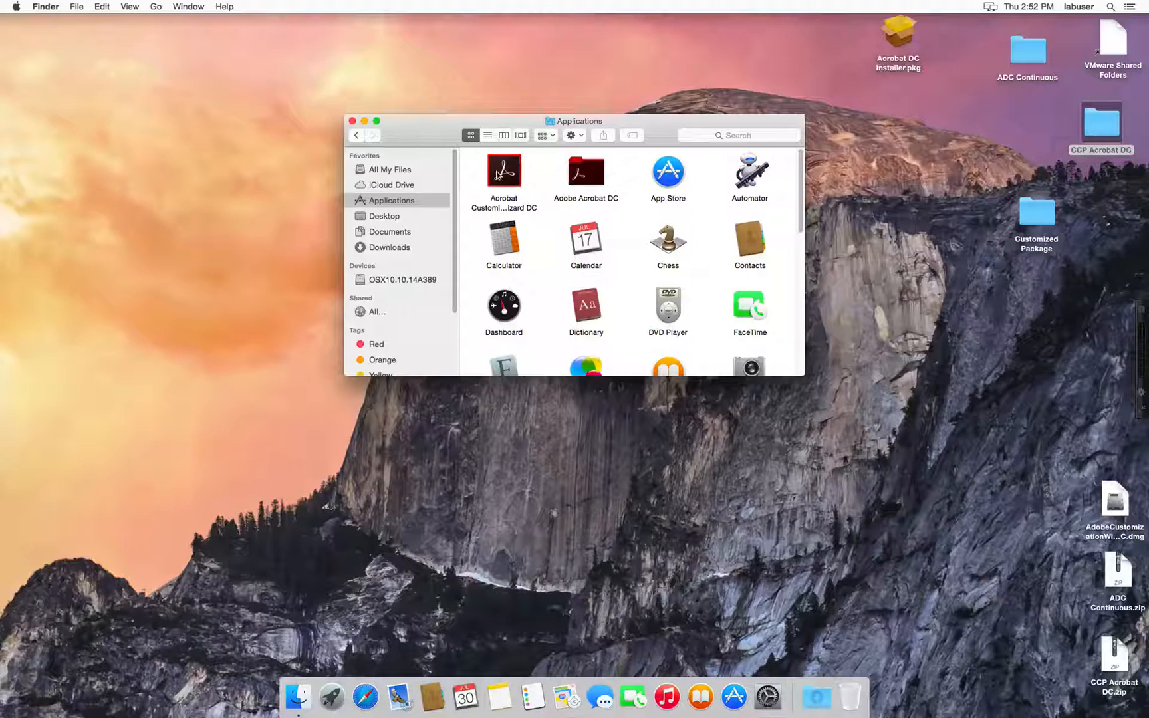
double_click(585, 172)
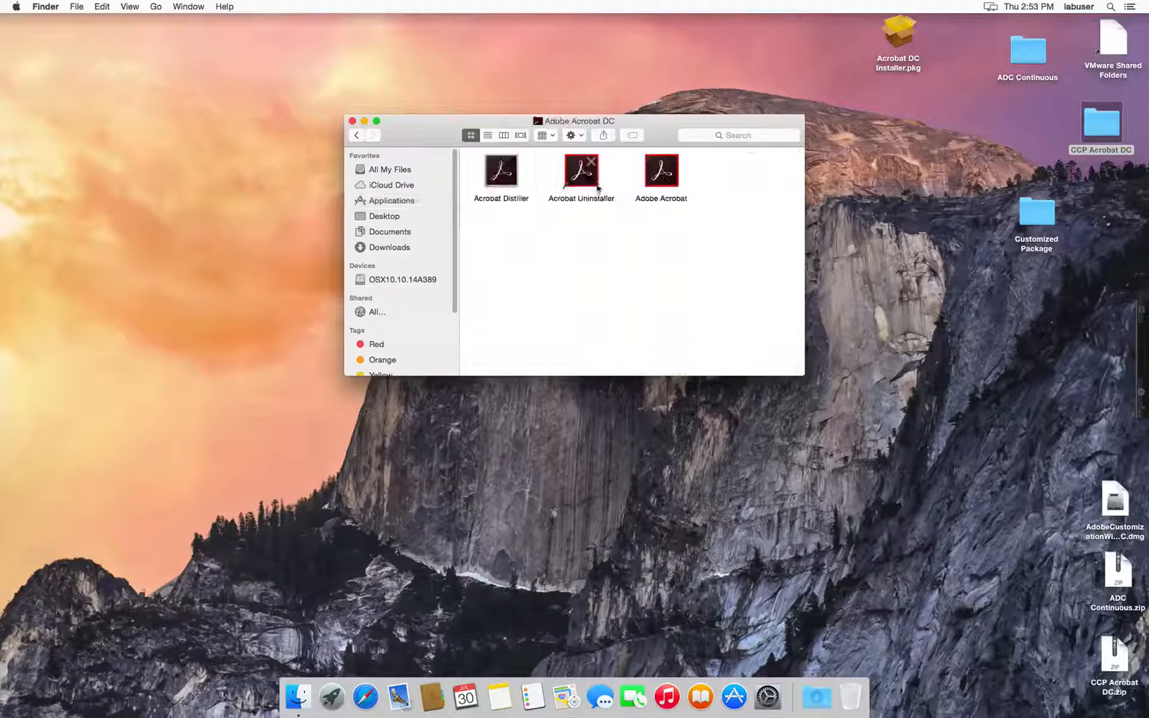
click(659, 171)
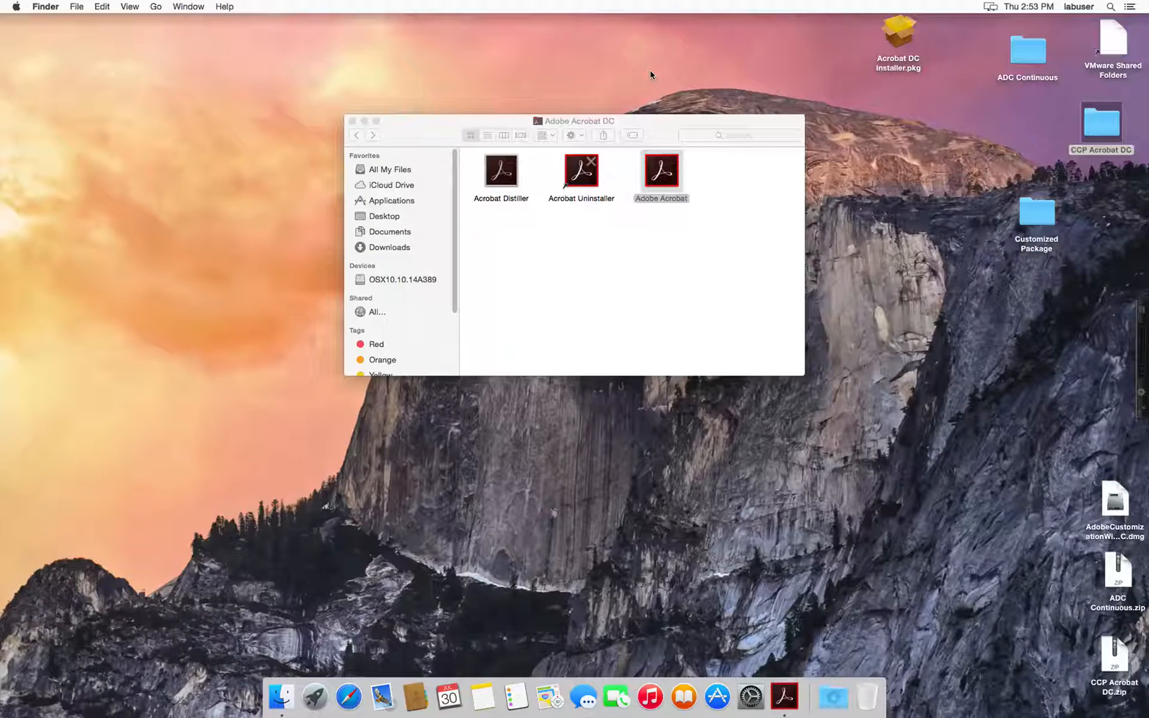
double_click(660, 170)
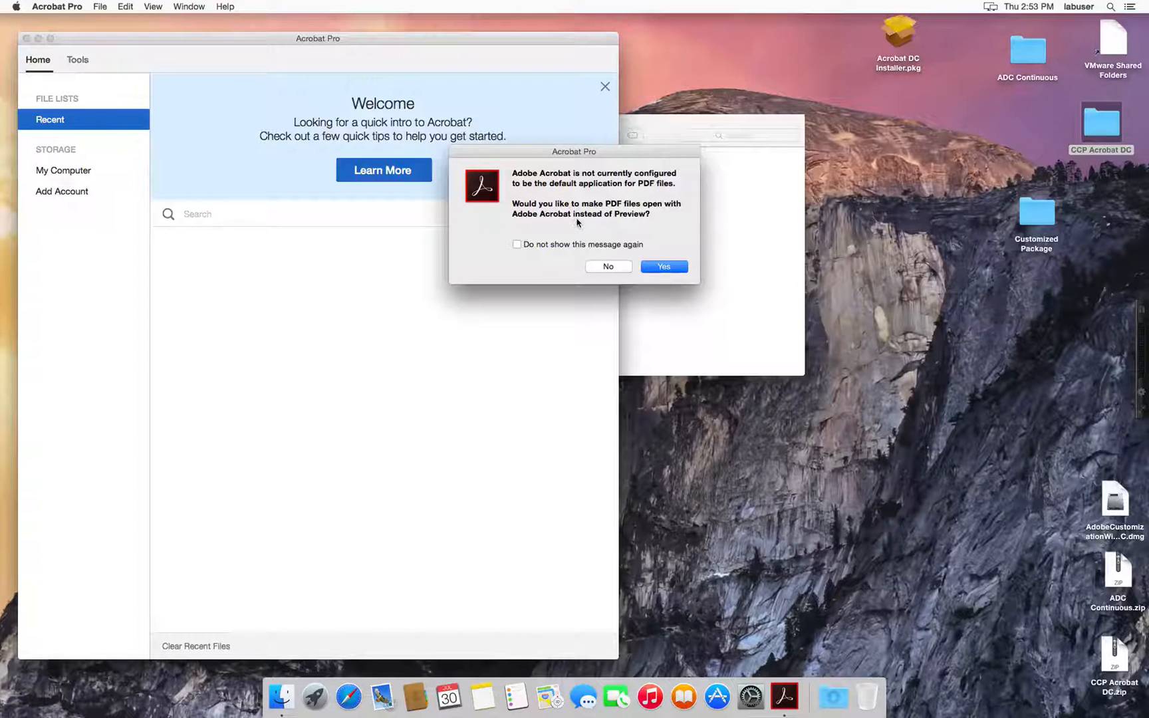
- Dismiss the default PDF app prompt, then close Acrobat and the Adobe Acrobat DC folder window
click(608, 266)
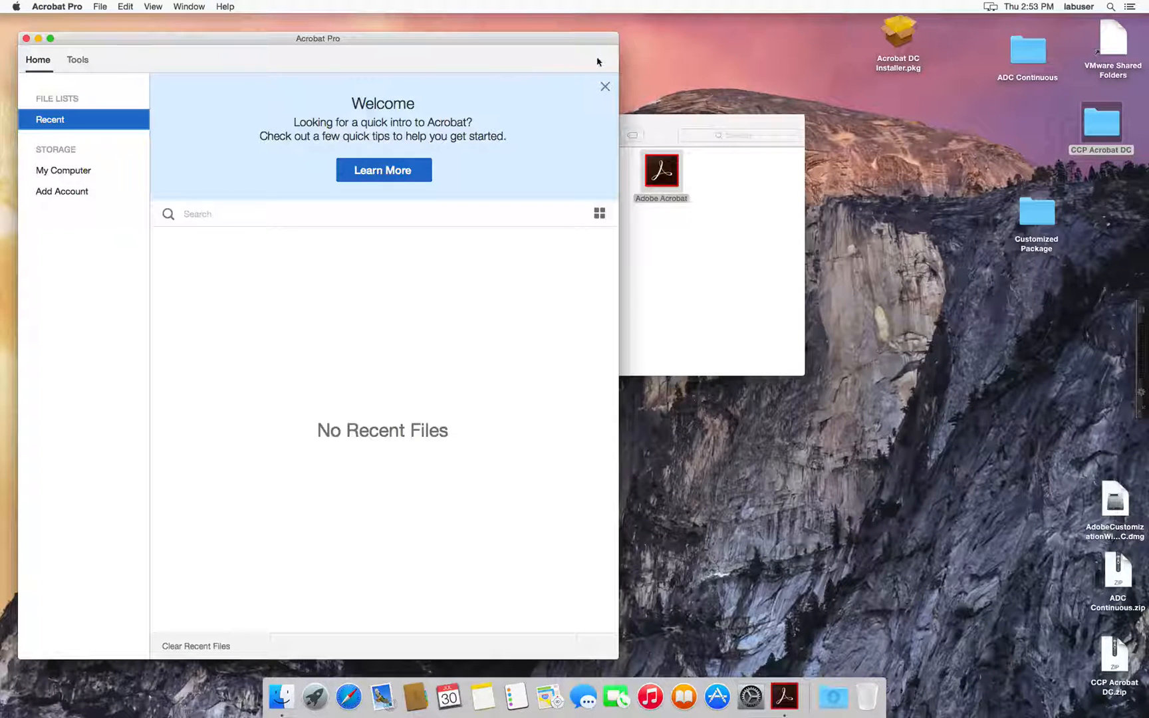
mouse_move(557, 60)
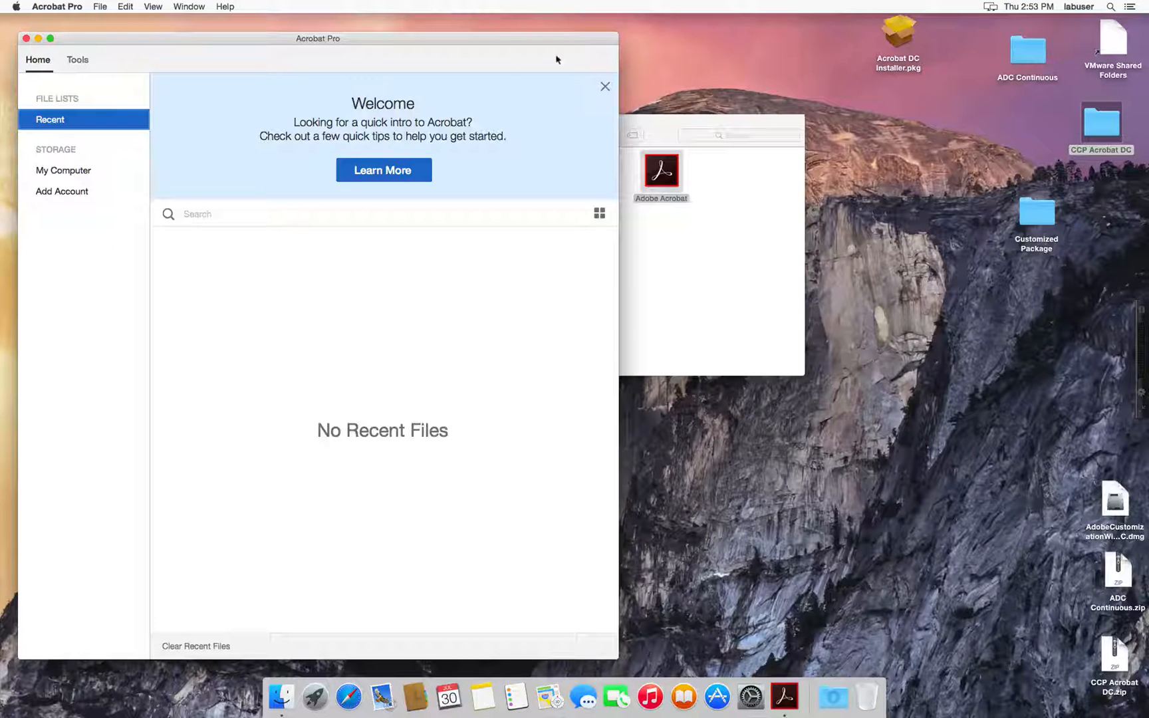
mouse_move(91, 250)
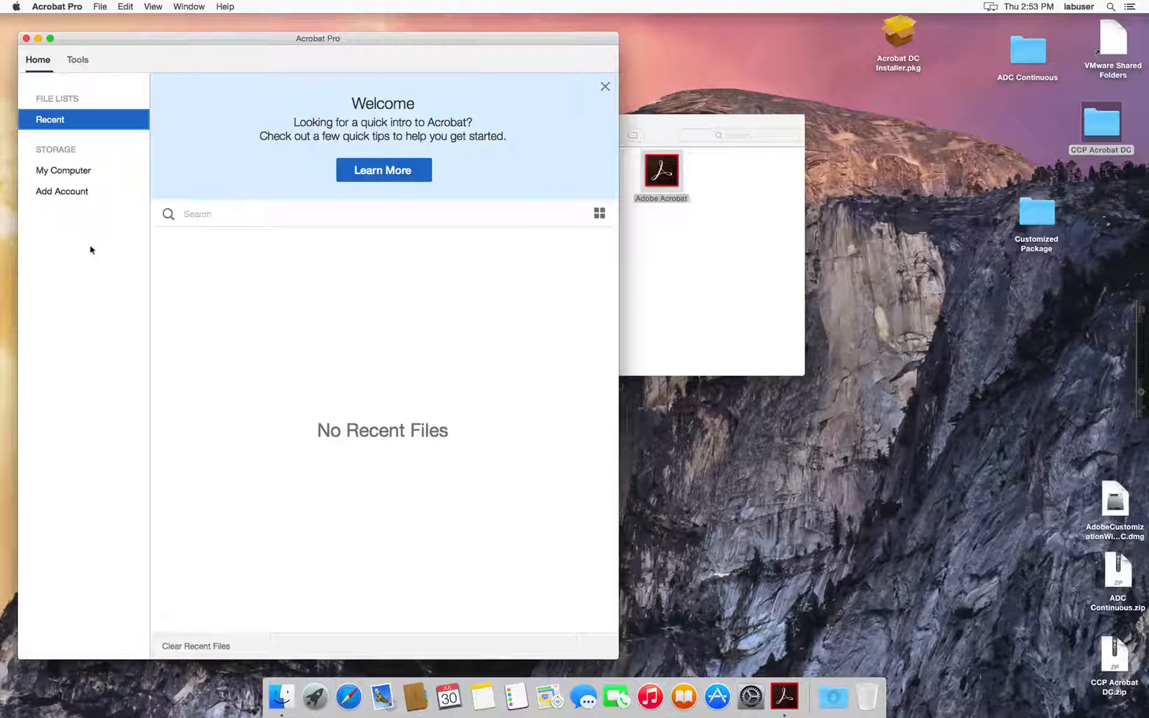
mouse_move(45, 262)
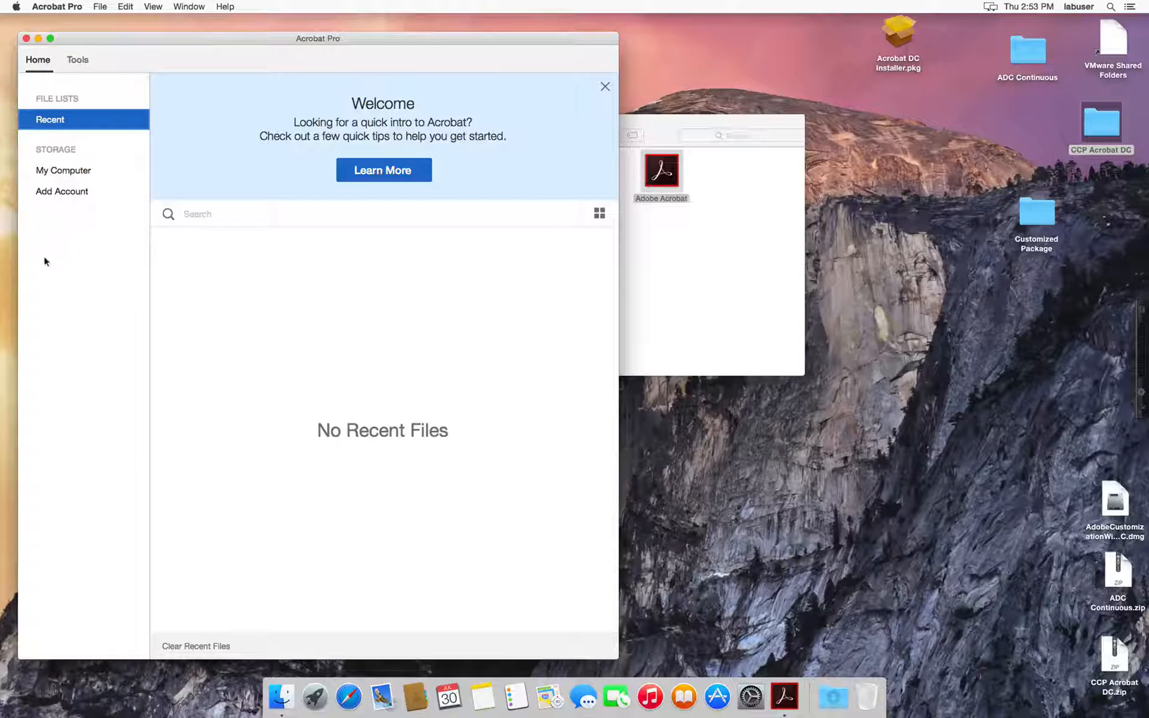
mouse_move(102, 567)
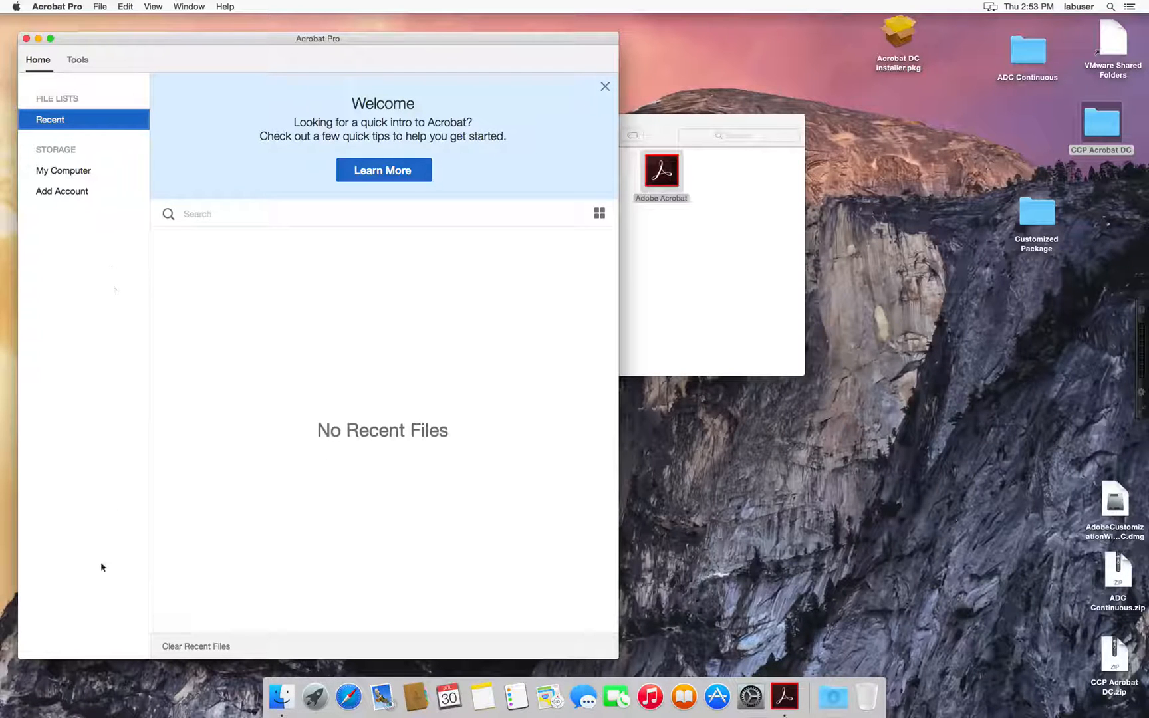
mouse_move(260, 653)
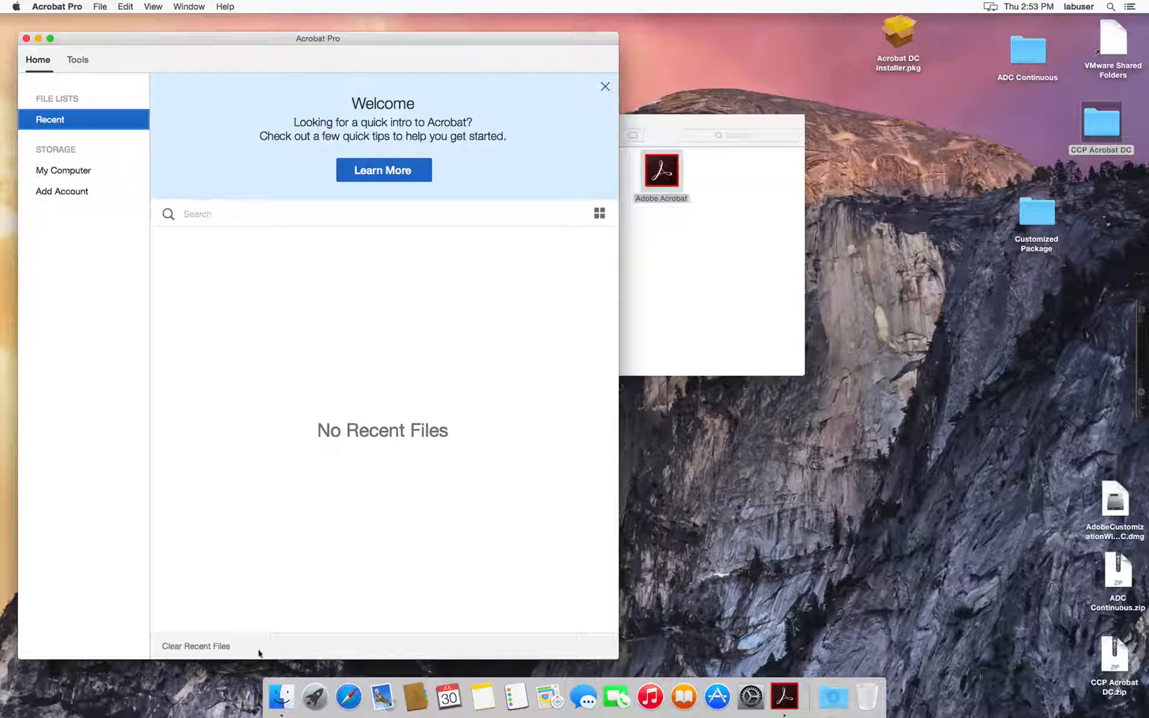
mouse_move(223, 125)
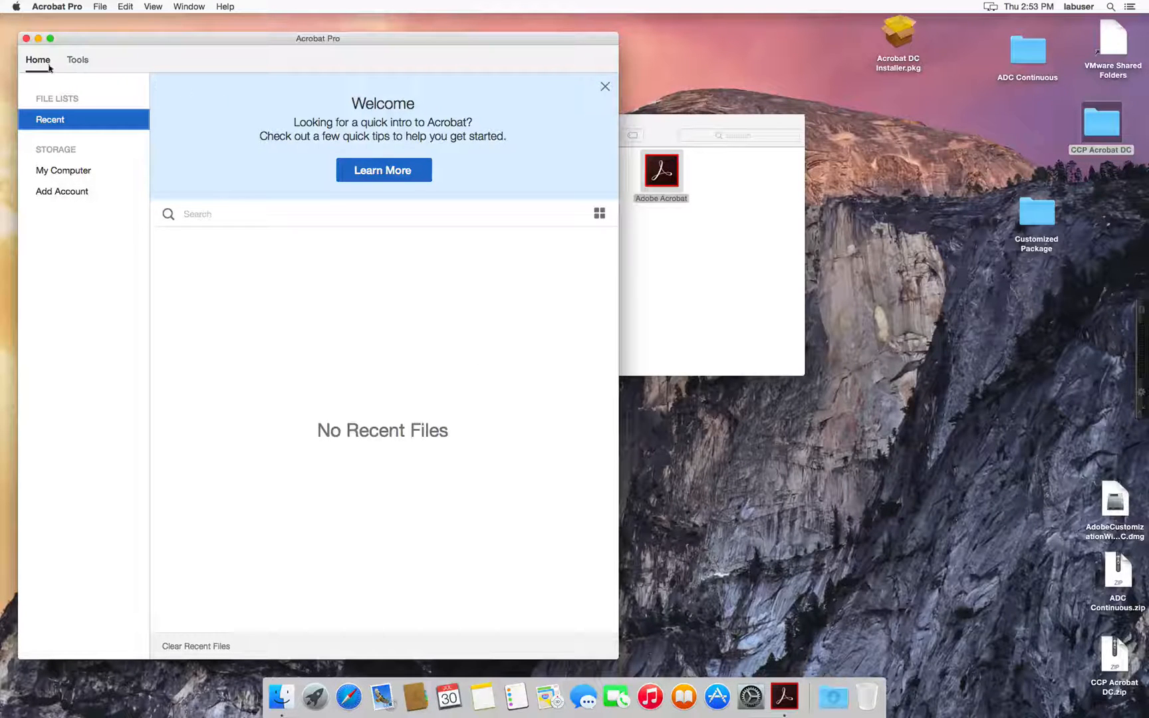
click(57, 6)
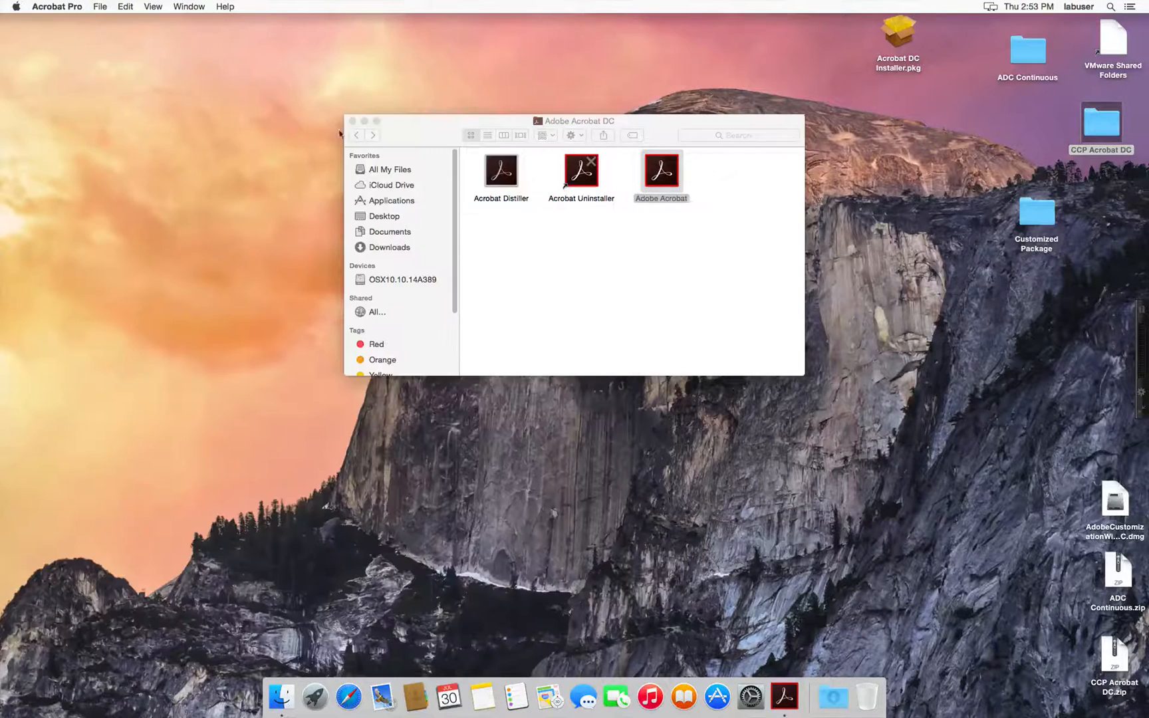
click(351, 121)
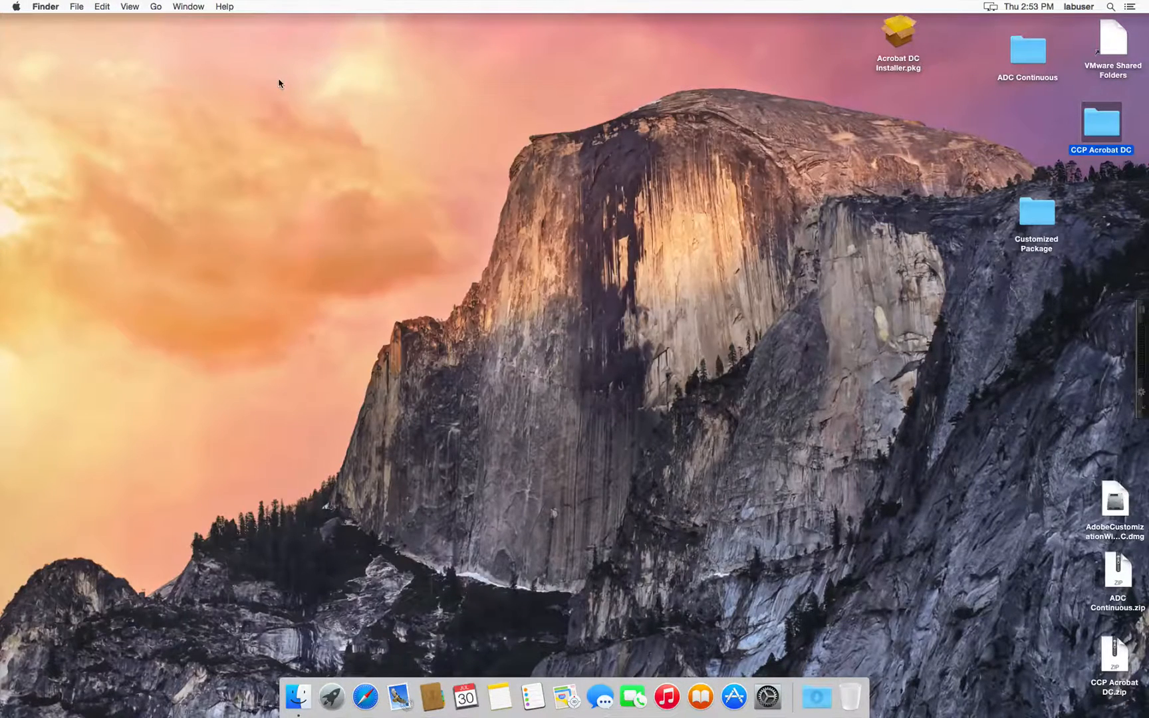